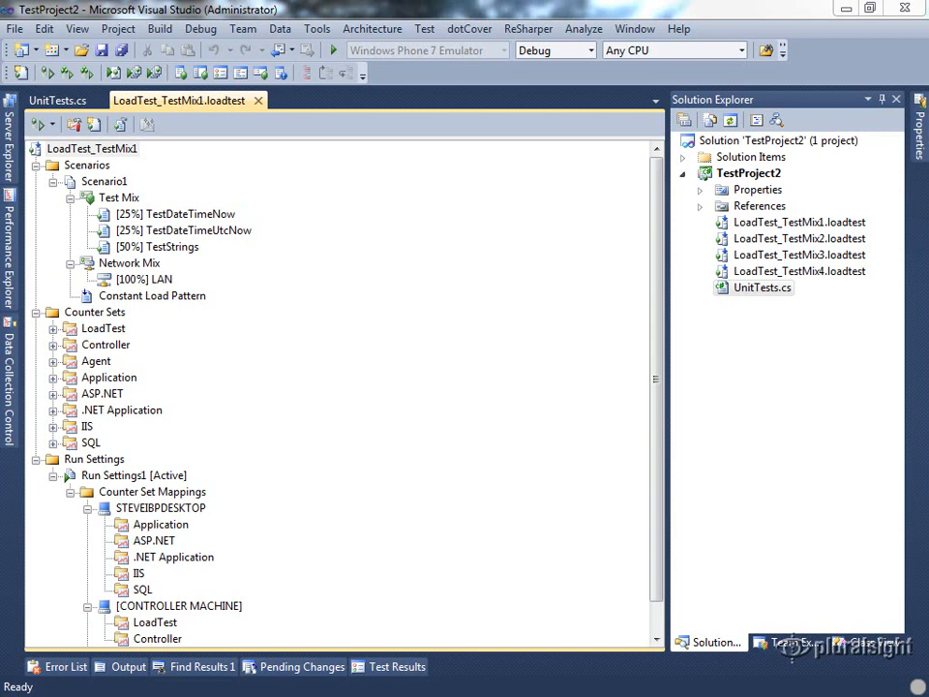
mouse_move(205, 109)
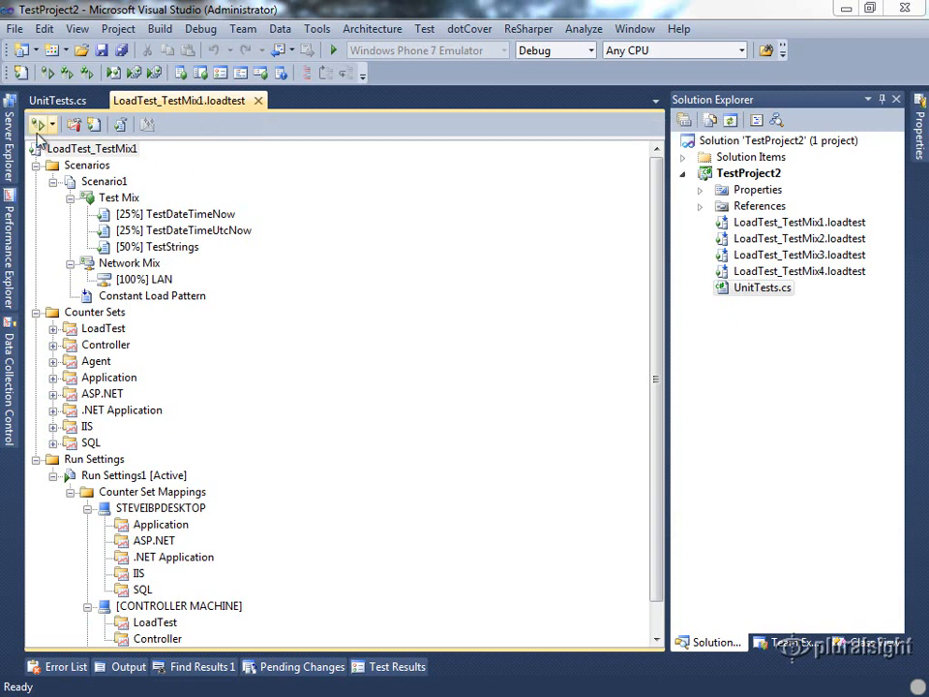
Bring up the Run Test / Debug Test choices for the LoadTest_TestMix1 load test.
click(42, 123)
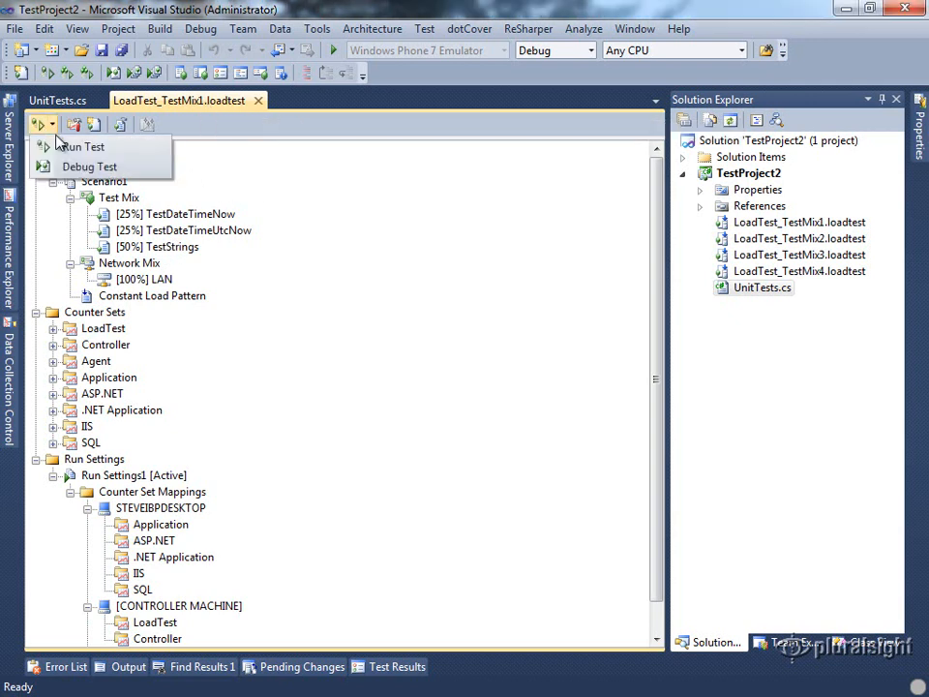
mouse_move(89, 166)
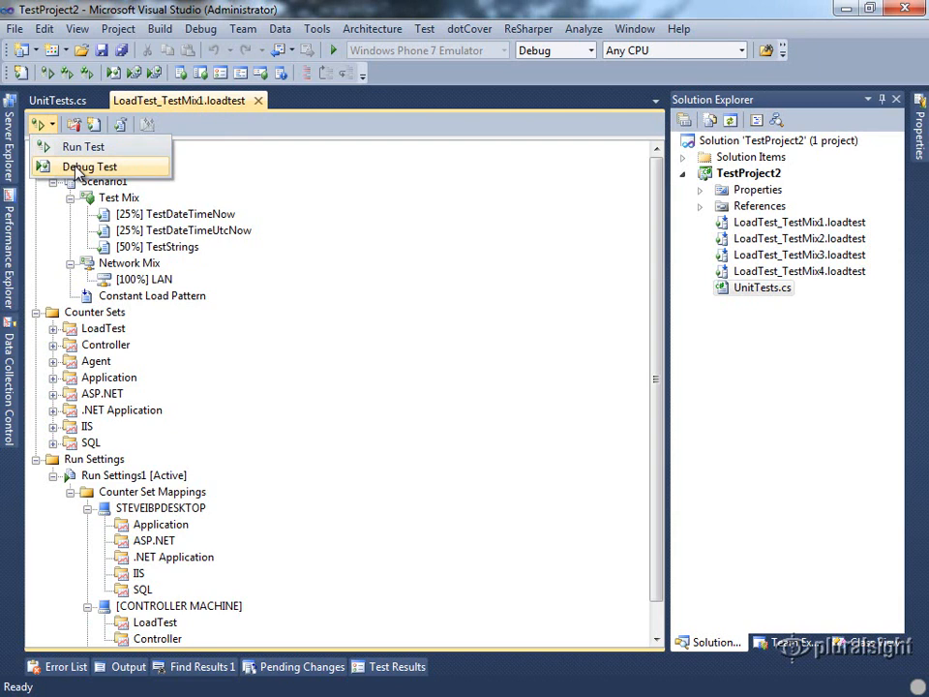
Start the LoadTest_TestMix1 run and arrange its live graphs as a Four Panels Grid.
click(83, 147)
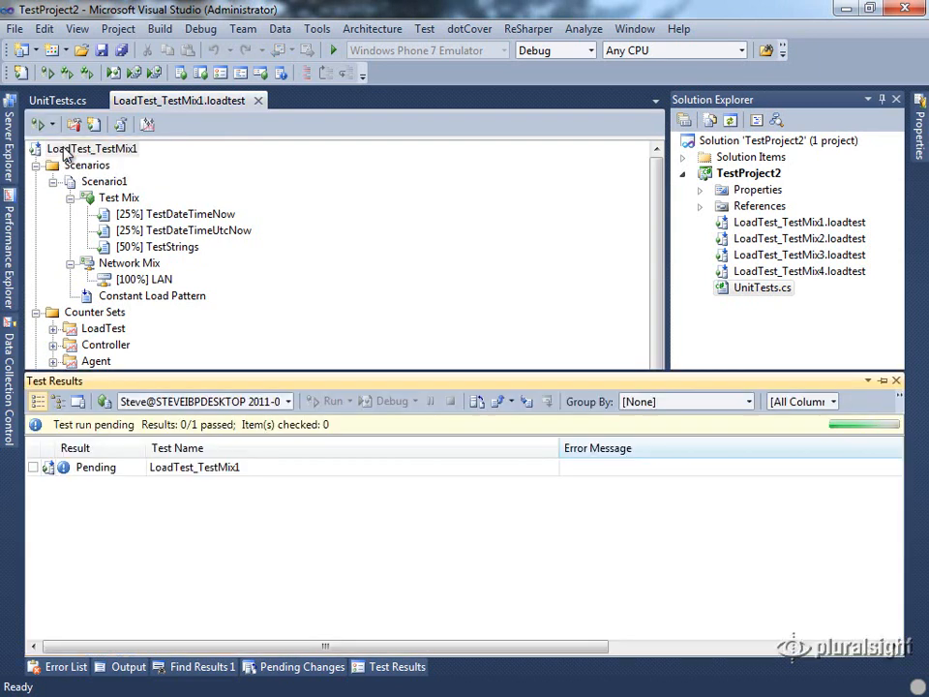
click(333, 399)
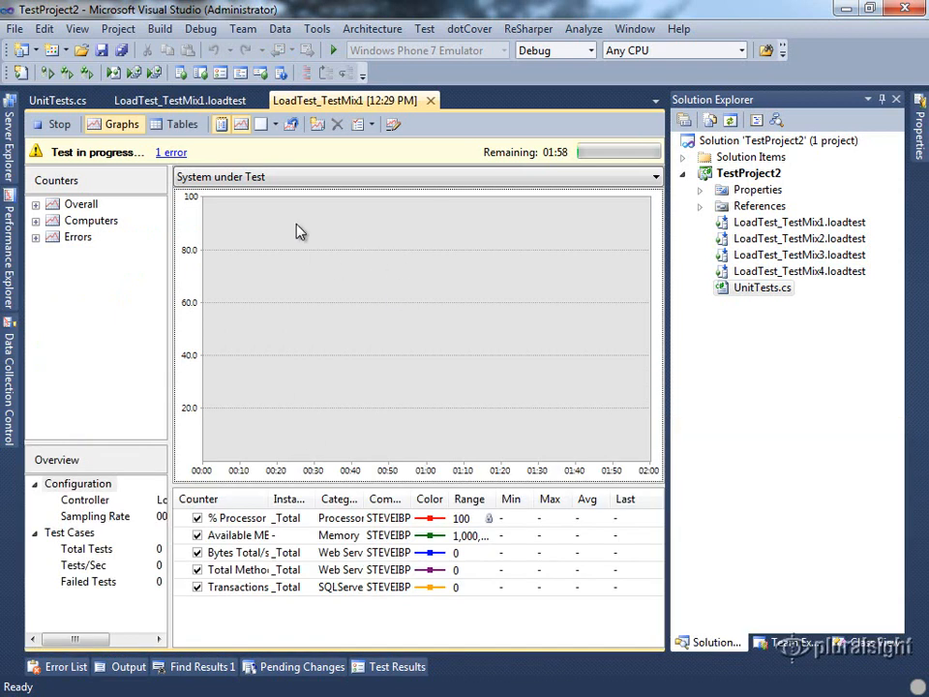
mouse_move(220, 124)
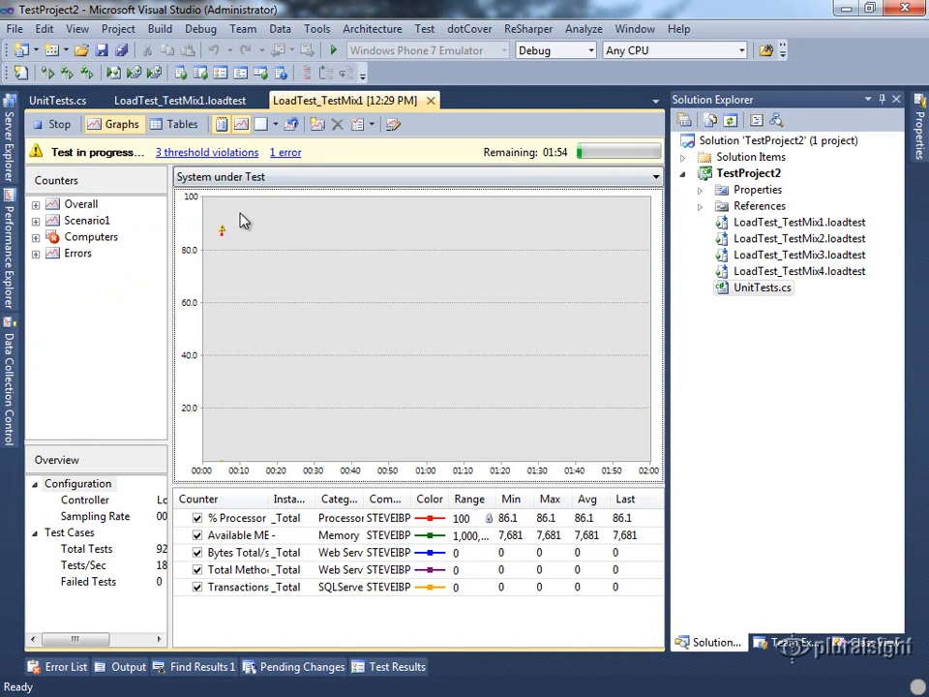
click(263, 124)
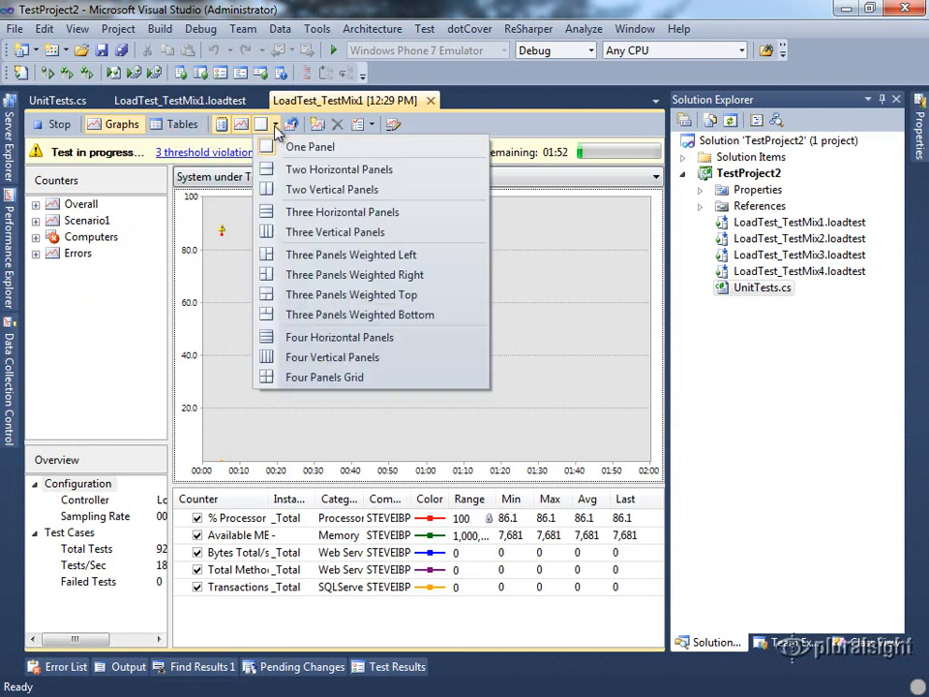
mouse_move(325, 376)
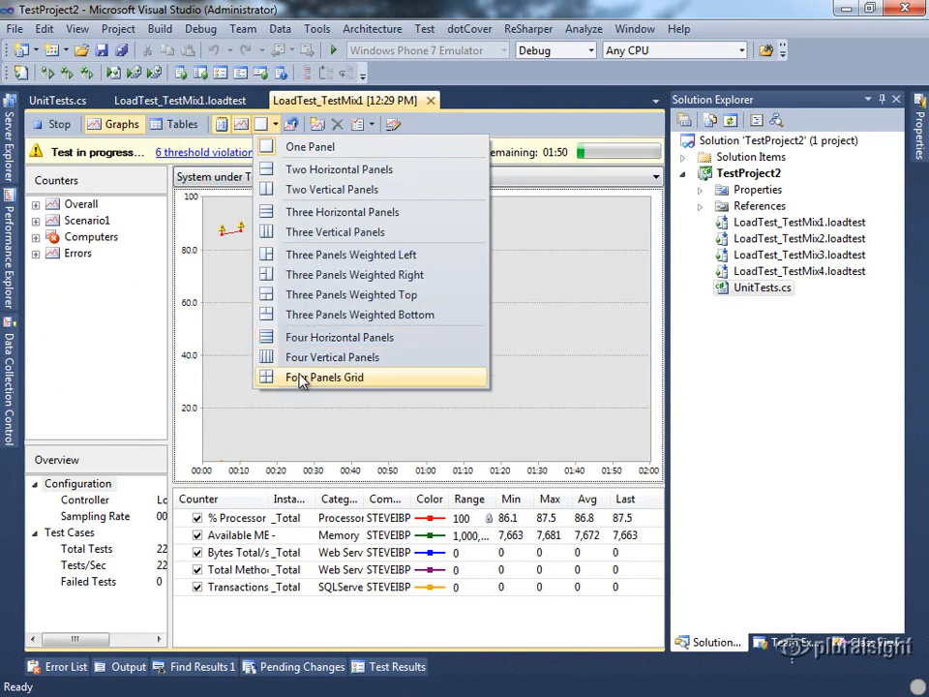
click(325, 376)
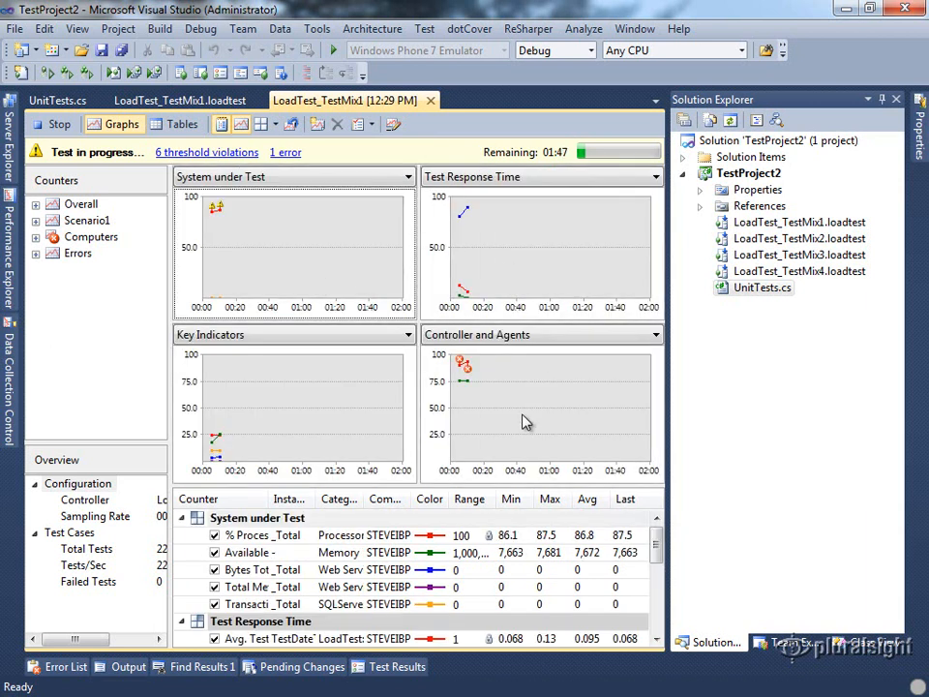
mouse_move(310, 387)
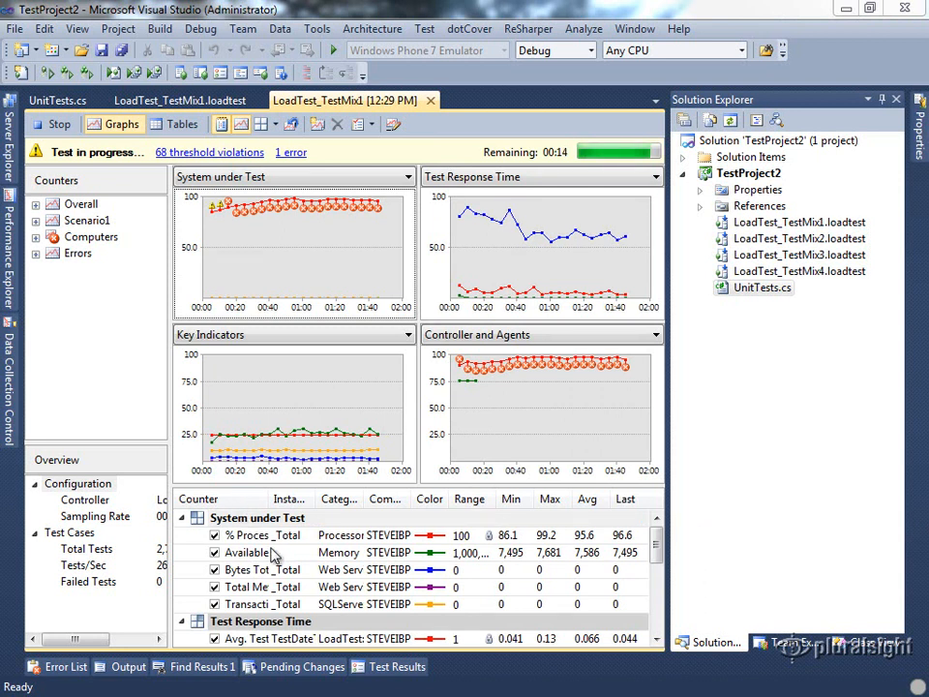
Expand the Computers counter group and the desktop machine's categories while the run finishes.
click(213, 551)
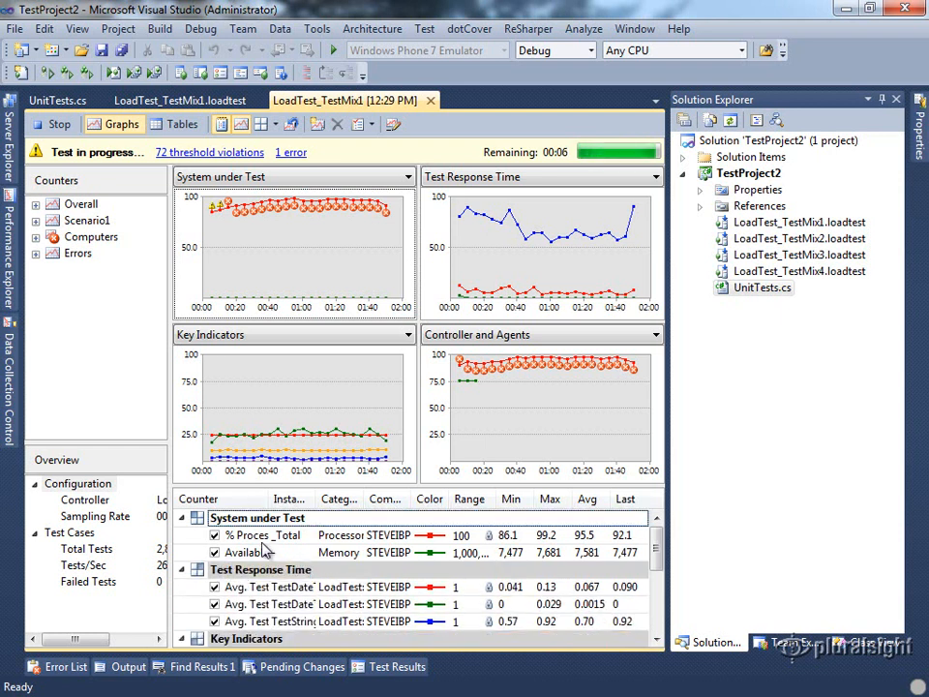
click(35, 236)
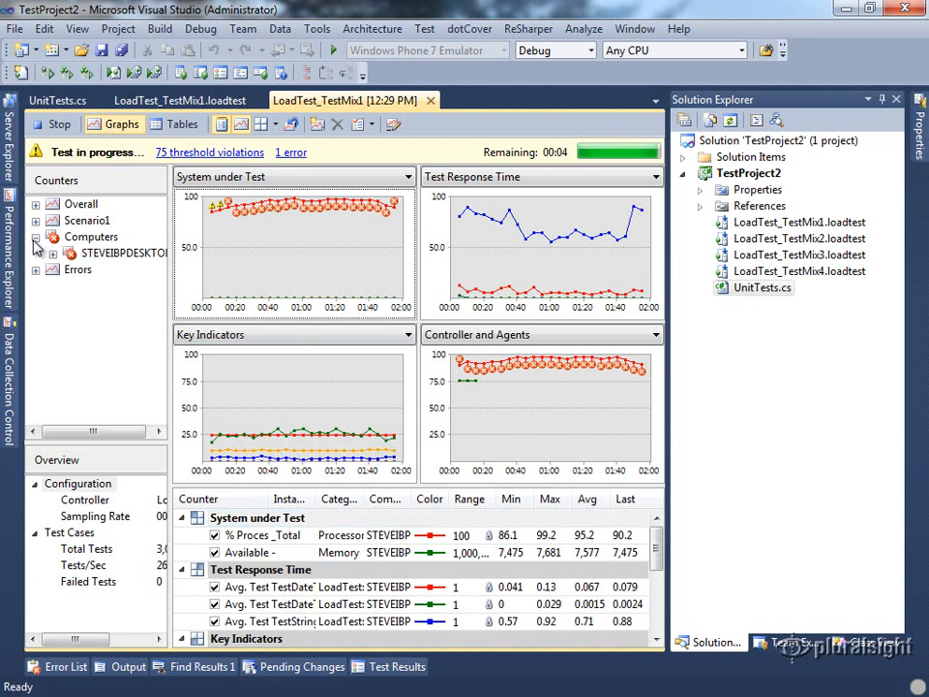
click(34, 236)
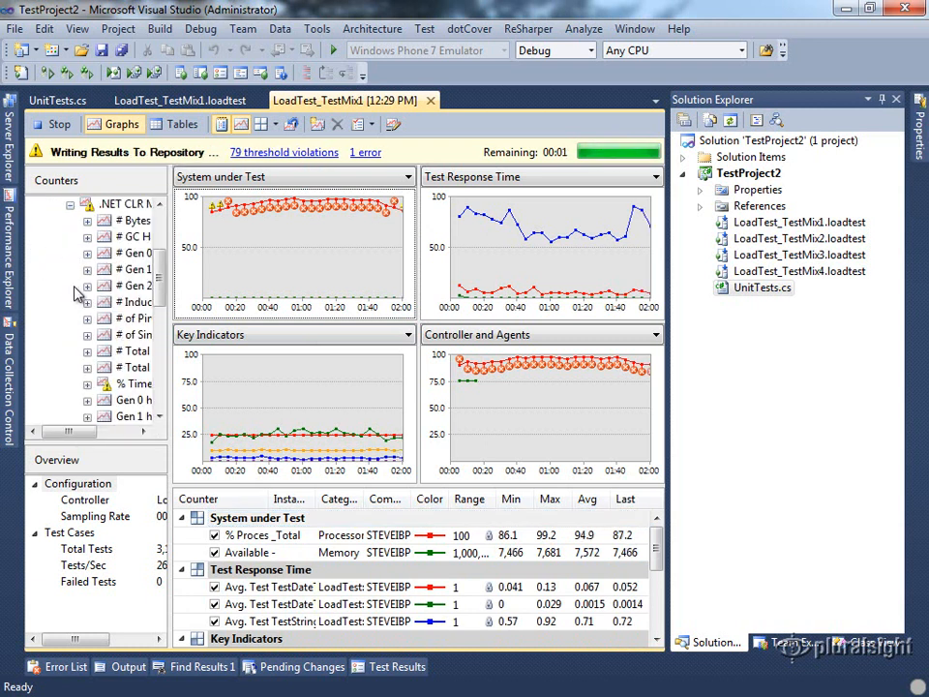
click(70, 123)
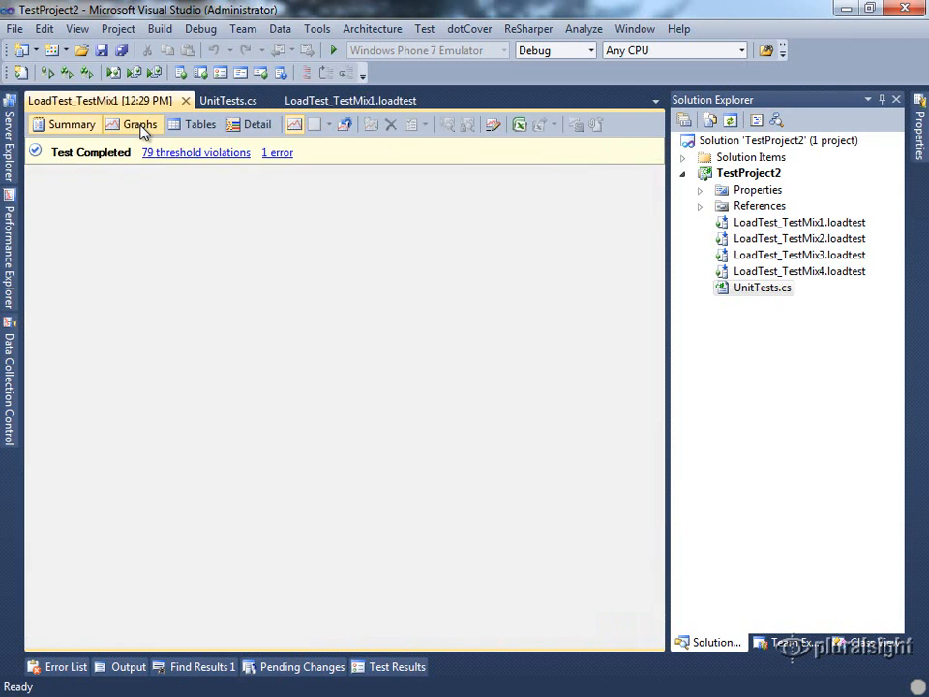
Browse the completed run's graphs, expanding Computers and a .NET CLR category, then close the results.
click(140, 124)
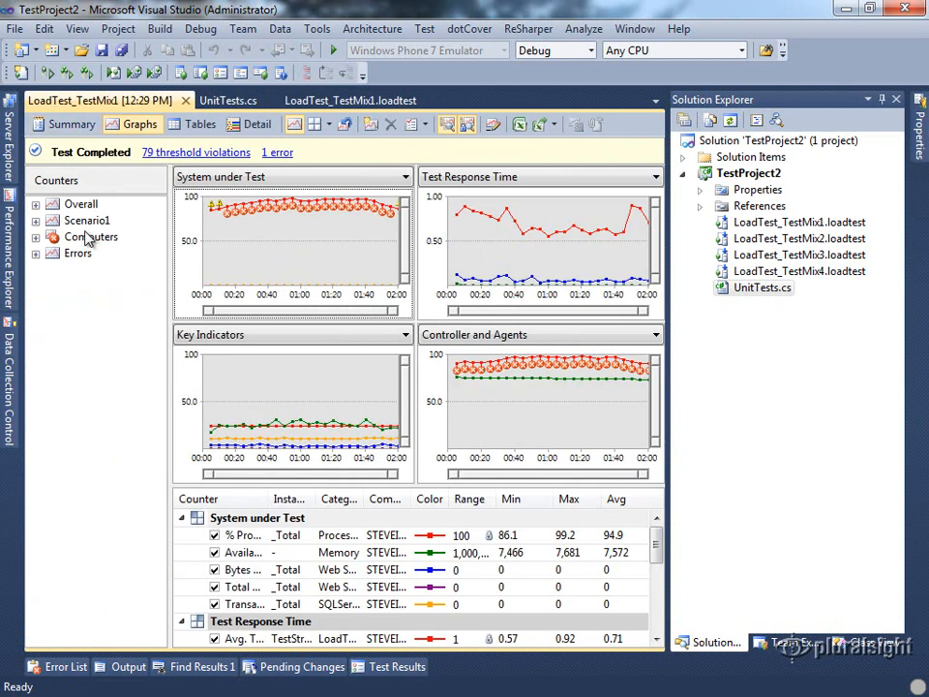
click(35, 220)
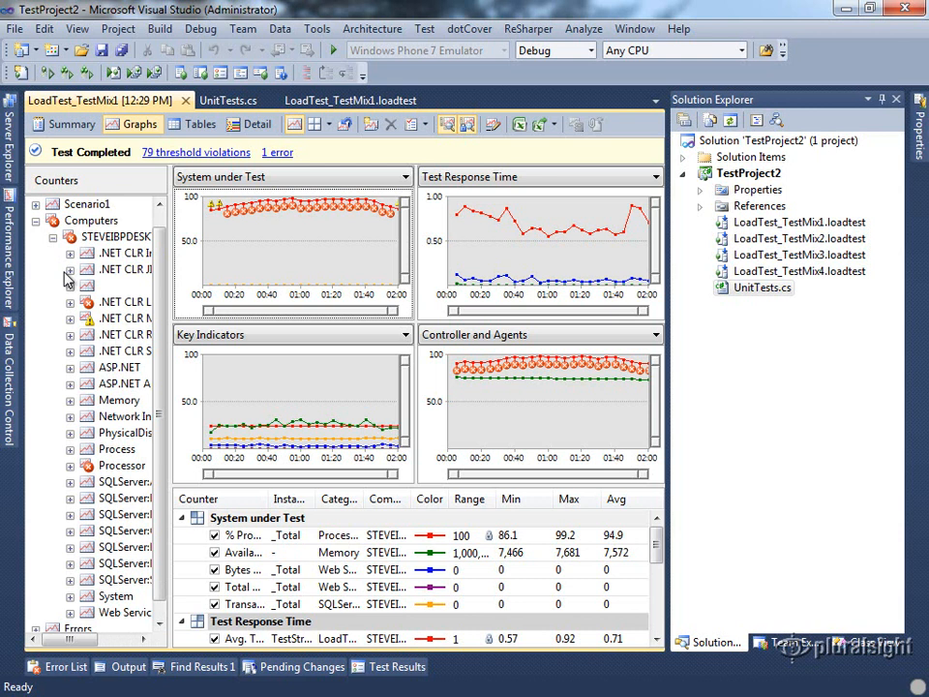
click(70, 287)
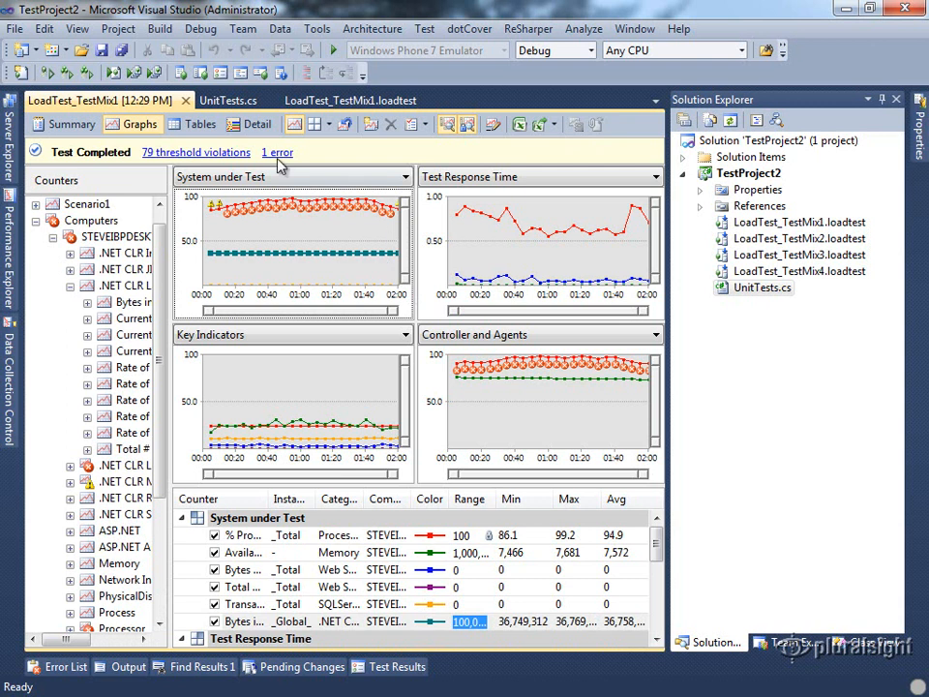
click(350, 101)
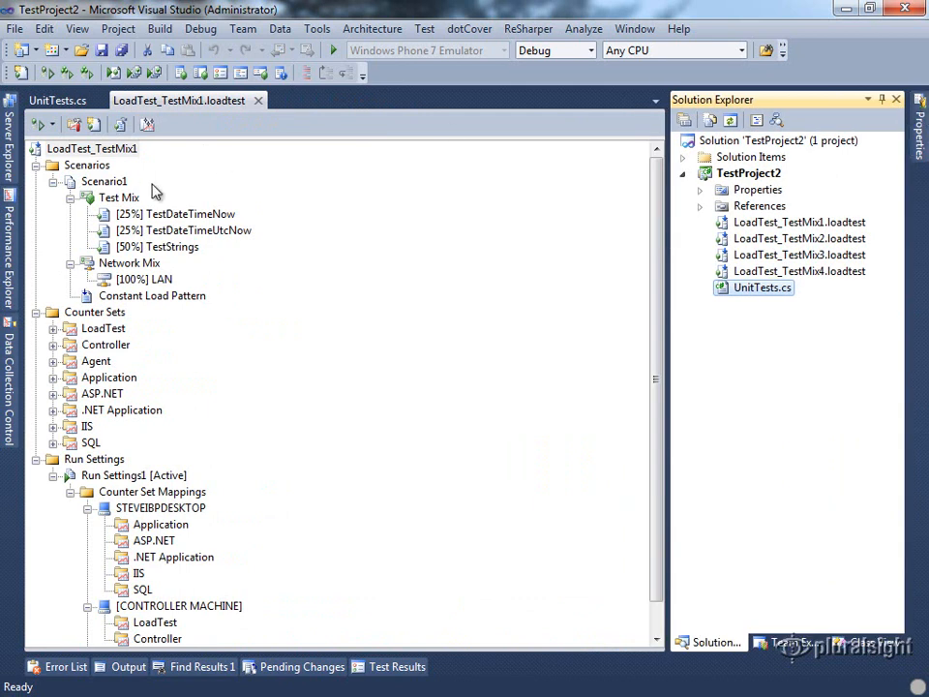
Start LoadTest_TestMix1 under the debugger, view the TestDateTimeNow breakpoint in UnitTests.cs, return to live graphs.
click(37, 124)
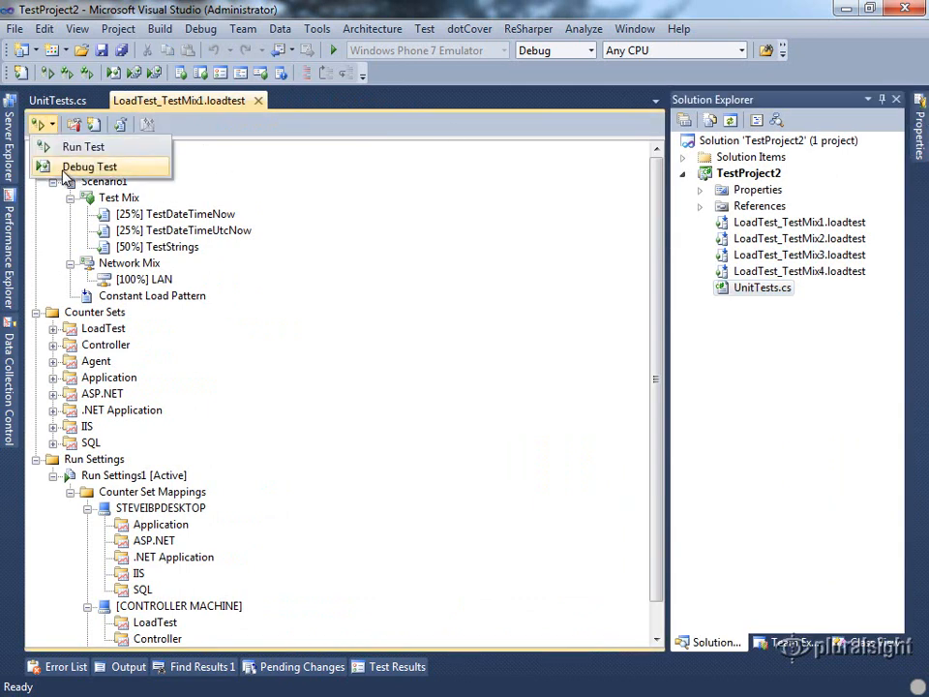
click(89, 166)
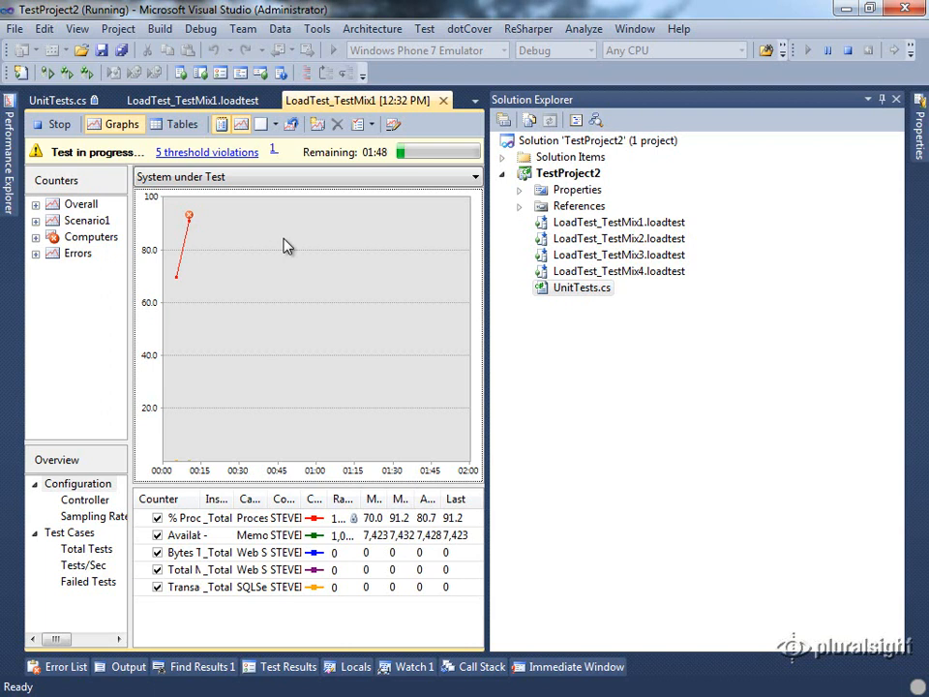
mouse_move(284, 255)
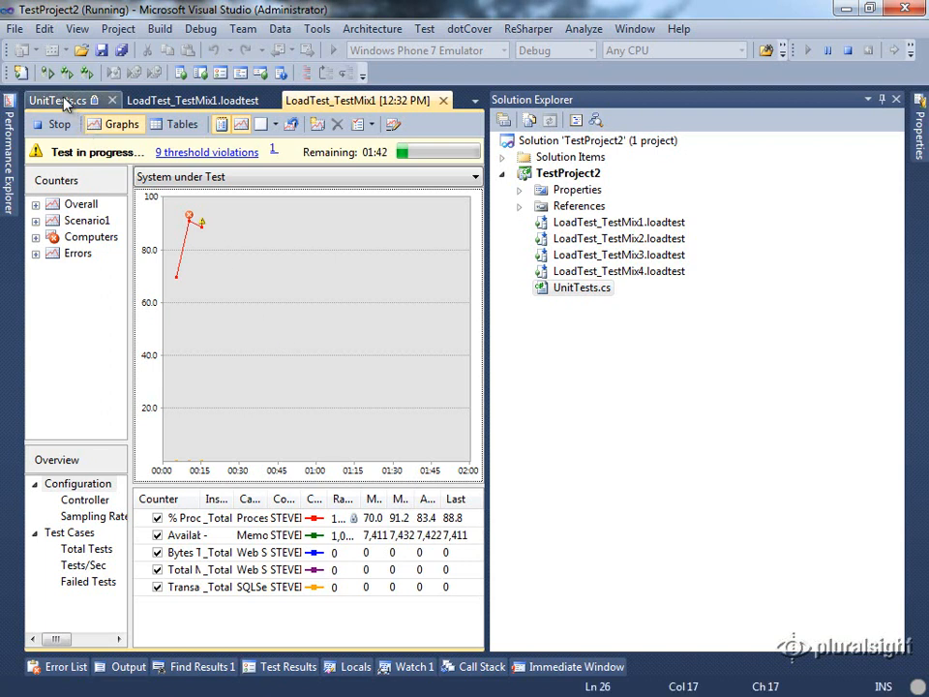
click(58, 101)
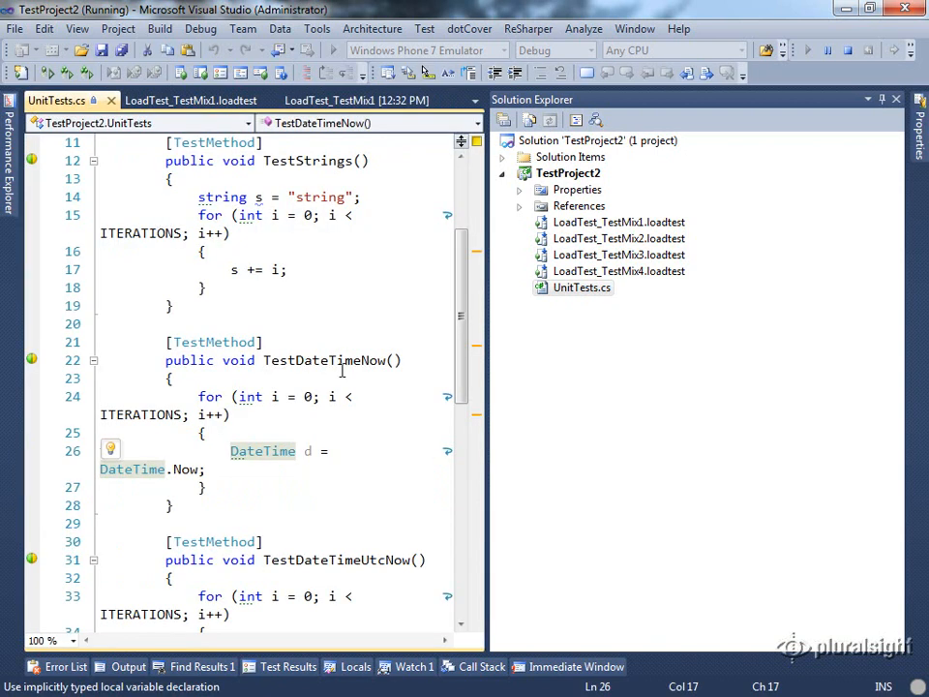
mouse_move(140, 453)
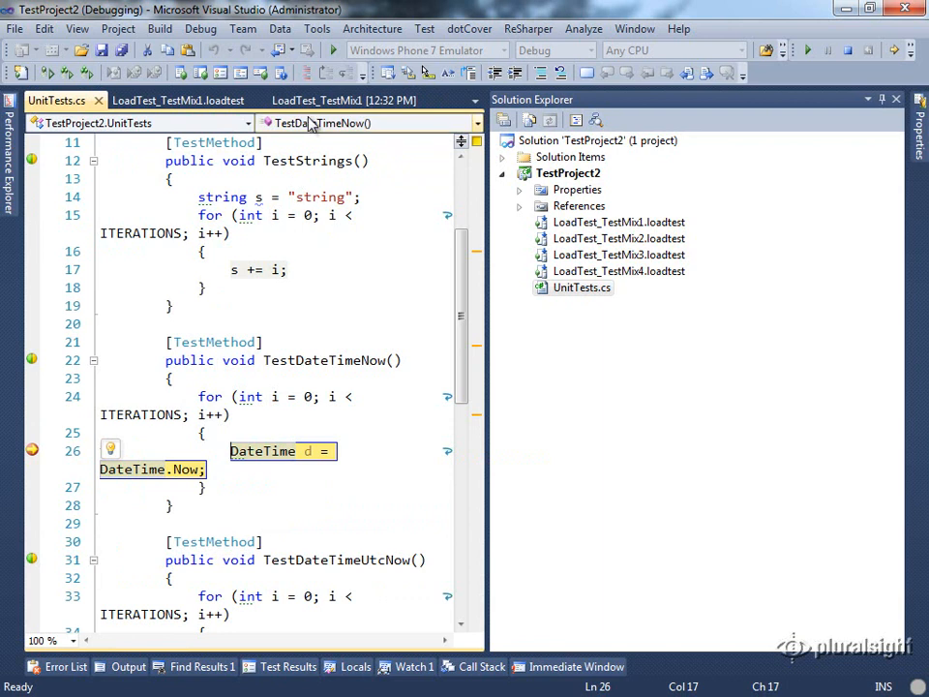
click(317, 101)
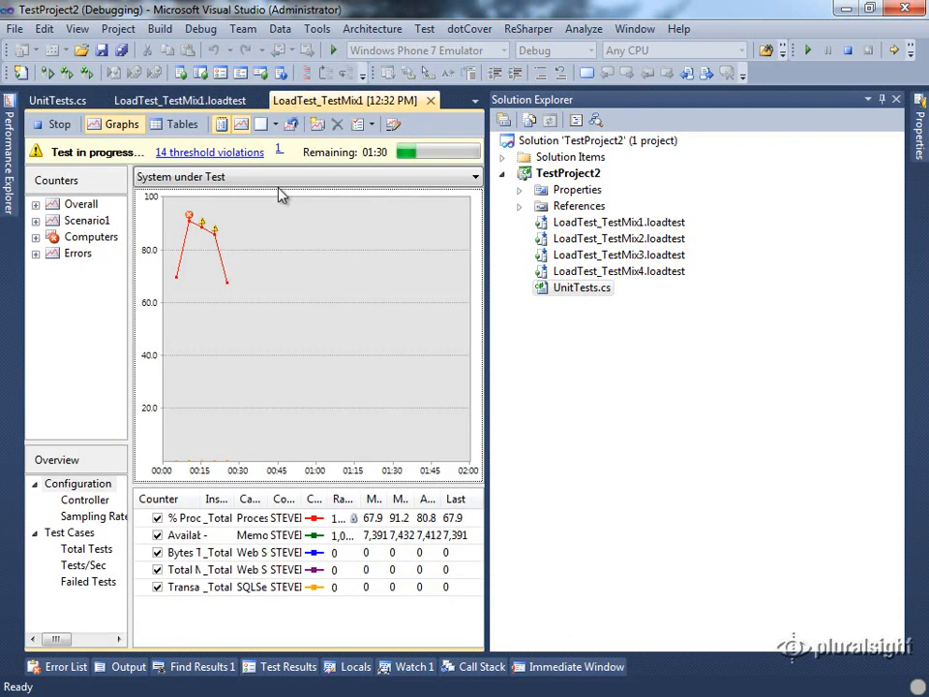
mouse_move(379, 165)
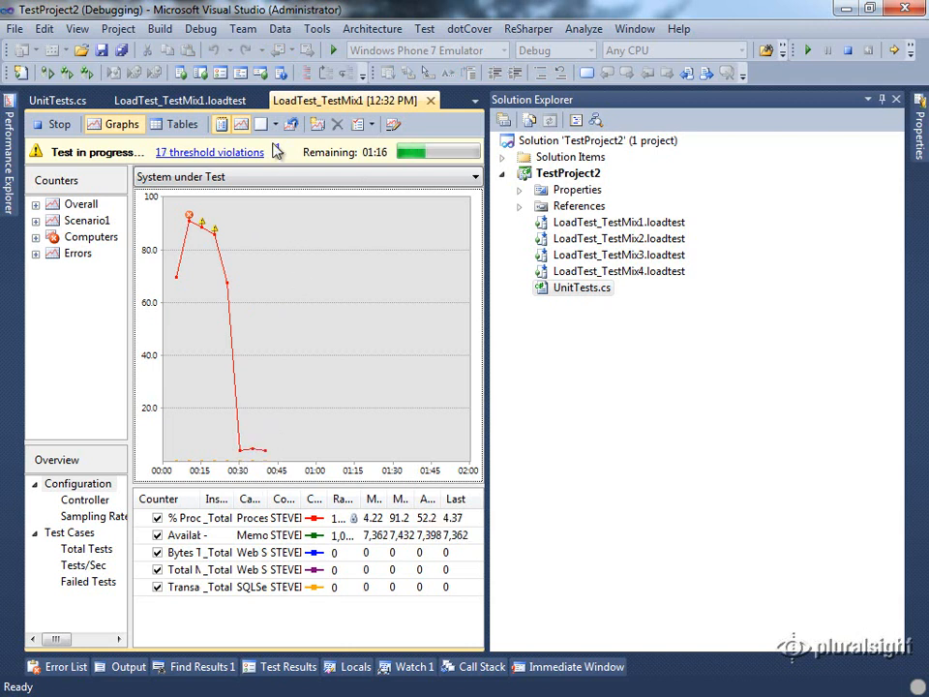
Go back to the paused TestDateTimeNow code in UnitTests.cs.
click(58, 100)
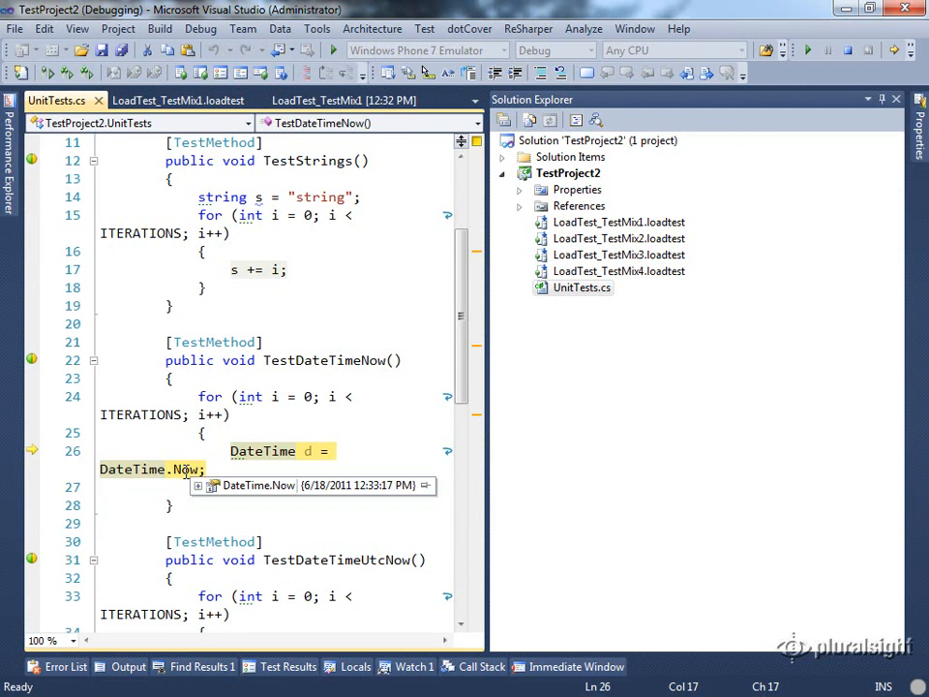
mouse_move(333, 50)
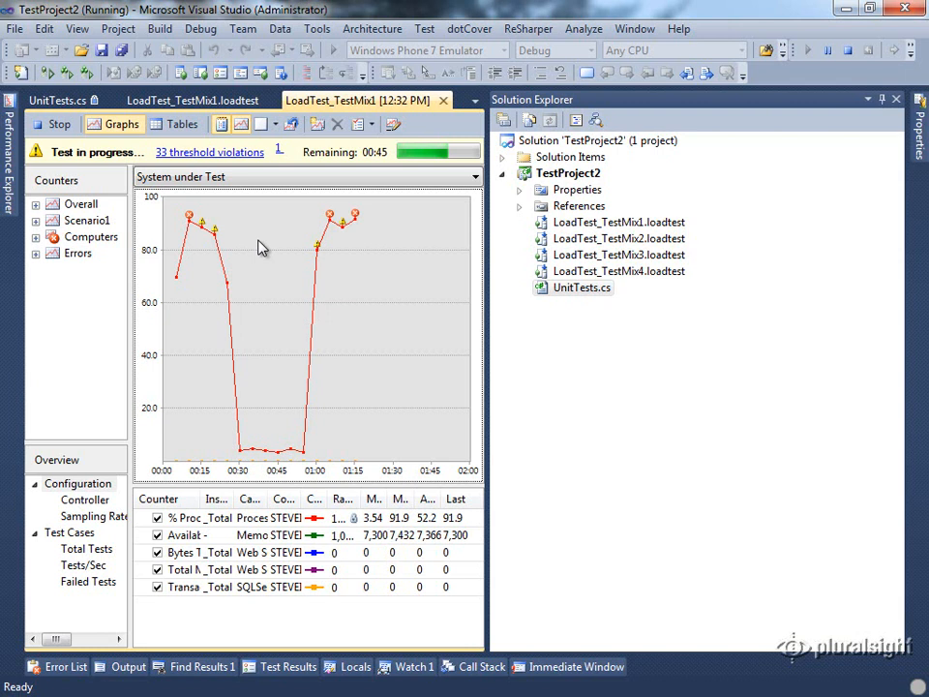
mouse_move(286, 240)
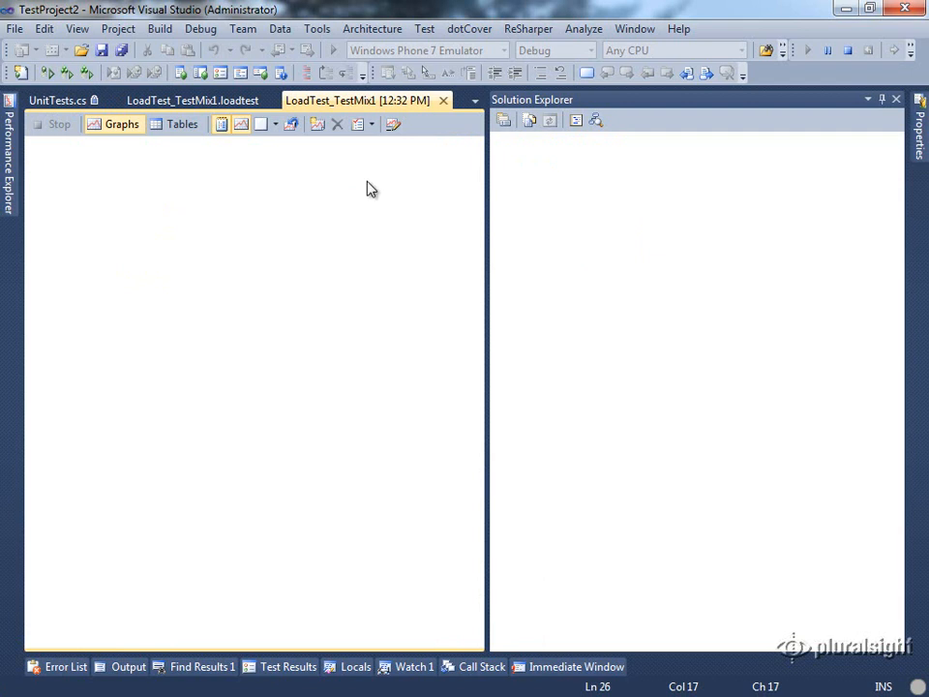
Begin adding a new ASP.NET Web Application project to the solution.
click(57, 101)
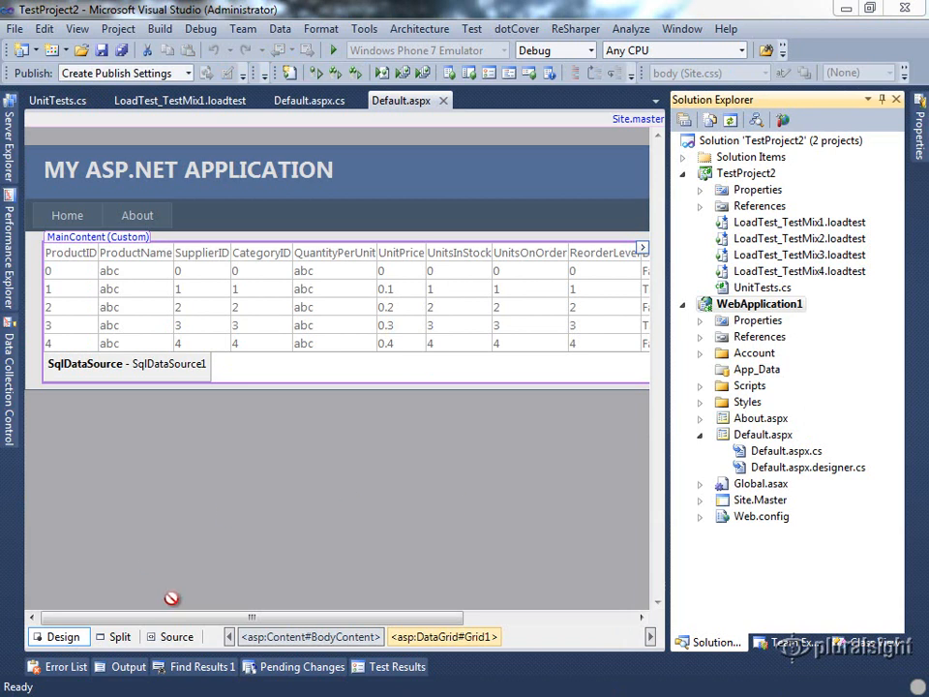
click(182, 635)
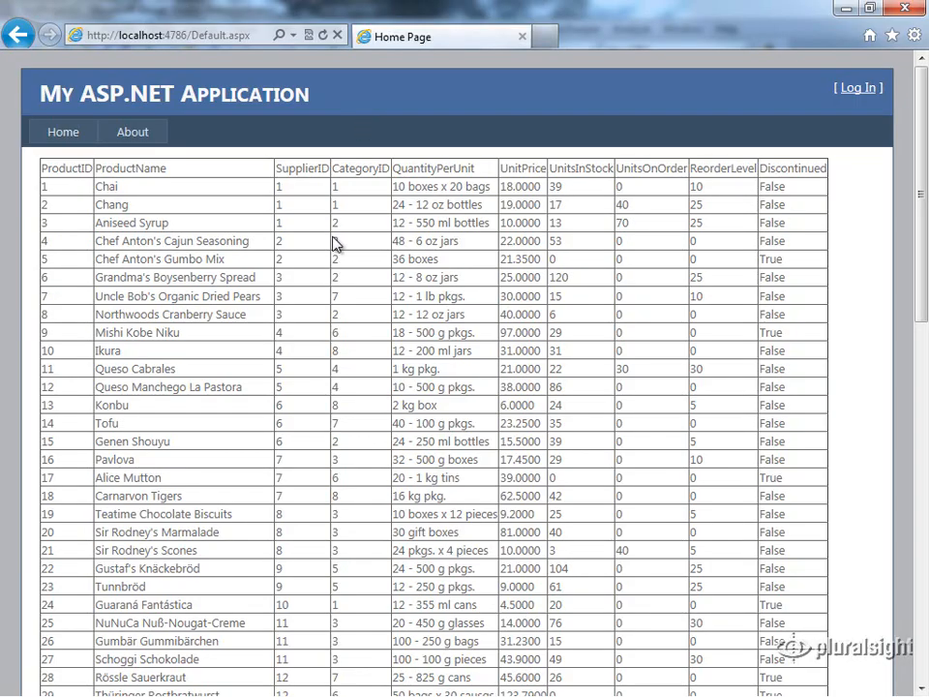
mouse_move(406, 130)
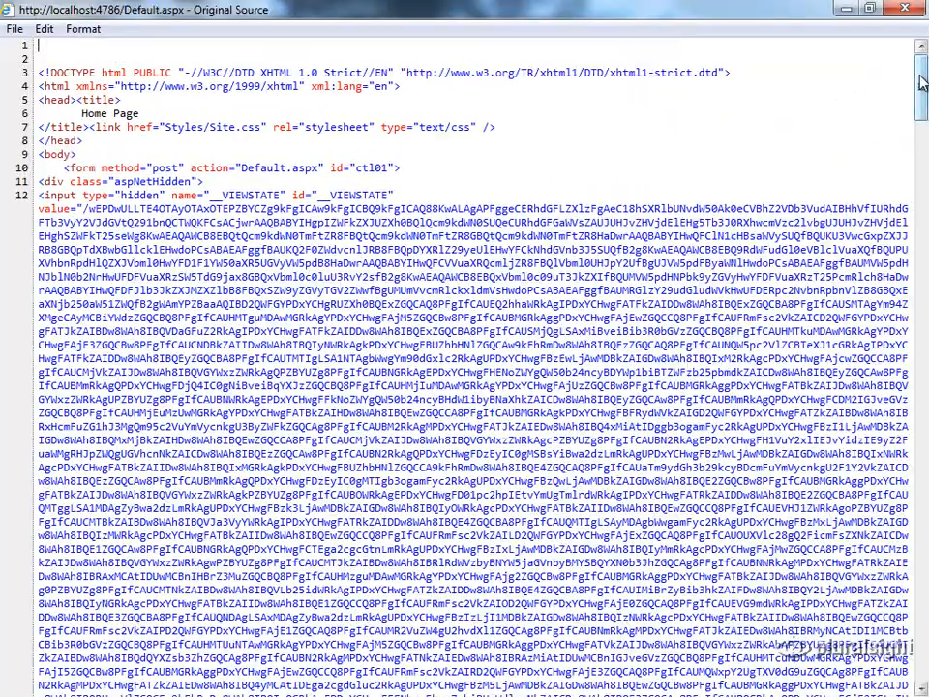
scroll(down, 3)
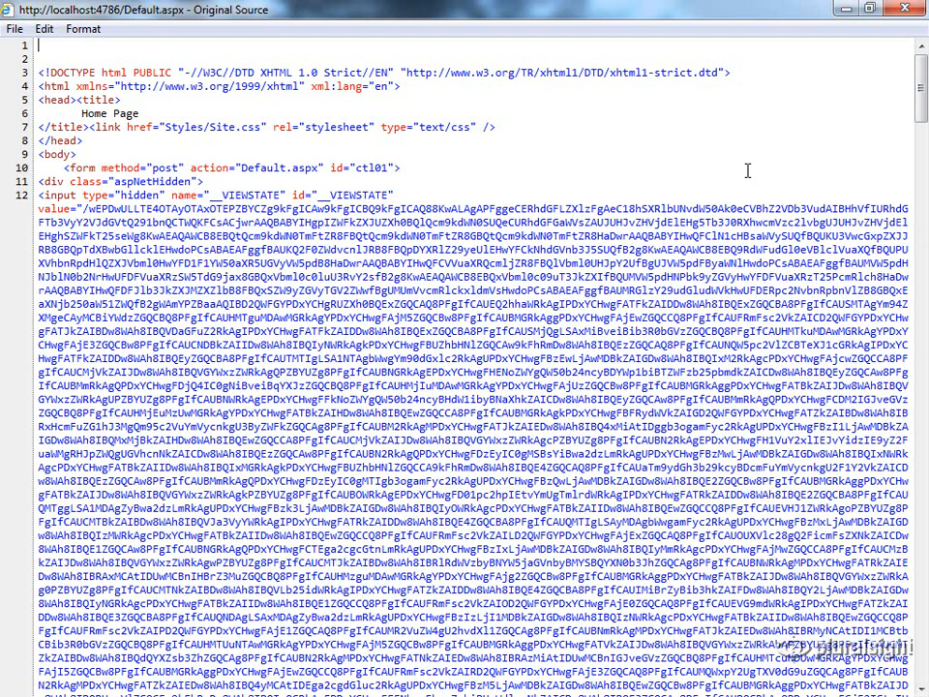
mouse_move(913, 47)
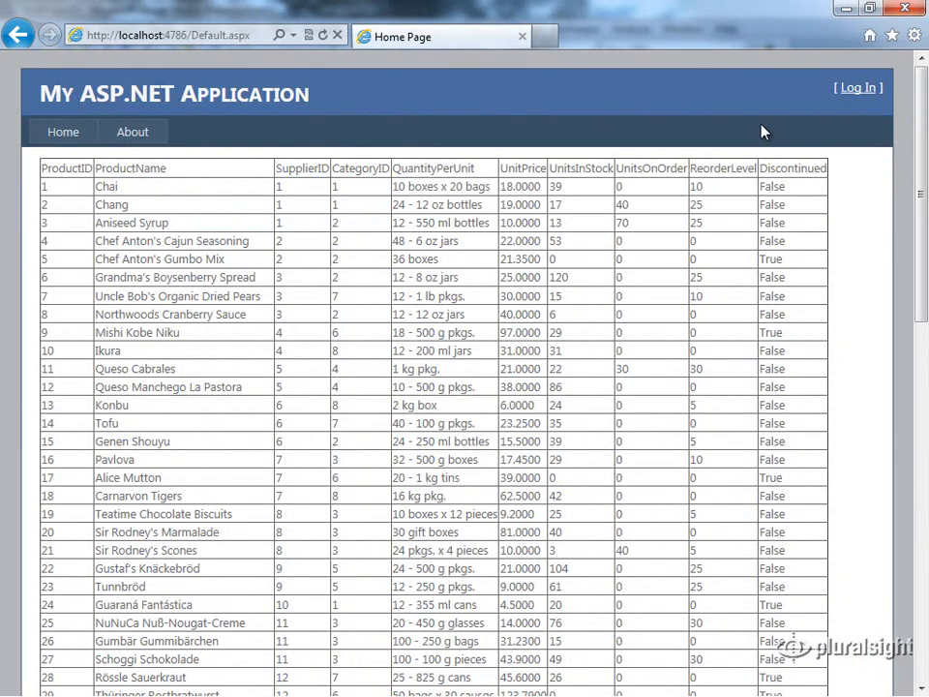
mouse_move(750, 108)
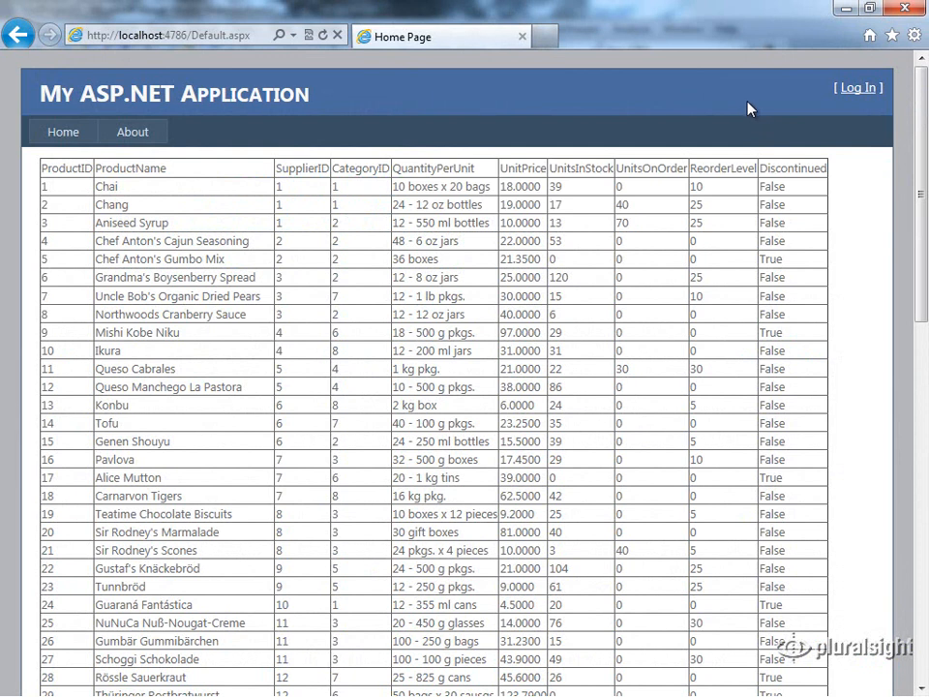
mouse_move(736, 87)
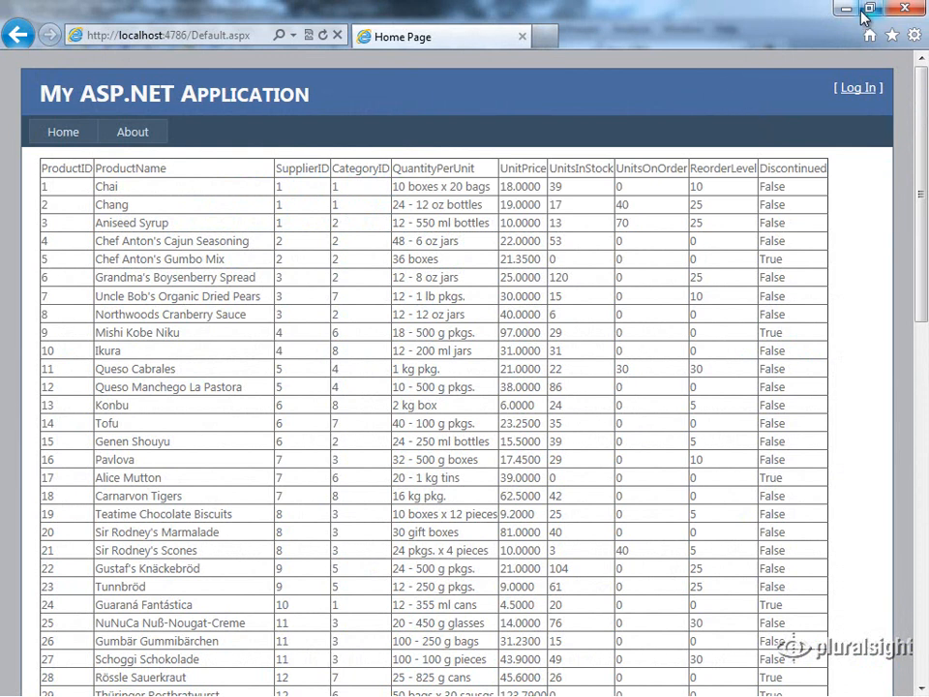
Close the browser and delete the favicon.ico request from WebTest1.
click(869, 7)
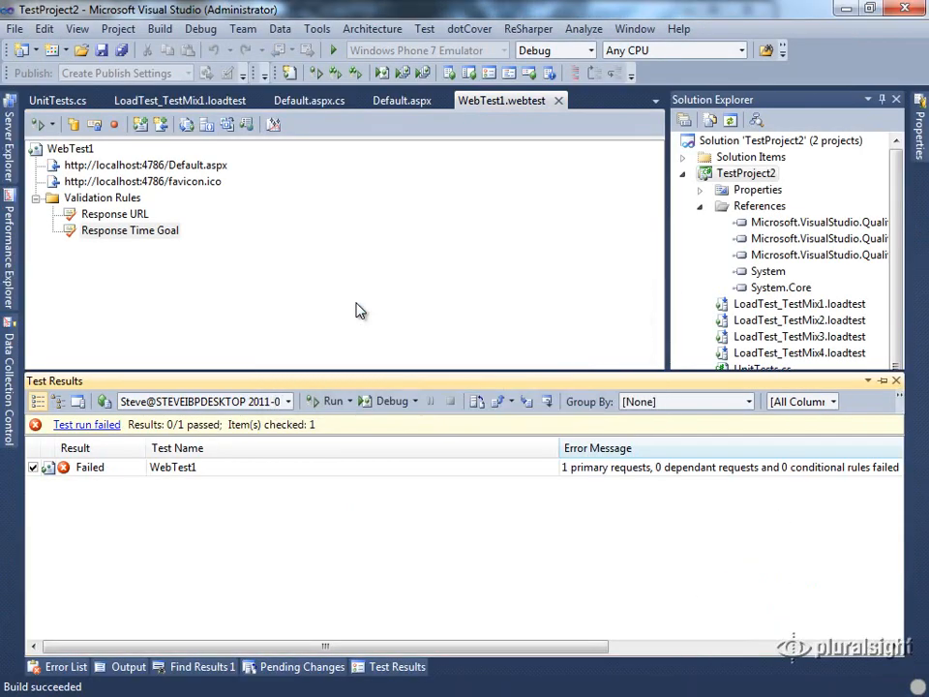
click(143, 182)
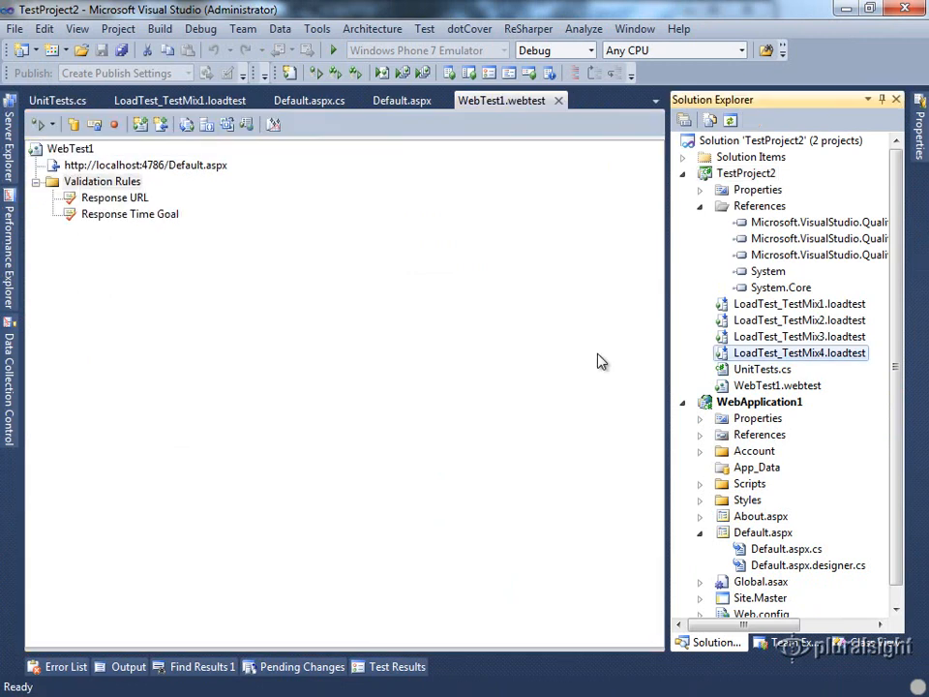
mouse_move(724, 198)
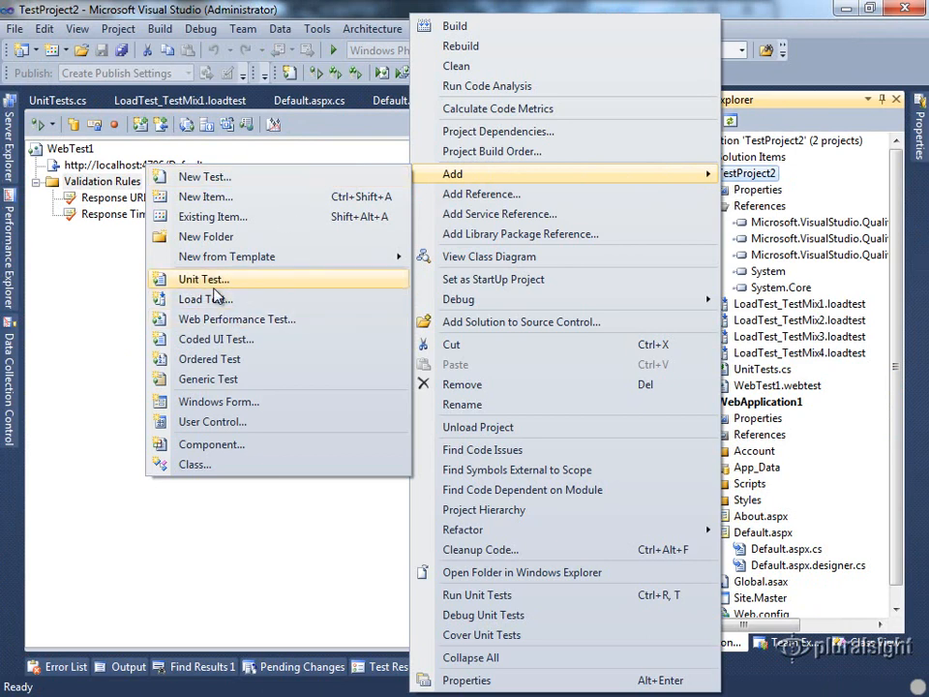
Start the New Load Test Wizard and put WebTest1 in the test mix.
click(205, 298)
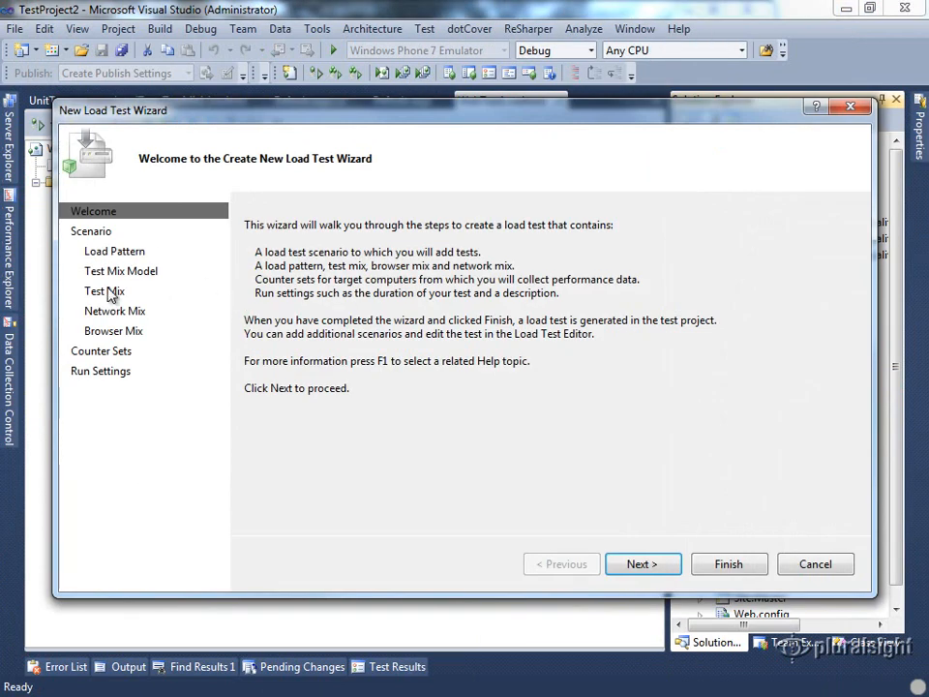
click(104, 290)
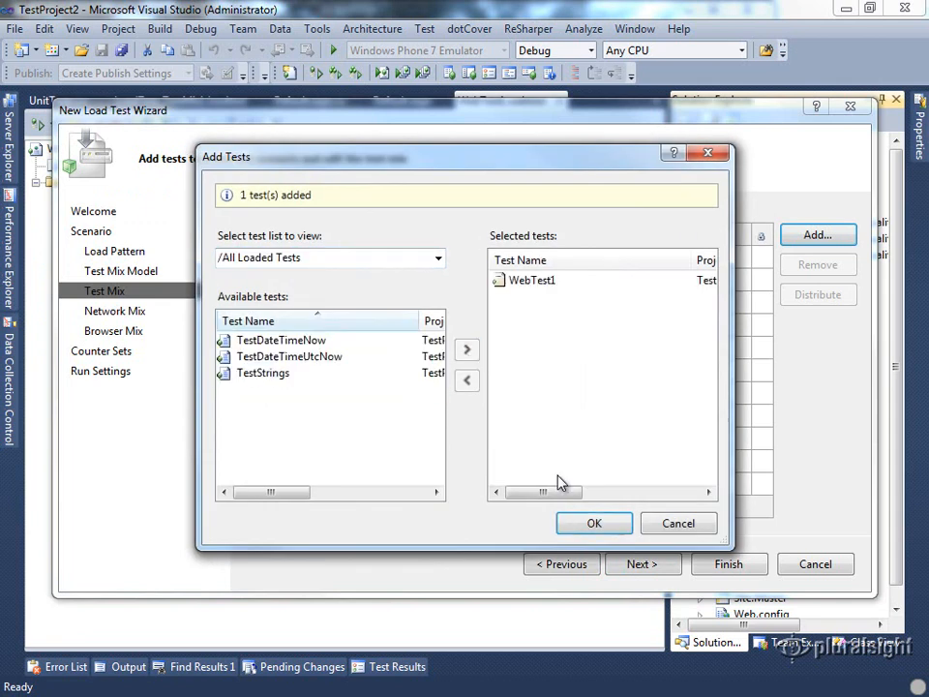
click(592, 523)
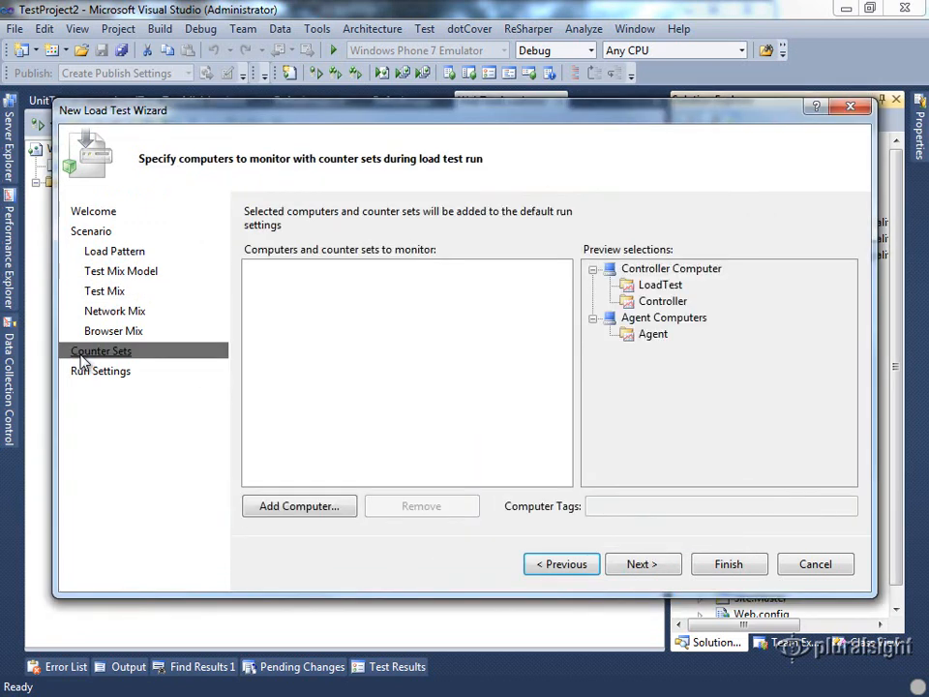
Add localhost under Counter Sets with SQL and ASP.NET ticked, and finish creating the load test.
click(298, 505)
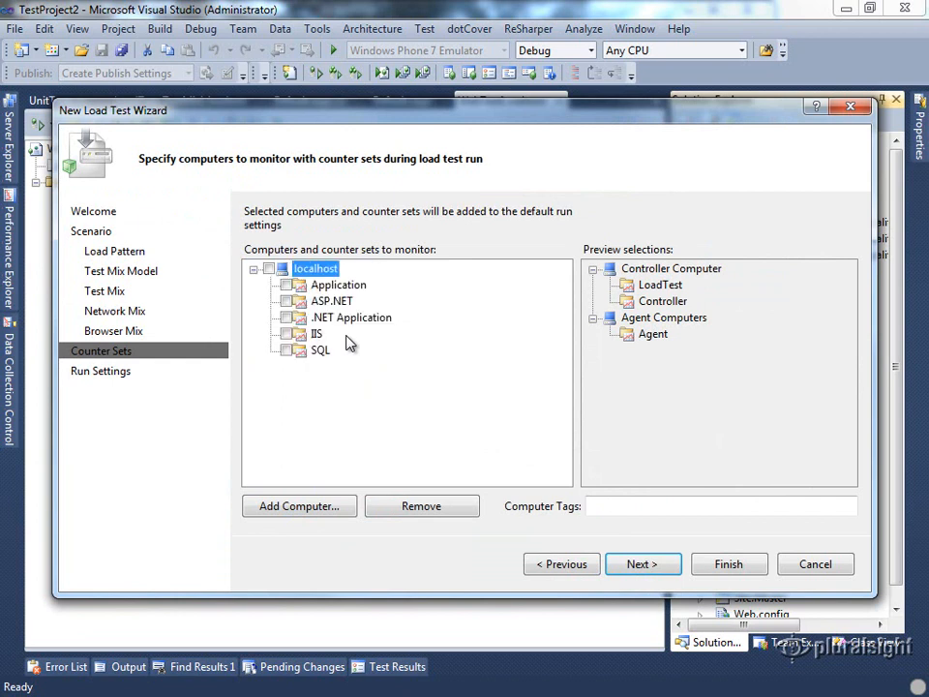
click(286, 348)
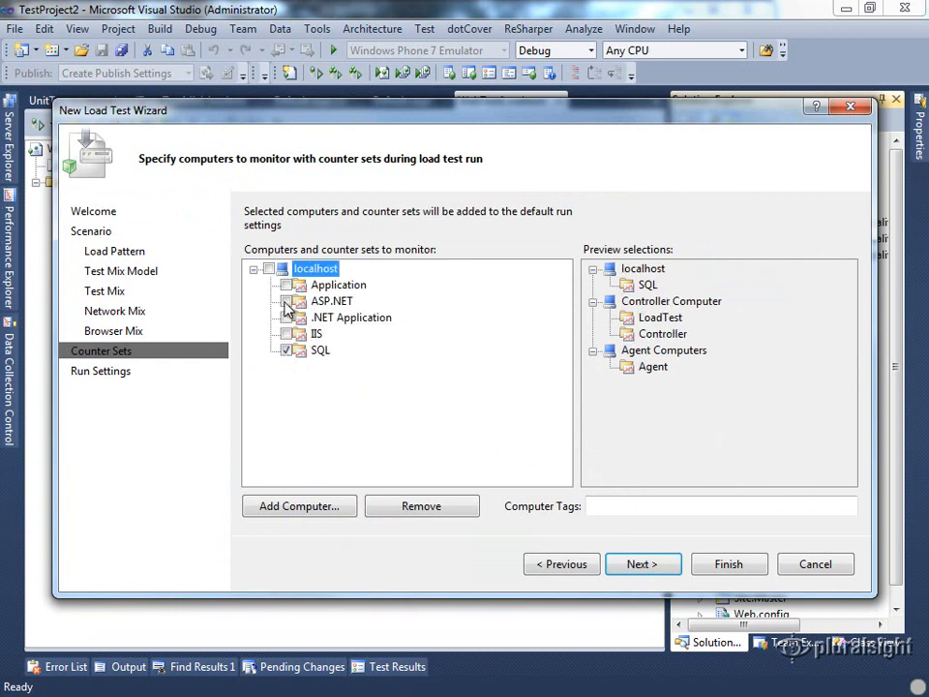
click(288, 302)
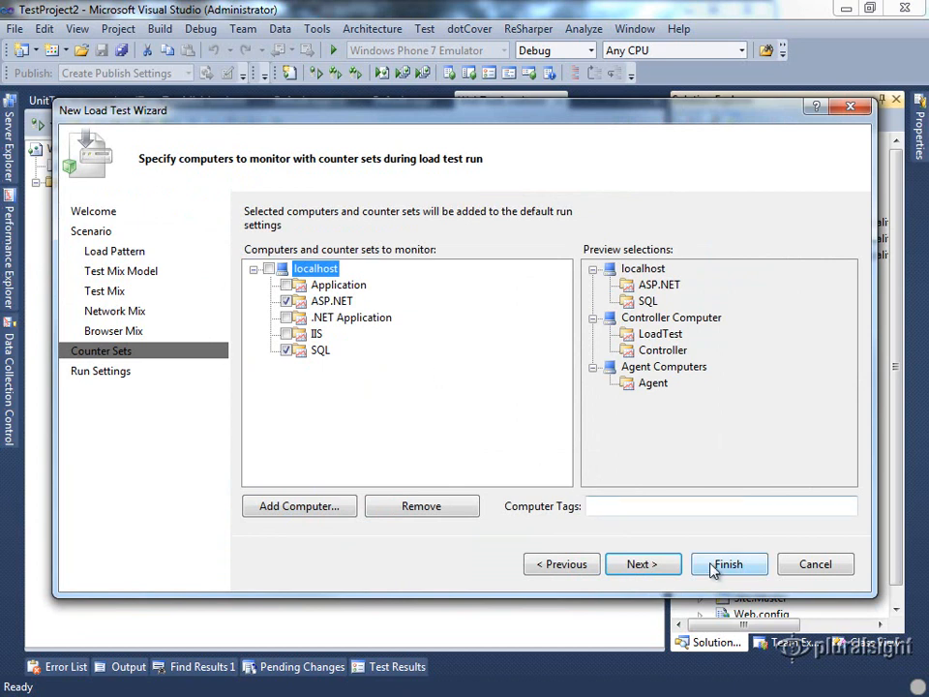
click(727, 563)
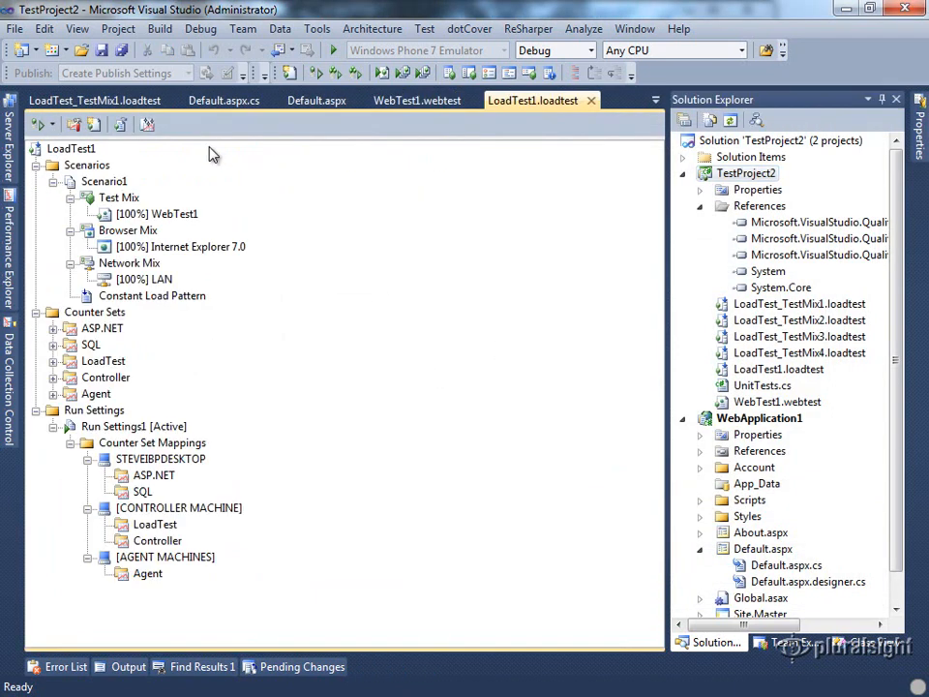
Run the new load test and graph SQLServer Batch Requests/sec with User Load hidden.
click(39, 126)
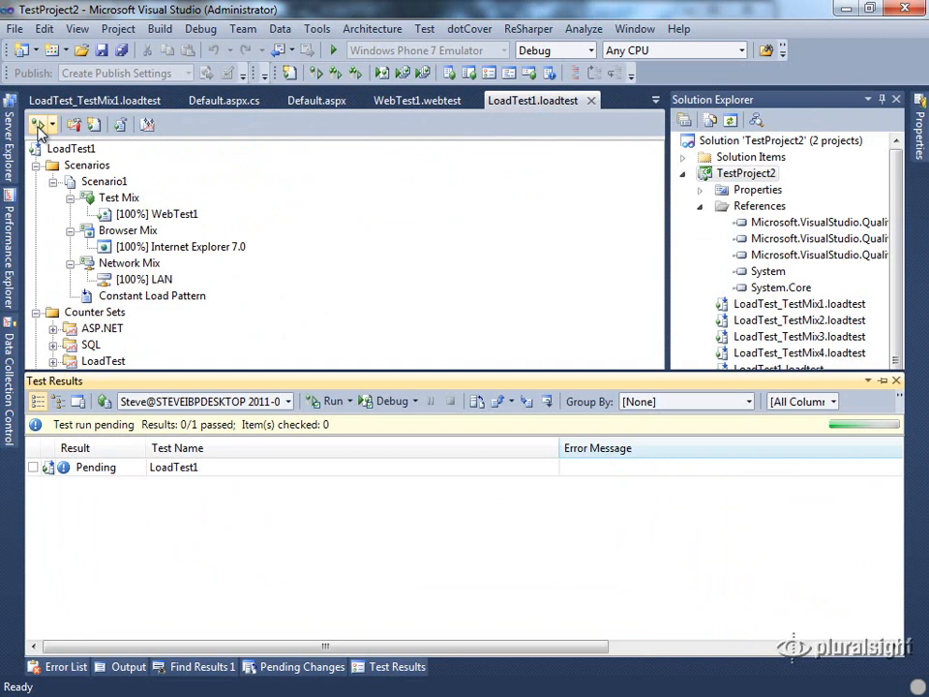
click(329, 400)
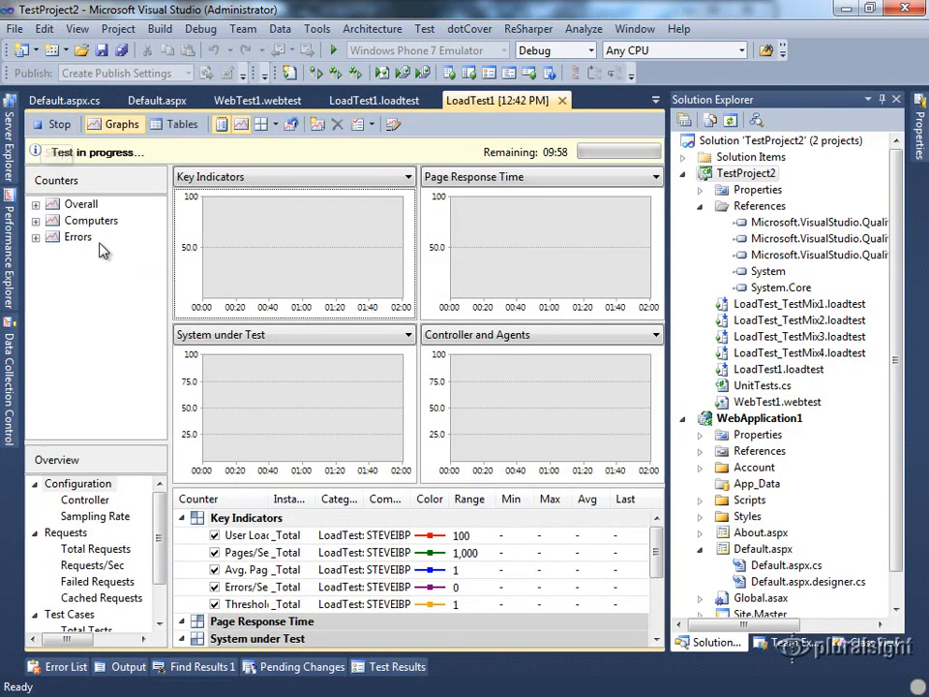
mouse_move(275, 433)
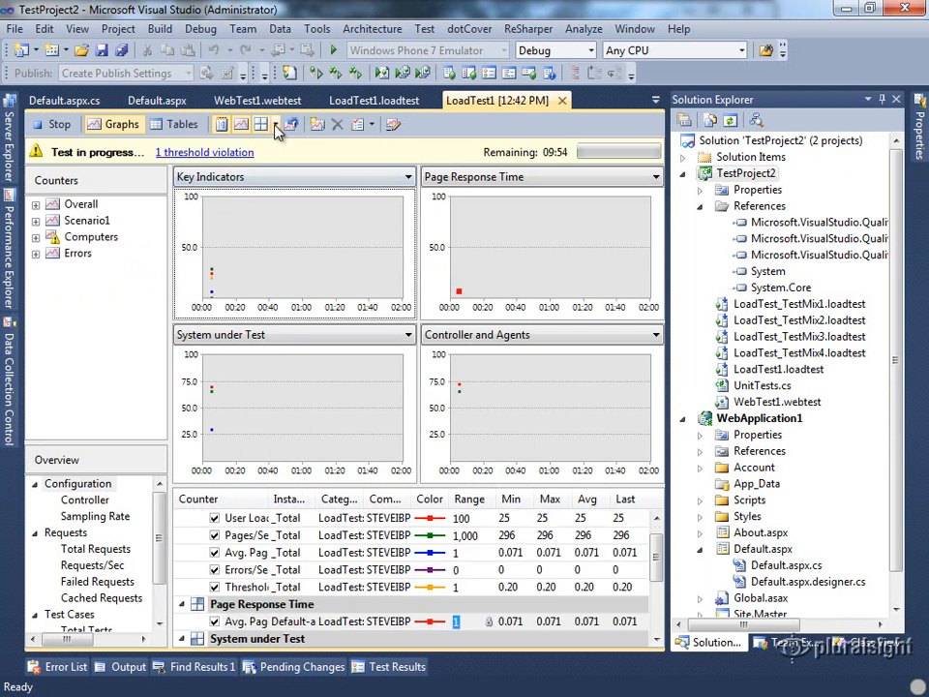
click(261, 124)
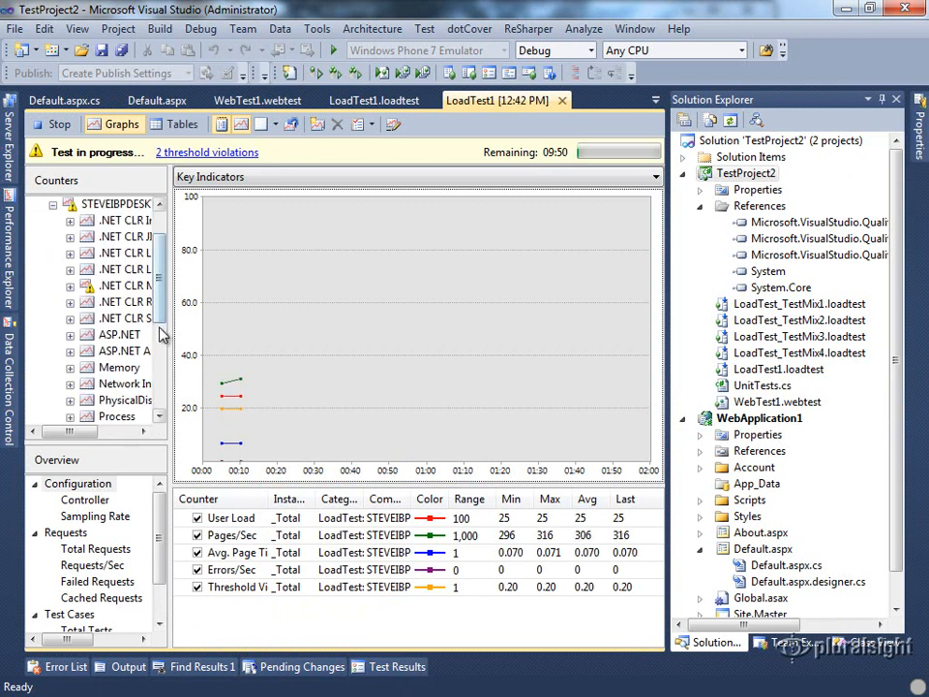
scroll(down, 3)
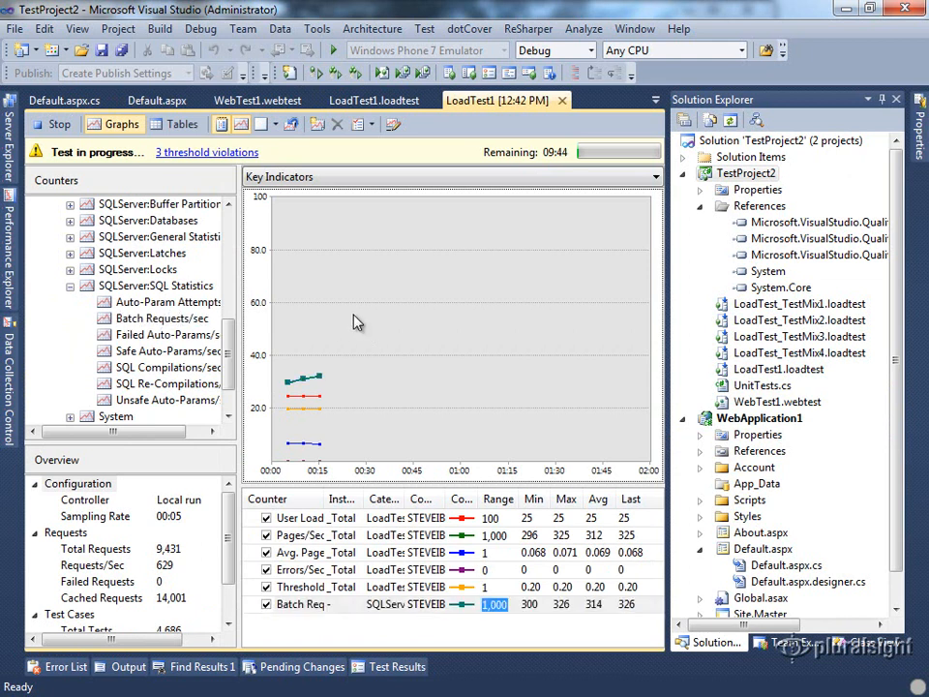
mouse_move(333, 320)
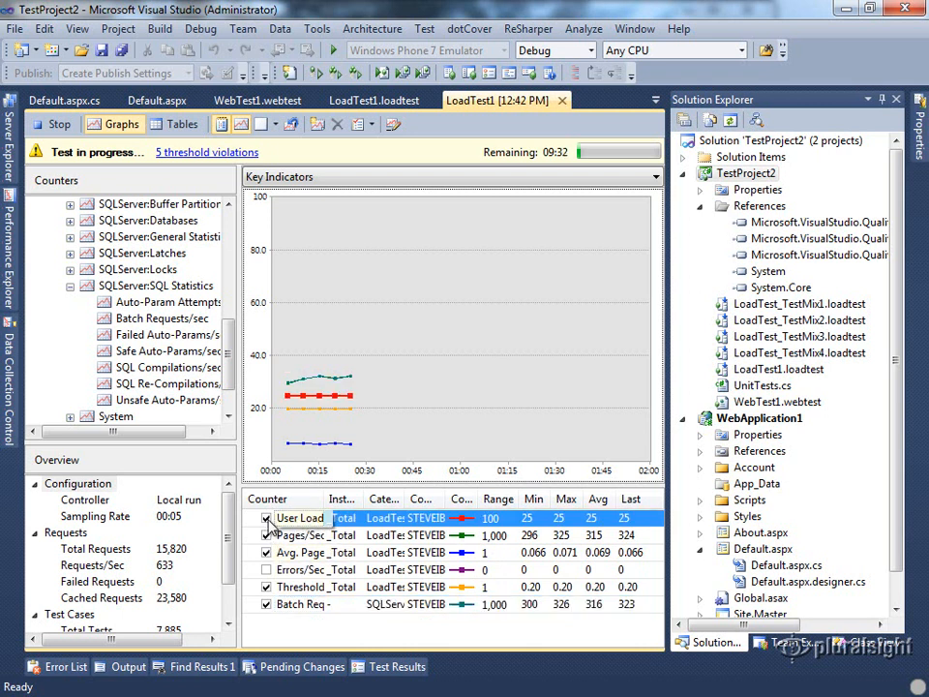
click(300, 534)
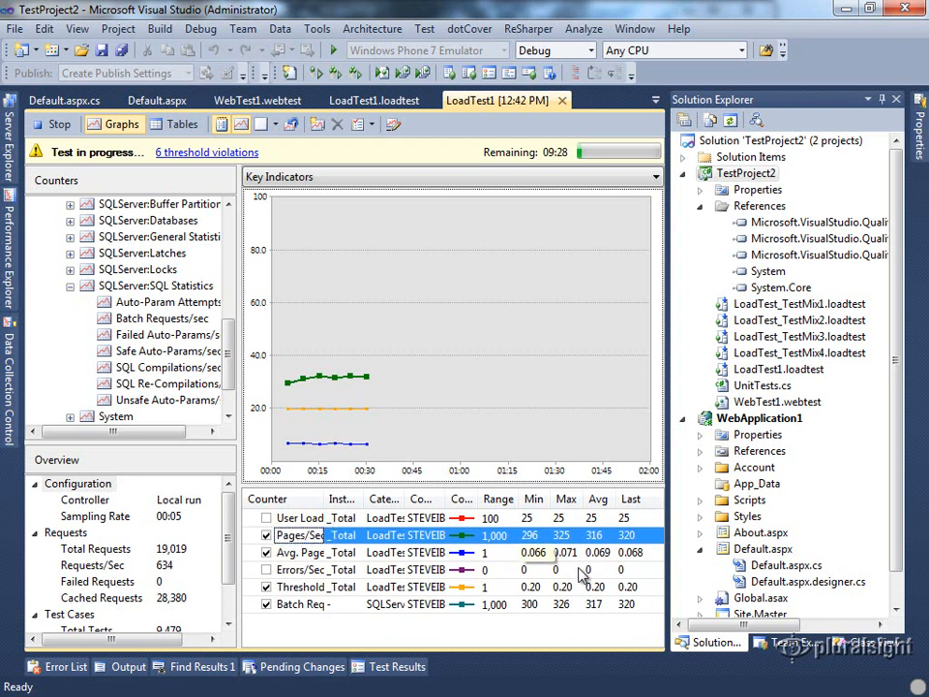
click(321, 604)
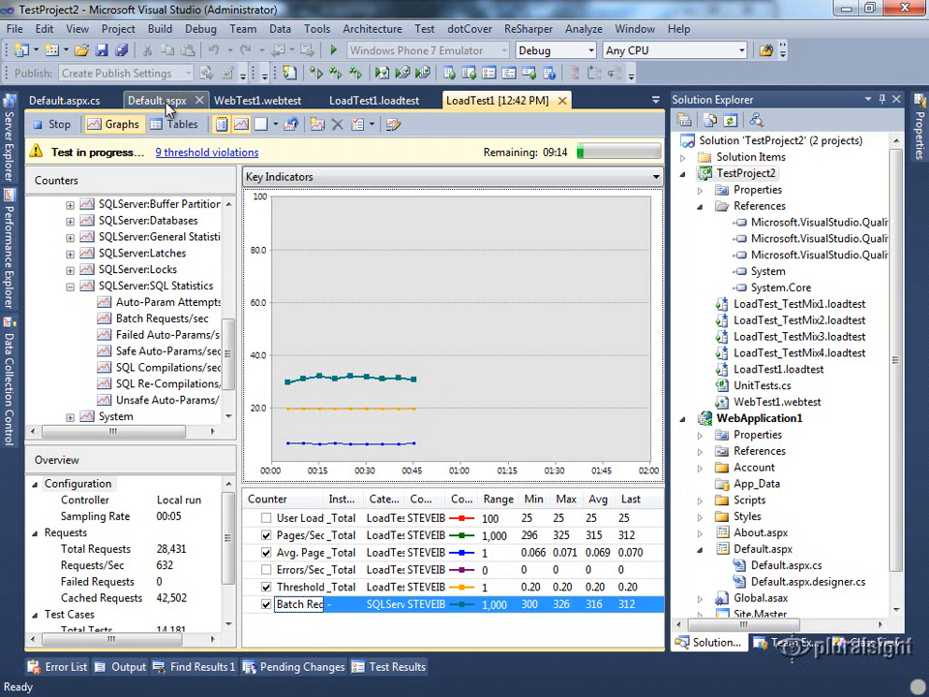
Add EnableSessionState="False" to Default.aspx's Page directive, save, and return to LoadTest1 results.
click(155, 101)
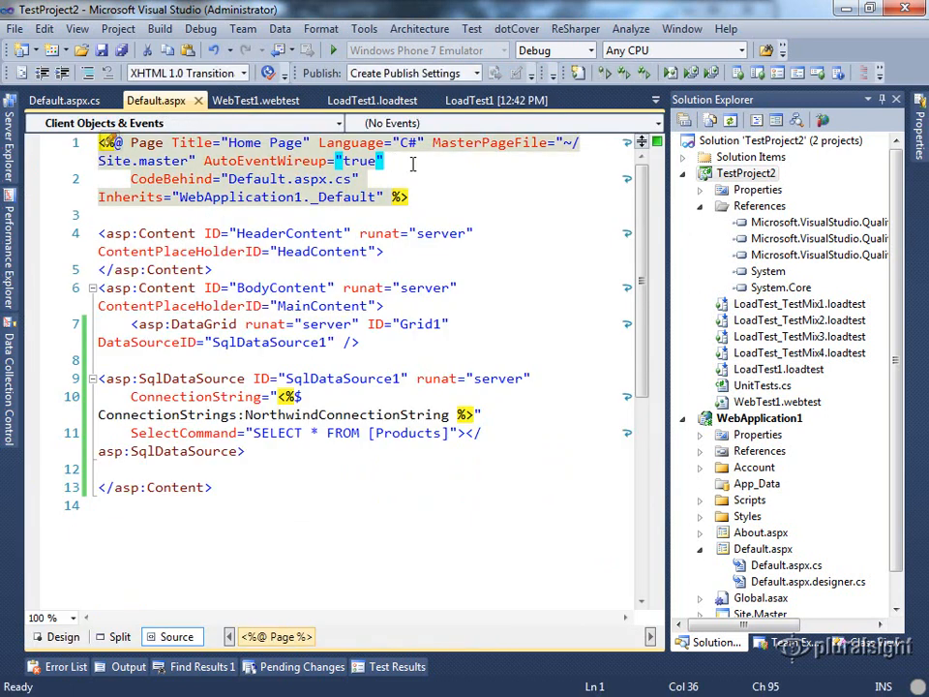
text(enableSessionState)
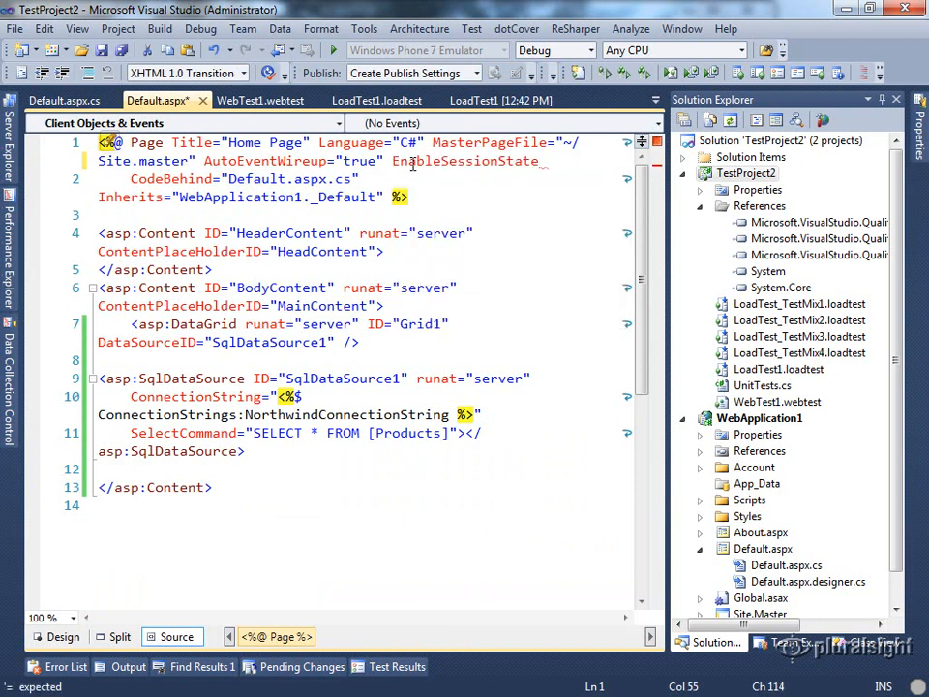
text(False")
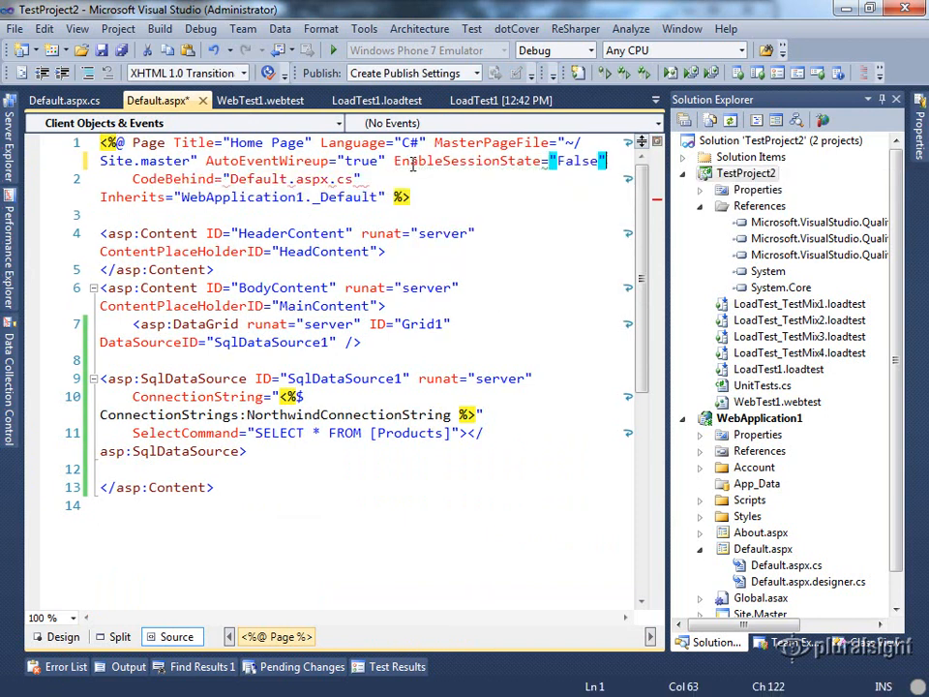
key(ctrl+s)
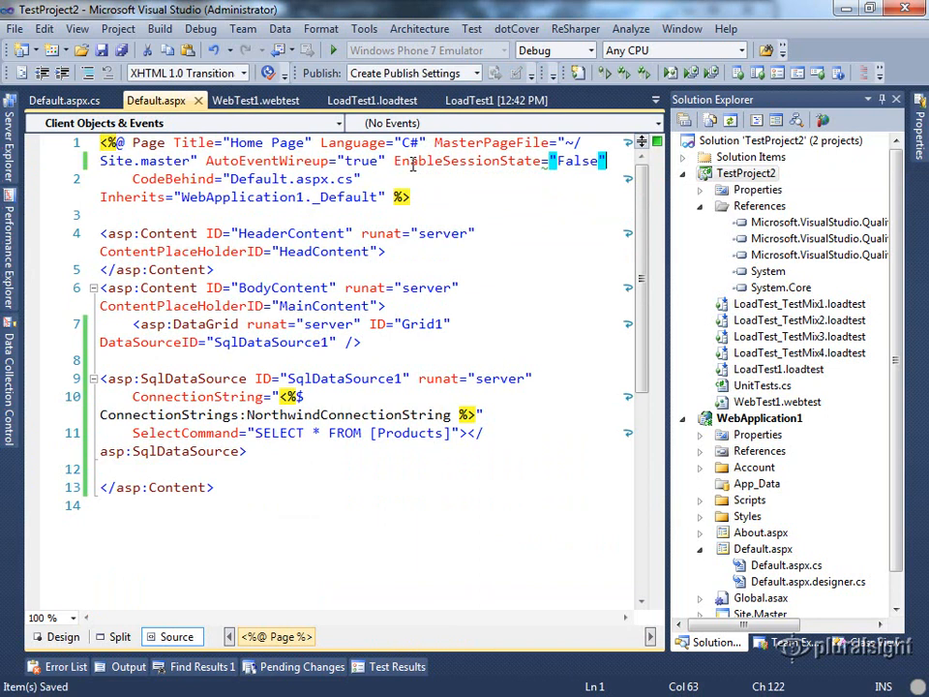
click(470, 100)
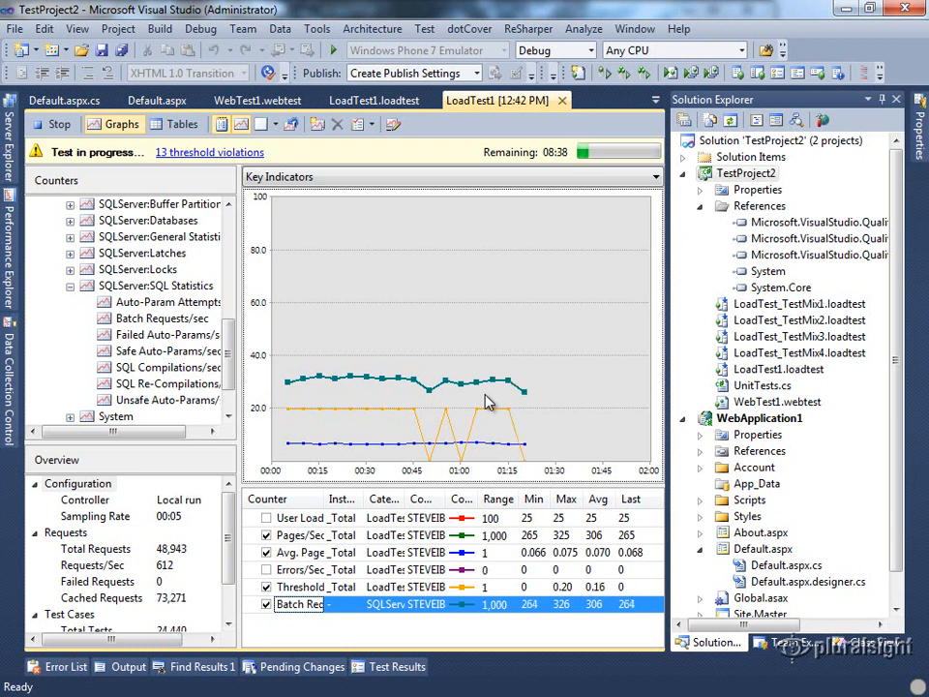
mouse_move(531, 414)
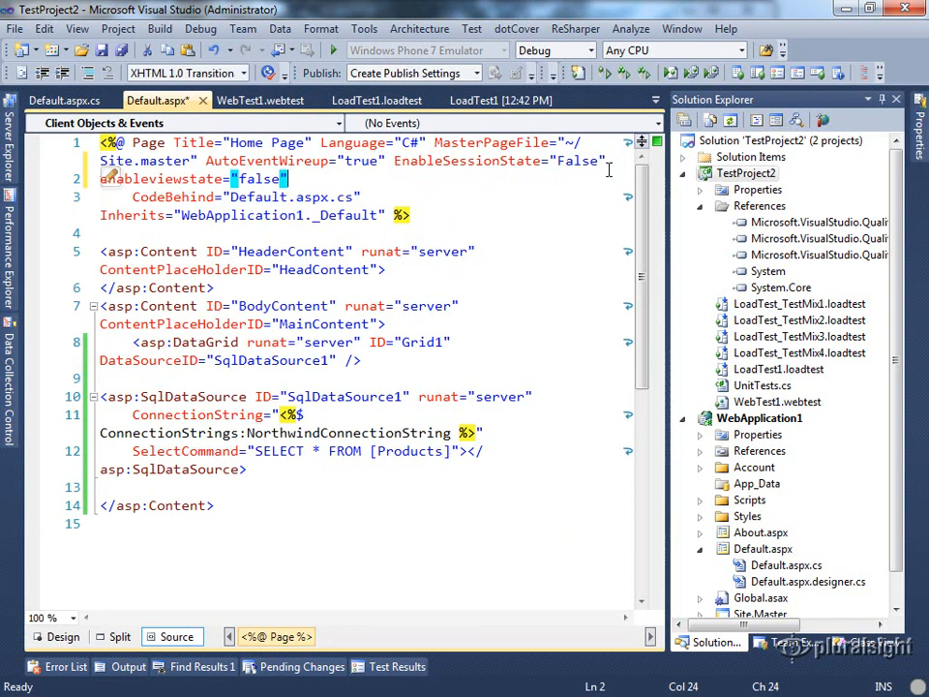
Return to the LoadTest1 results to watch the live Key Indicators graph.
click(474, 101)
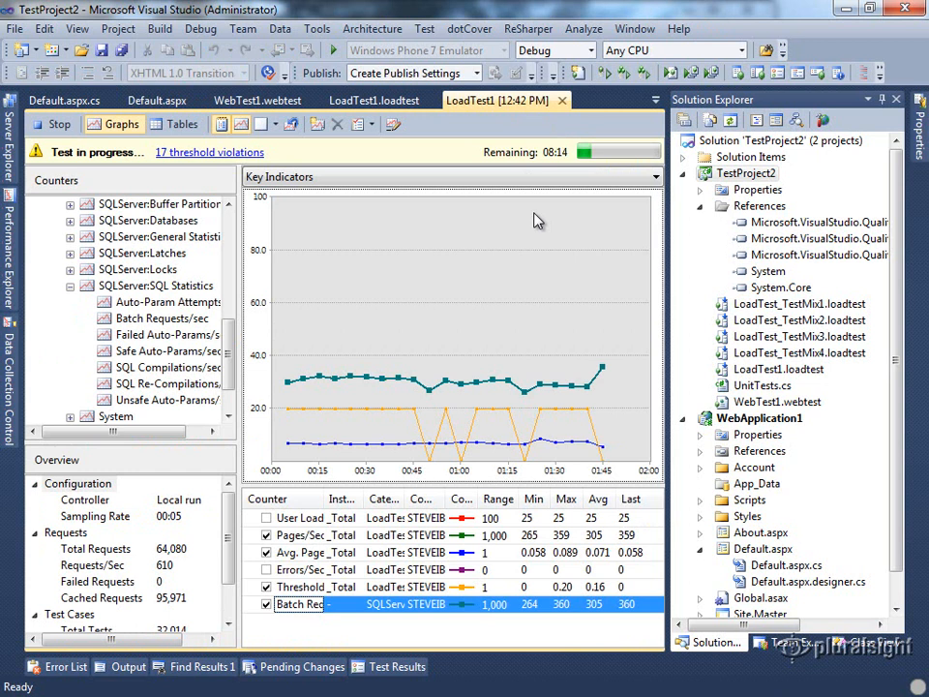
mouse_move(576, 379)
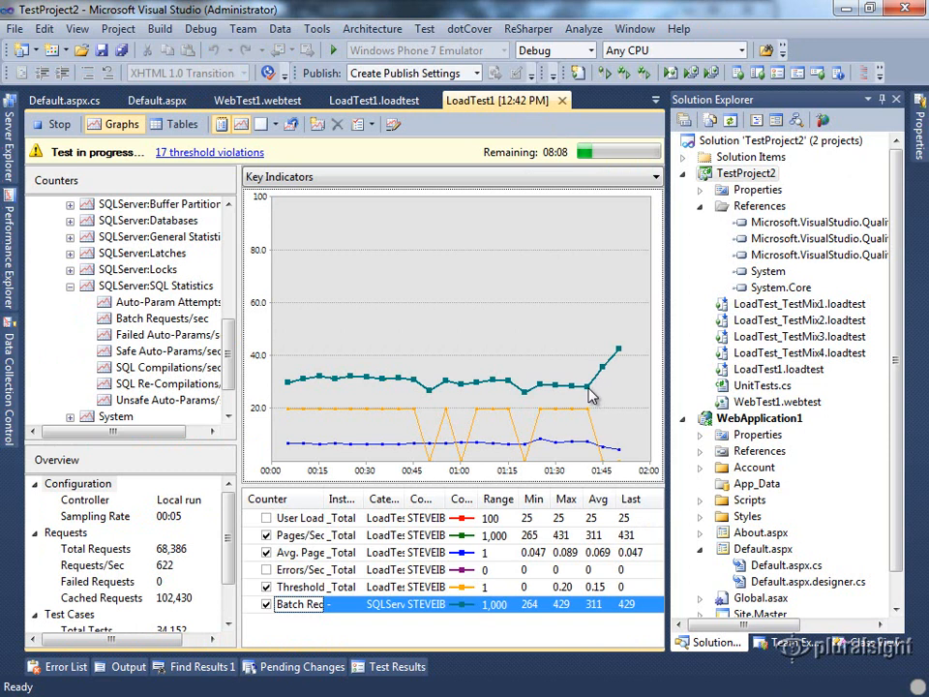
mouse_move(623, 358)
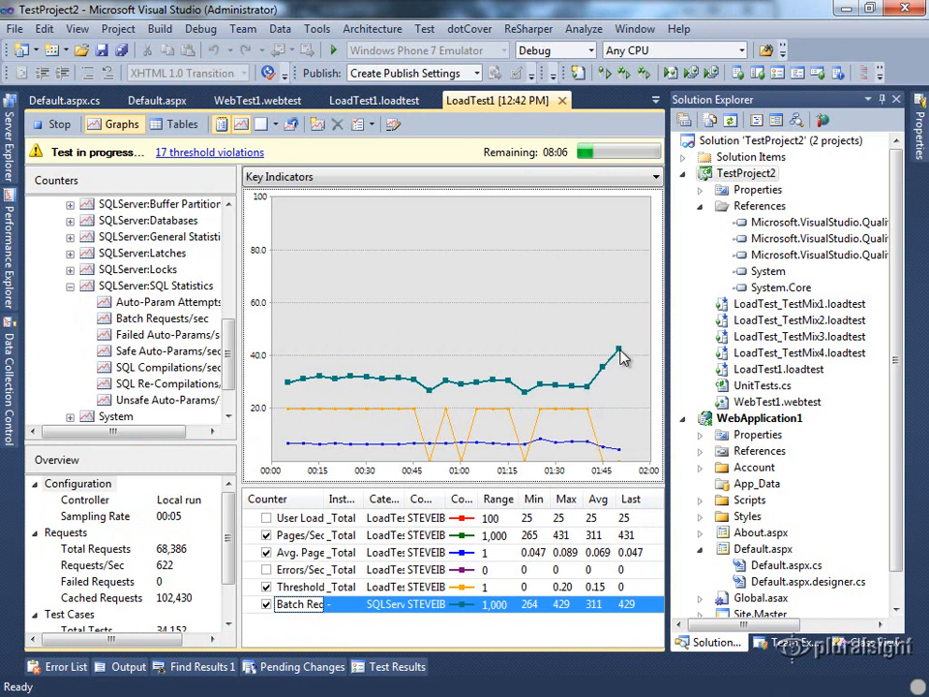
mouse_move(619, 352)
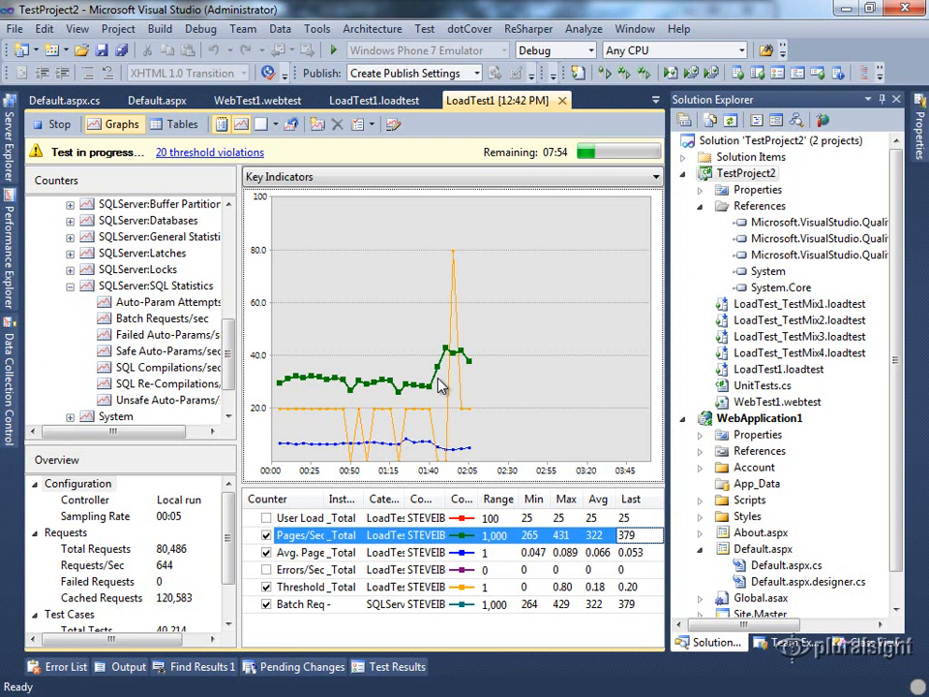
mouse_move(565, 470)
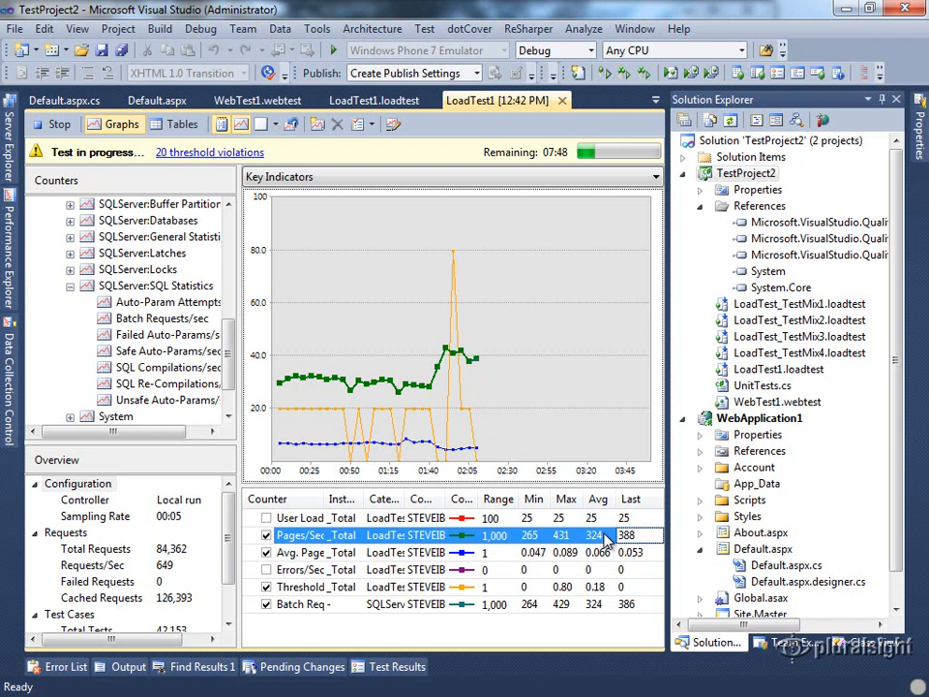
mouse_move(531, 453)
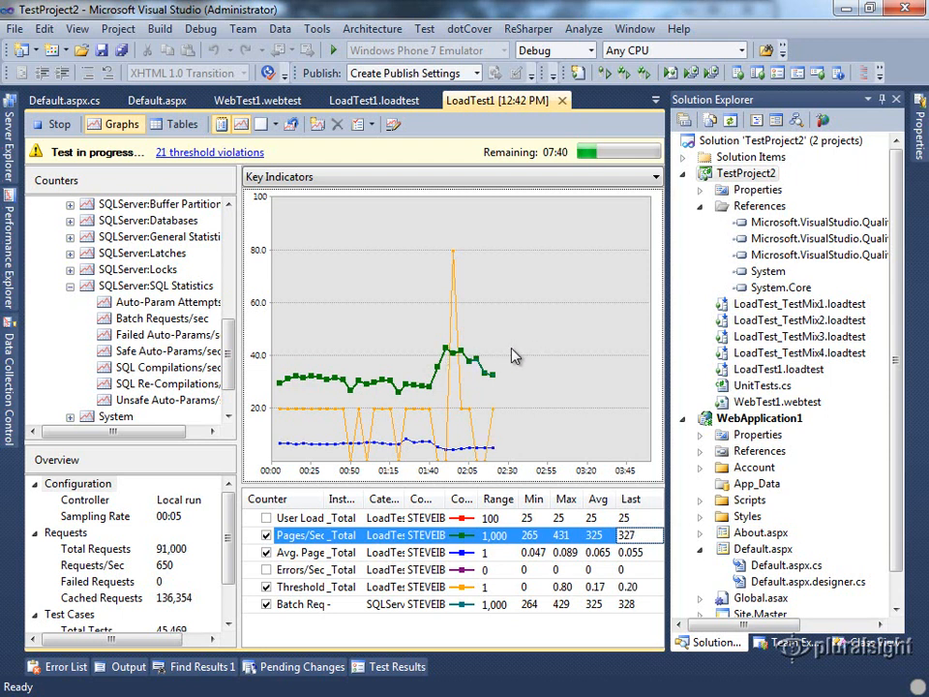
mouse_move(499, 377)
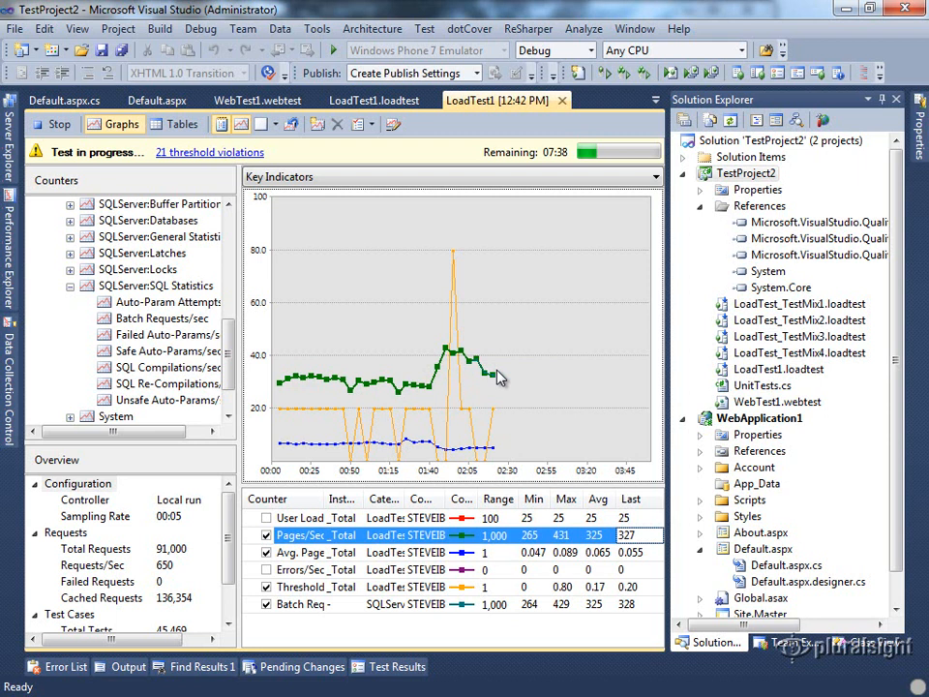
mouse_move(461, 385)
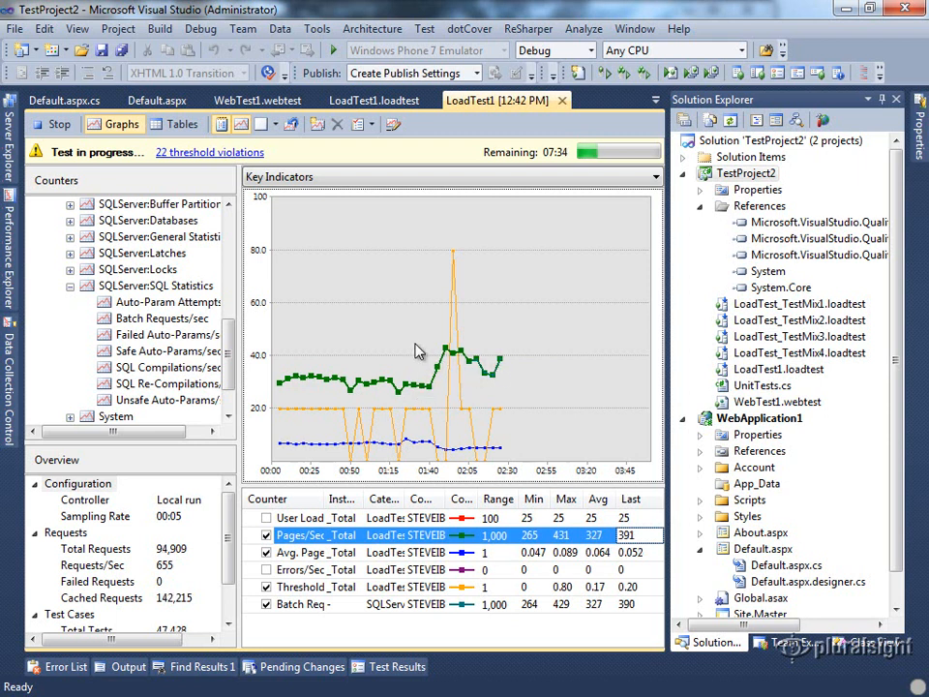
mouse_move(513, 391)
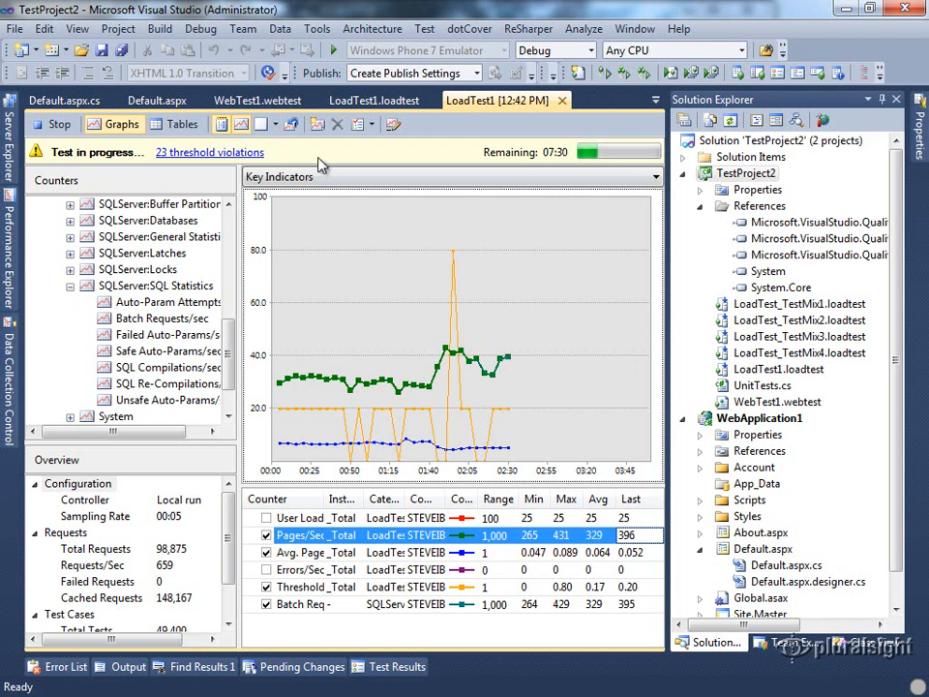
Add an OutputCache directive with Duration="60" and VaryByParam="none" to Default.aspx, then resume watching LoadTest1.
click(154, 101)
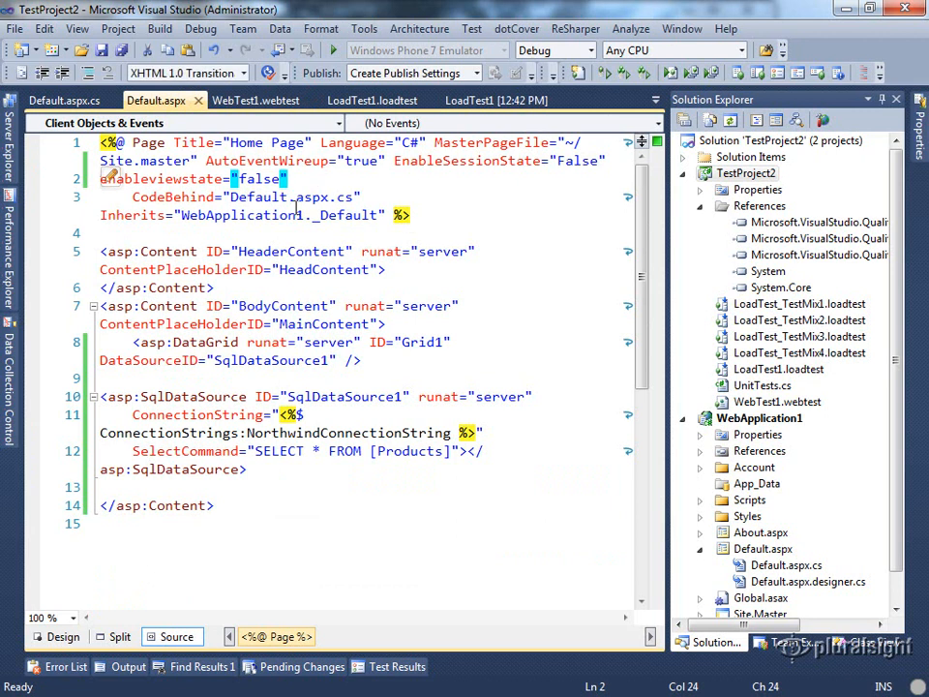
text(<%@ OutputCache Duration="" %>)
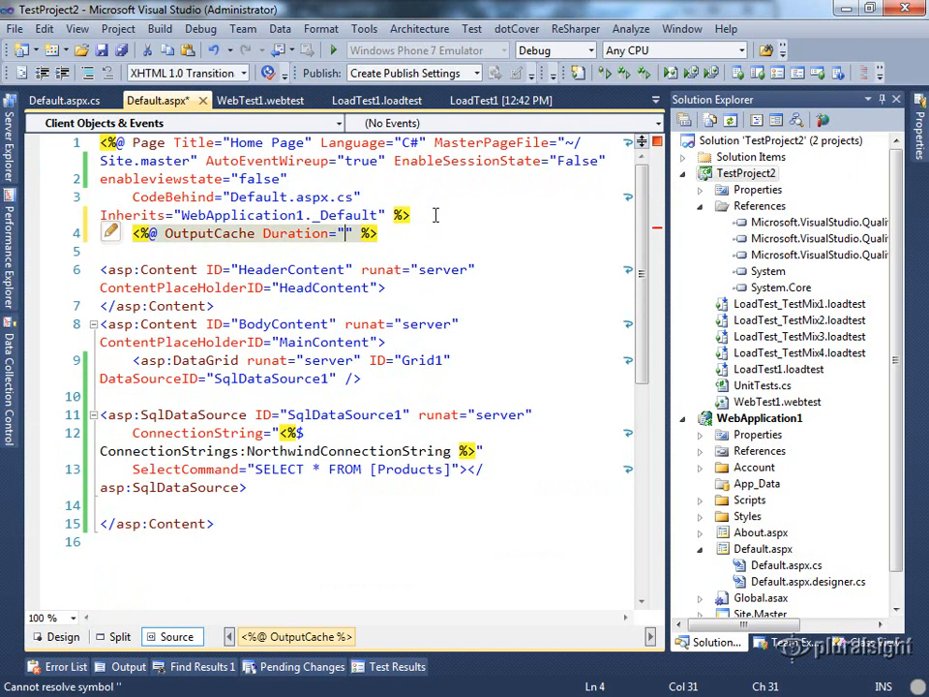
text(60)
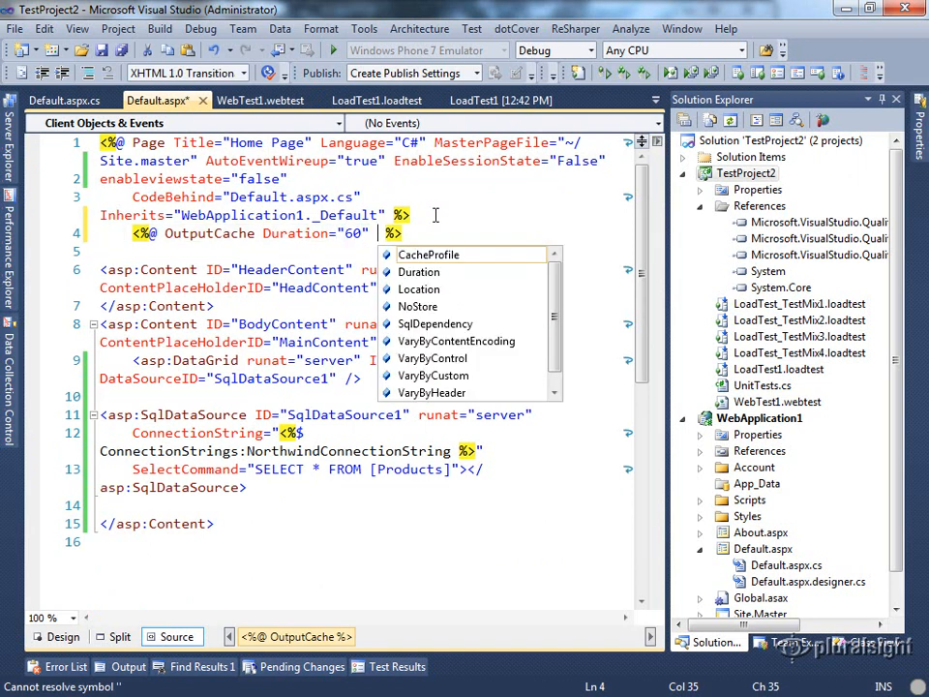
text(VaryByParam="n)
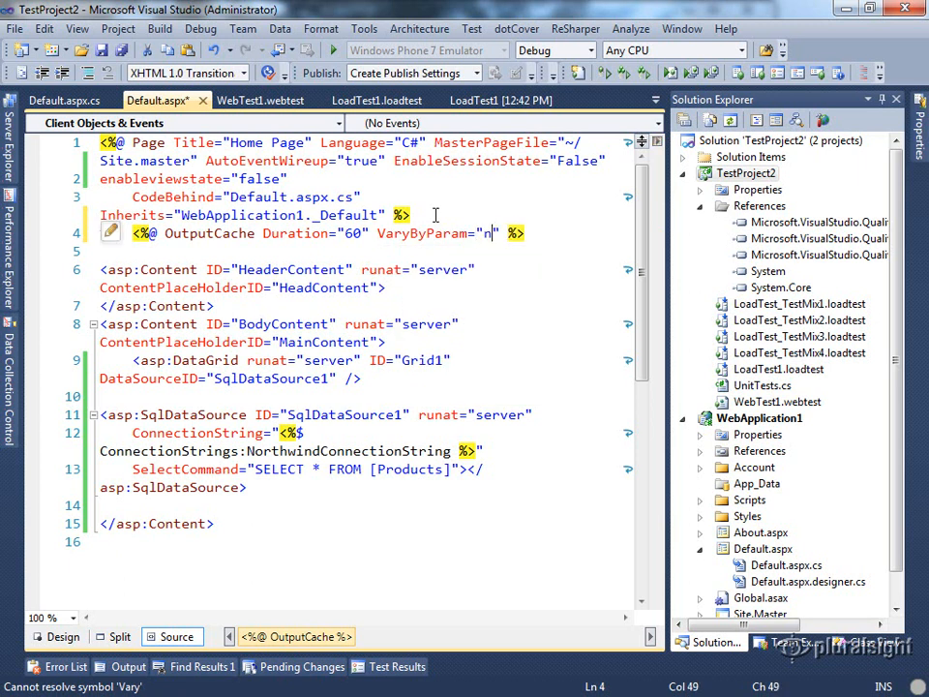
text(one)
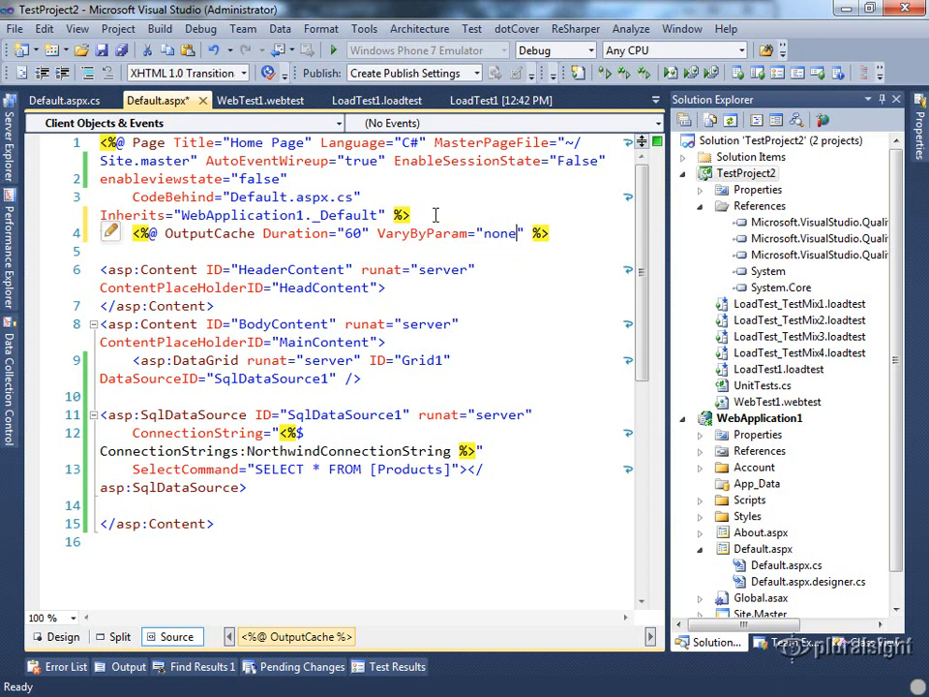
click(500, 100)
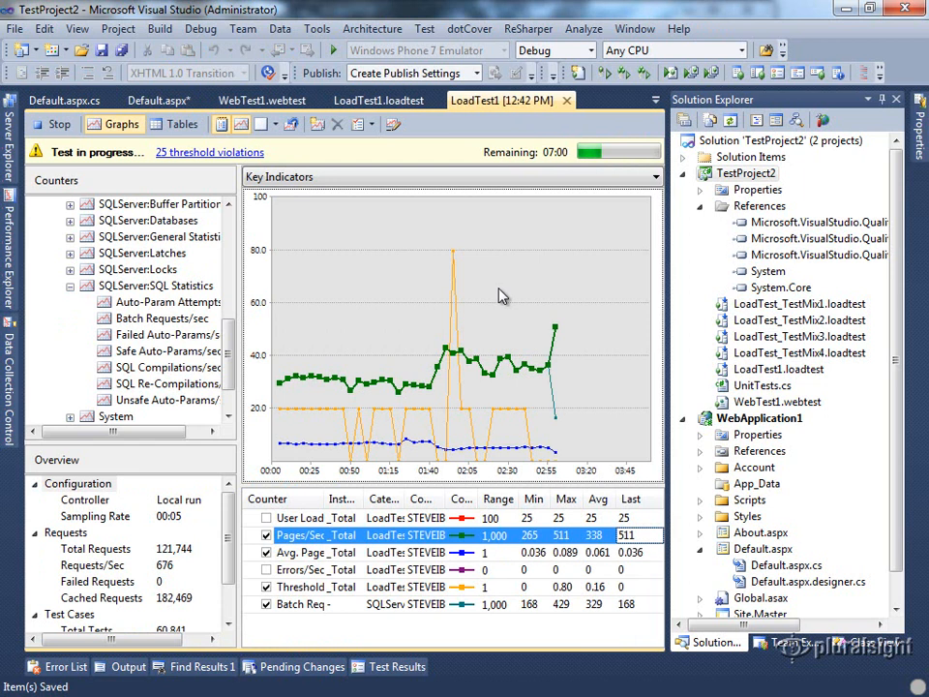
mouse_move(554, 412)
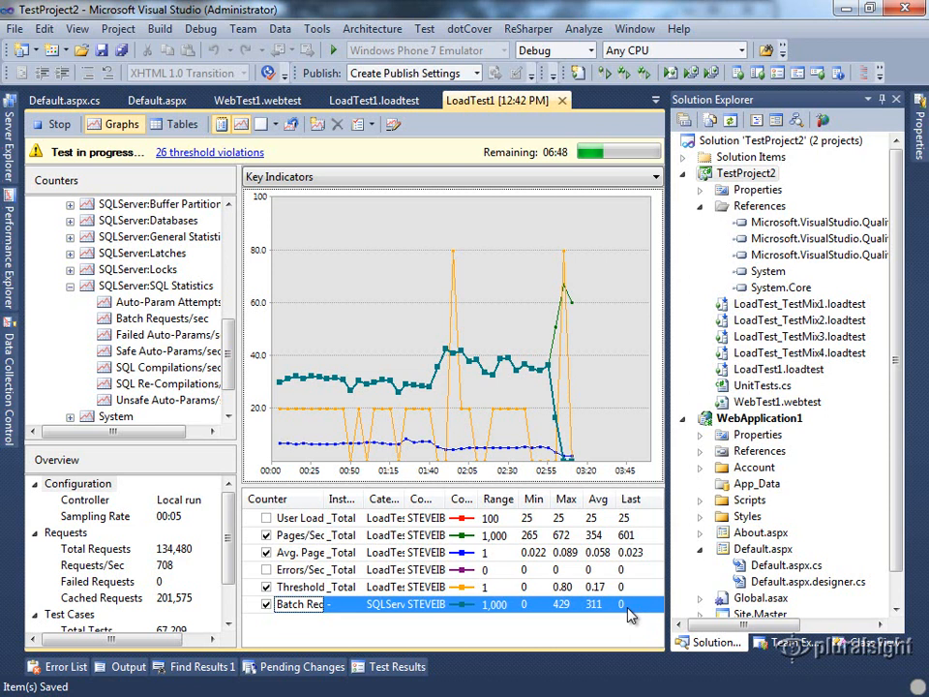
mouse_move(561, 278)
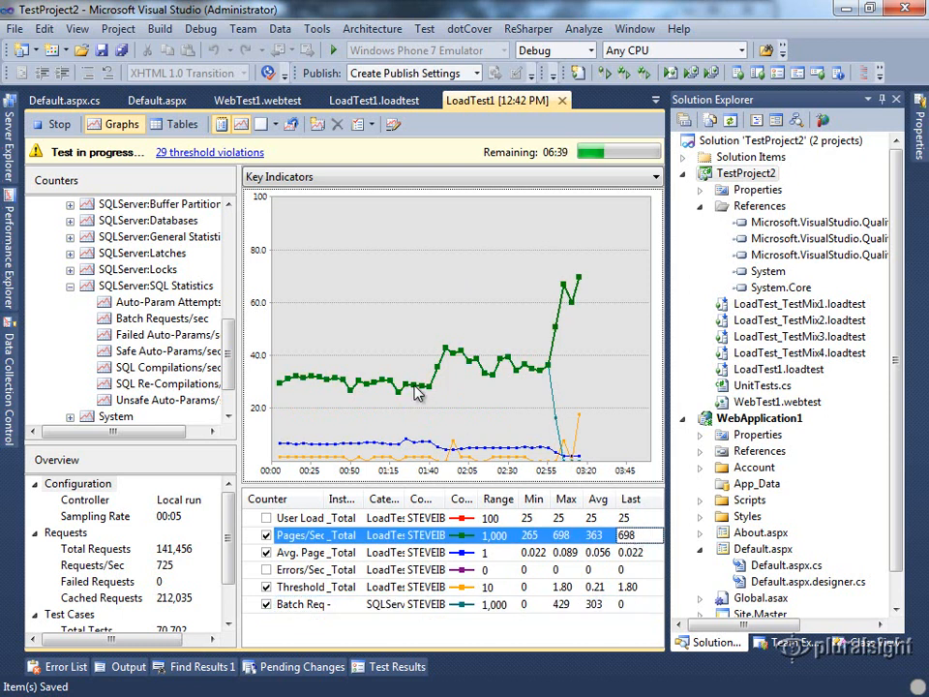
mouse_move(406, 395)
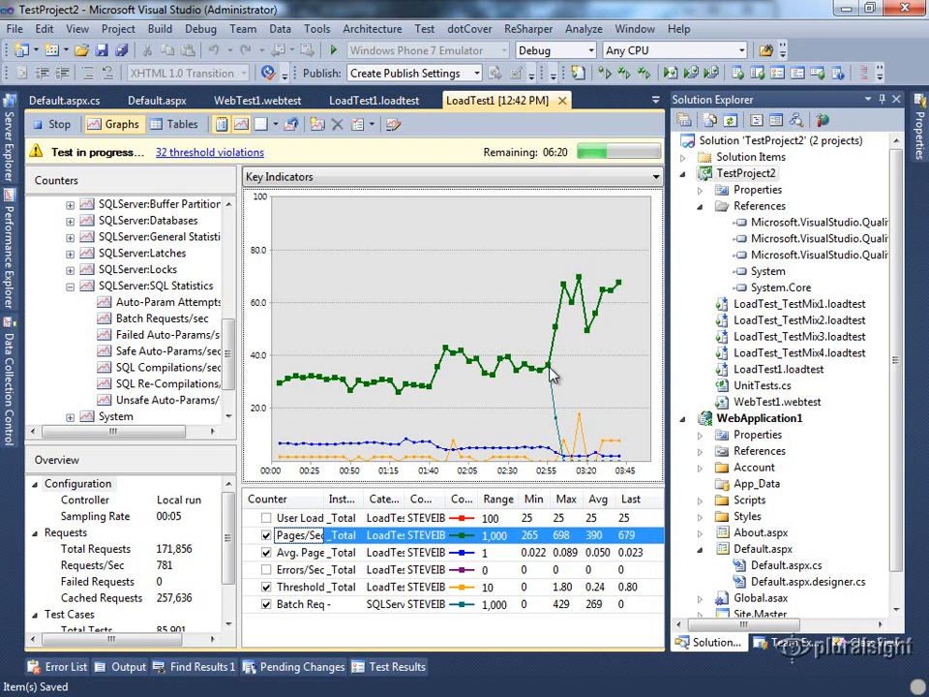
mouse_move(580, 455)
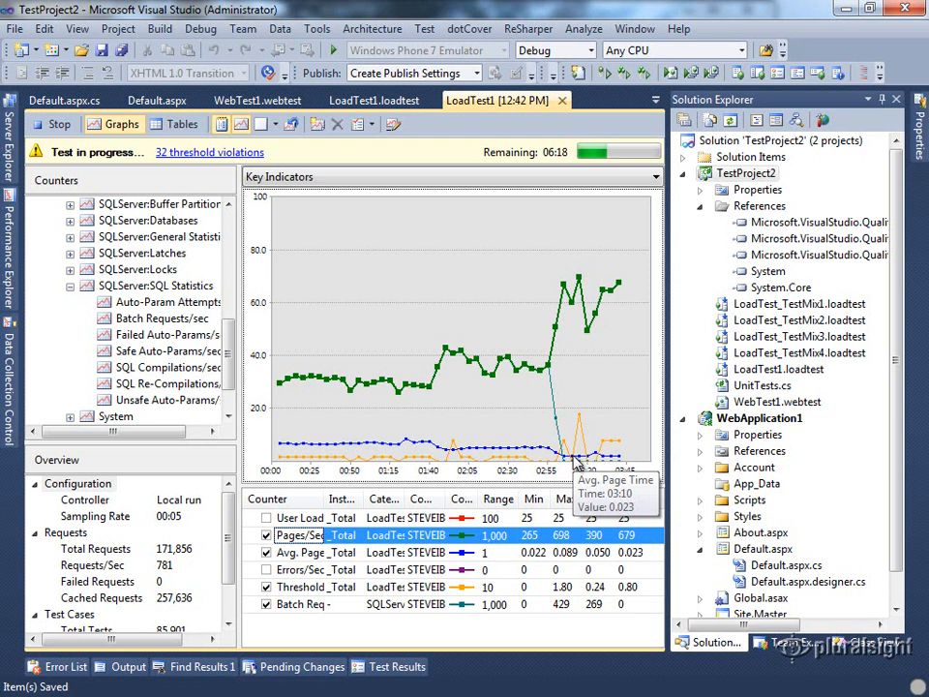
mouse_move(551, 372)
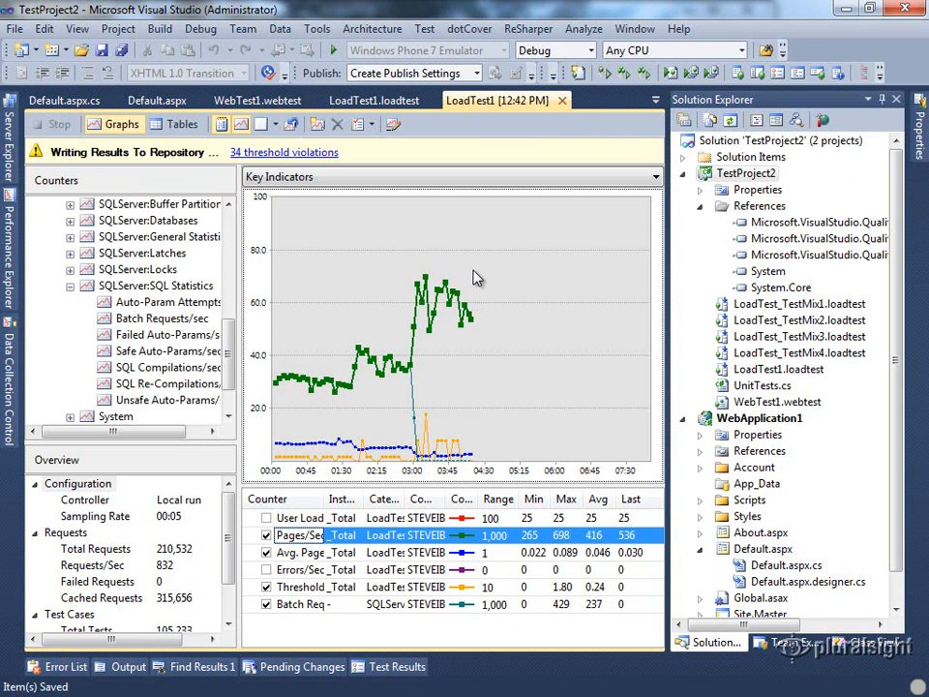
mouse_move(495, 267)
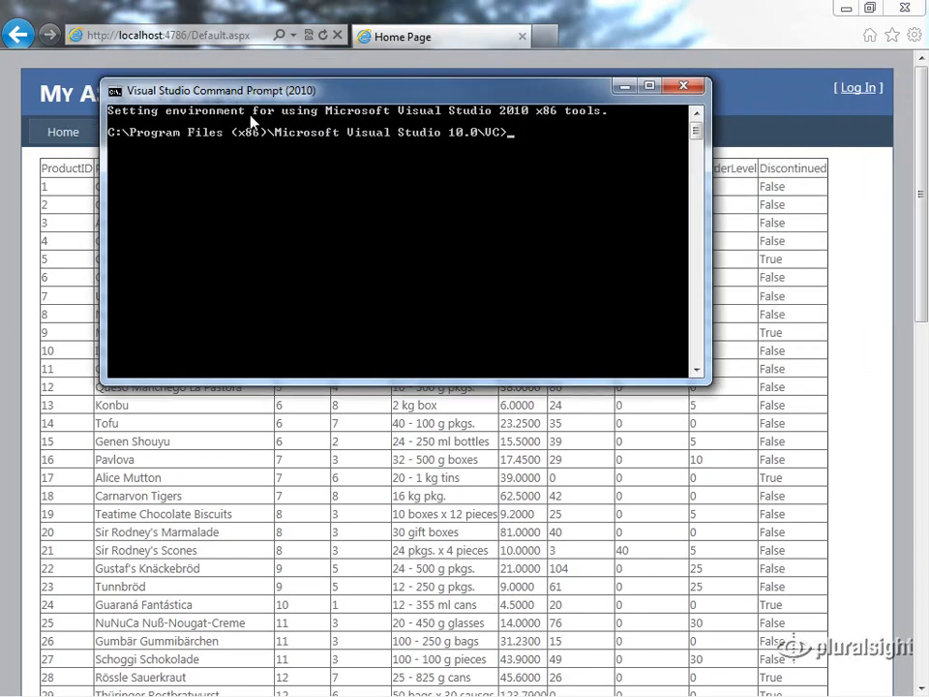
mouse_move(549, 145)
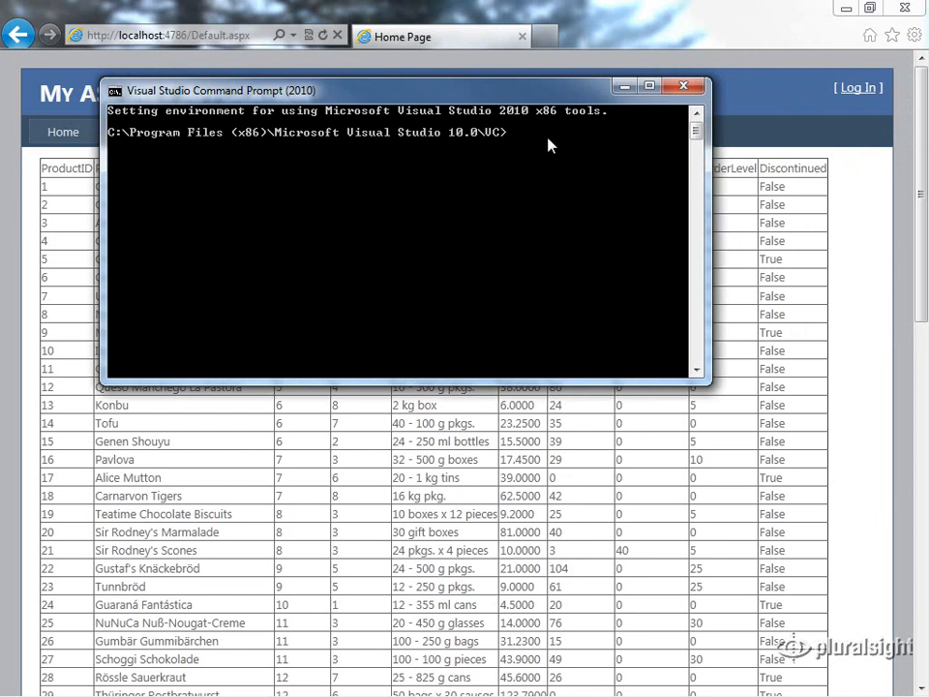
mouse_move(546, 143)
text(dir)
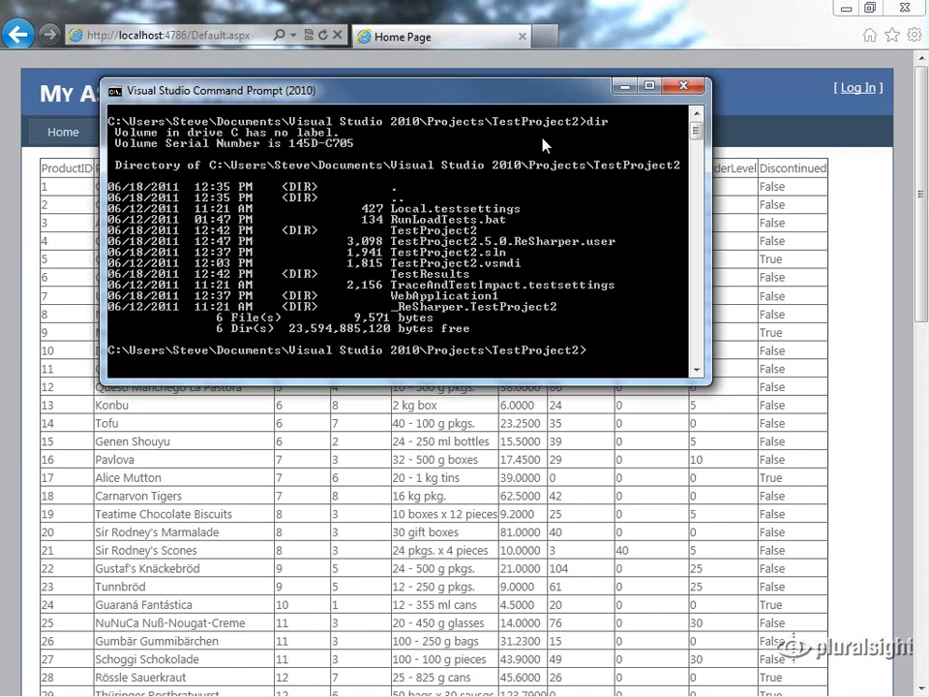
mouse_move(487, 217)
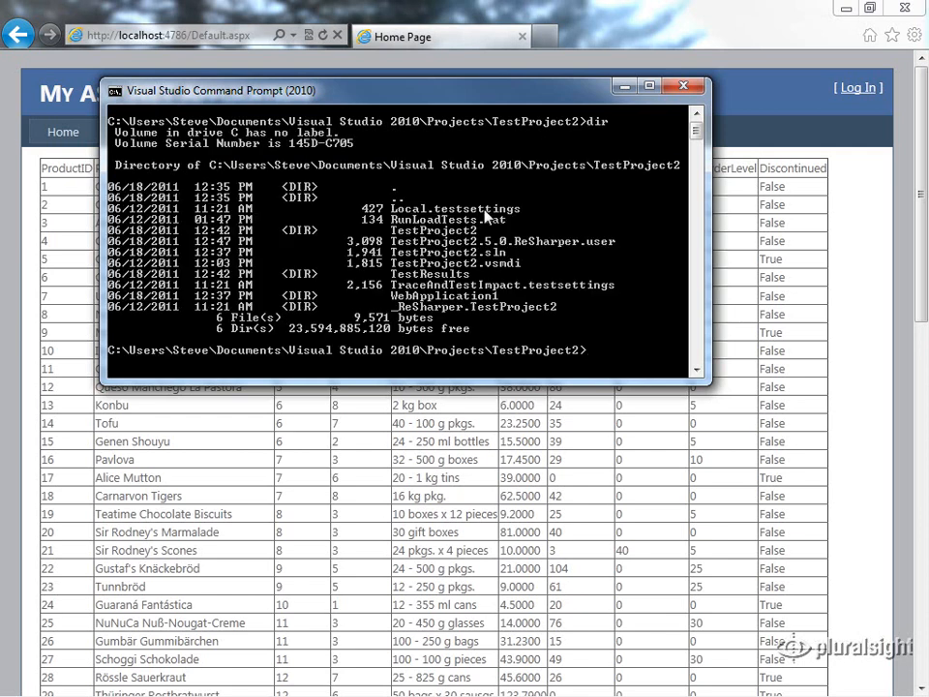
Display RunLoadTests.bat, which invokes mstest.exe on the Load Tests list.
text(more RunLoadTests.bat)
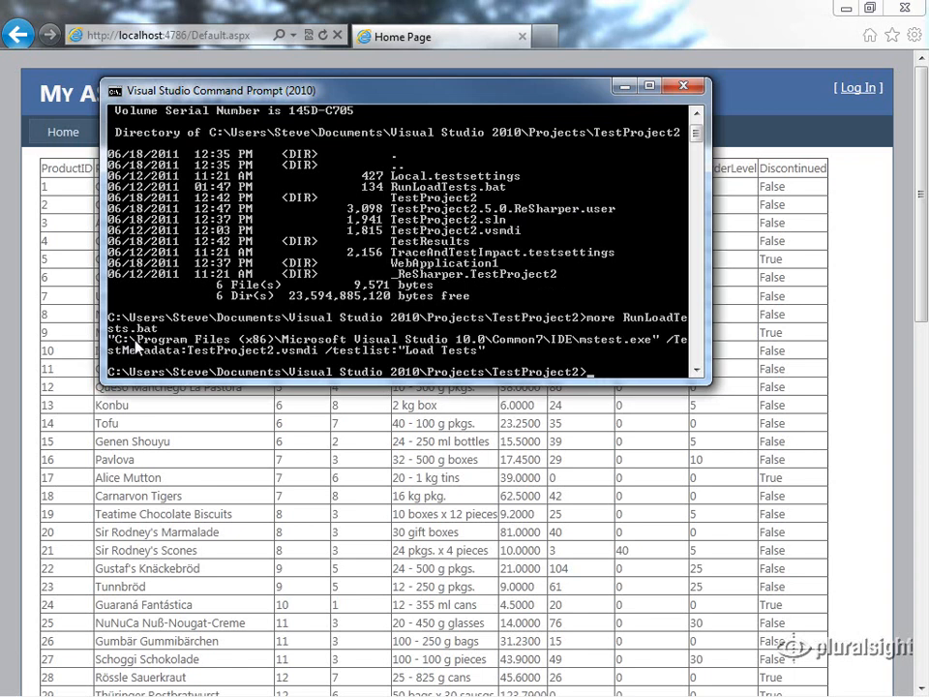
mouse_move(611, 356)
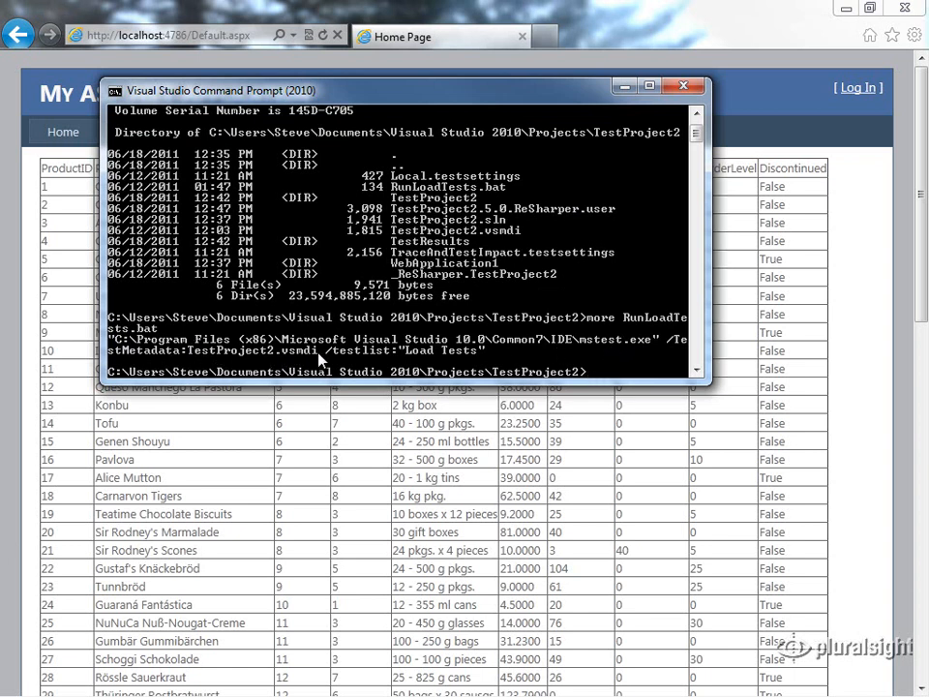
mouse_move(480, 362)
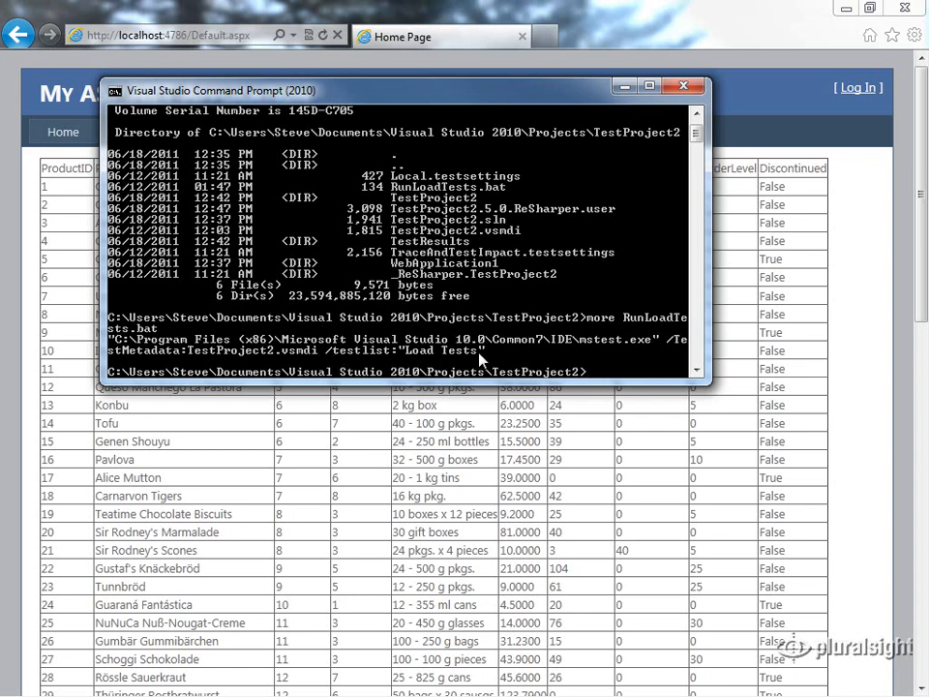
mouse_move(588, 333)
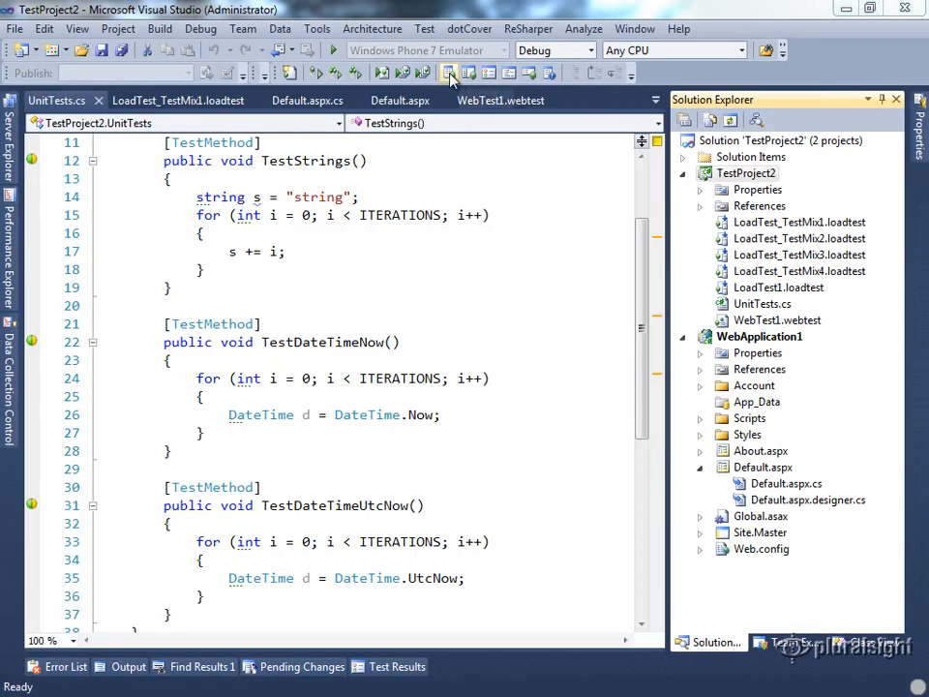
mouse_move(494, 73)
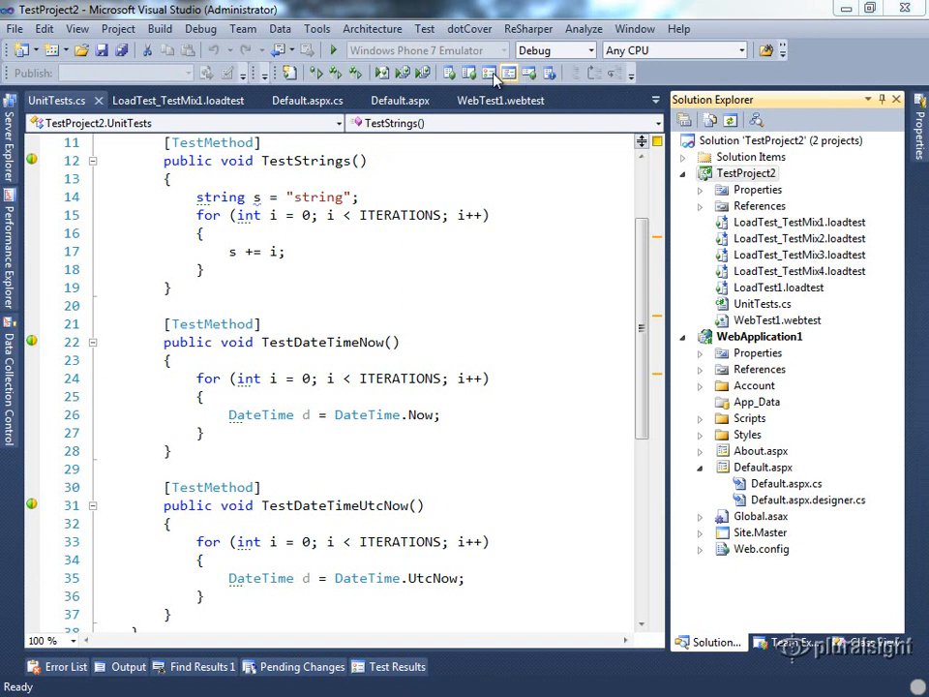
mouse_move(471, 73)
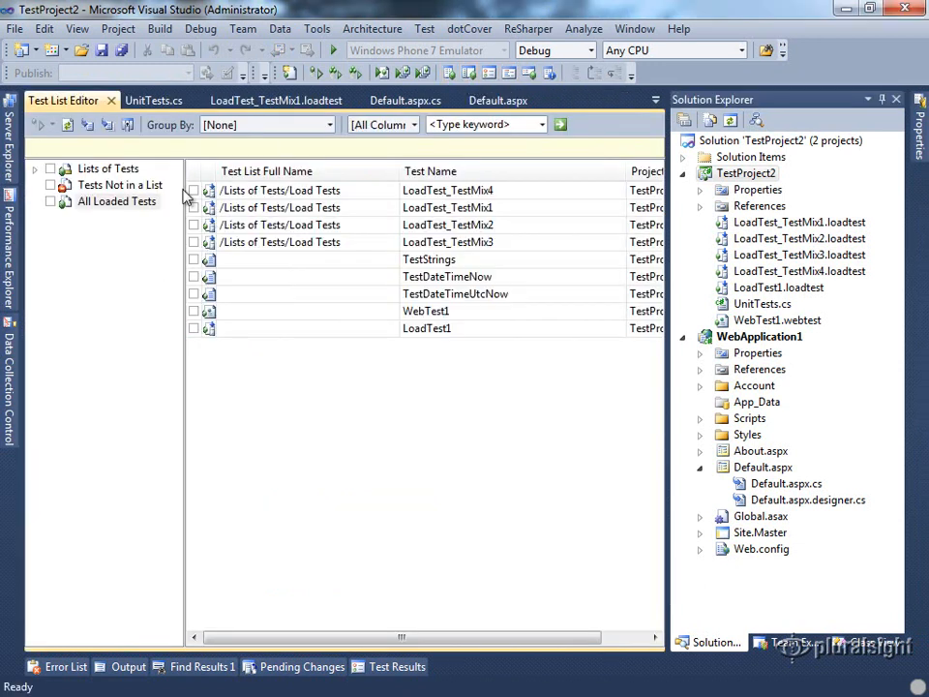
Browse the Load Tests list and the unlisted tests, selecting WebTest1, in the Test List Editor.
click(108, 167)
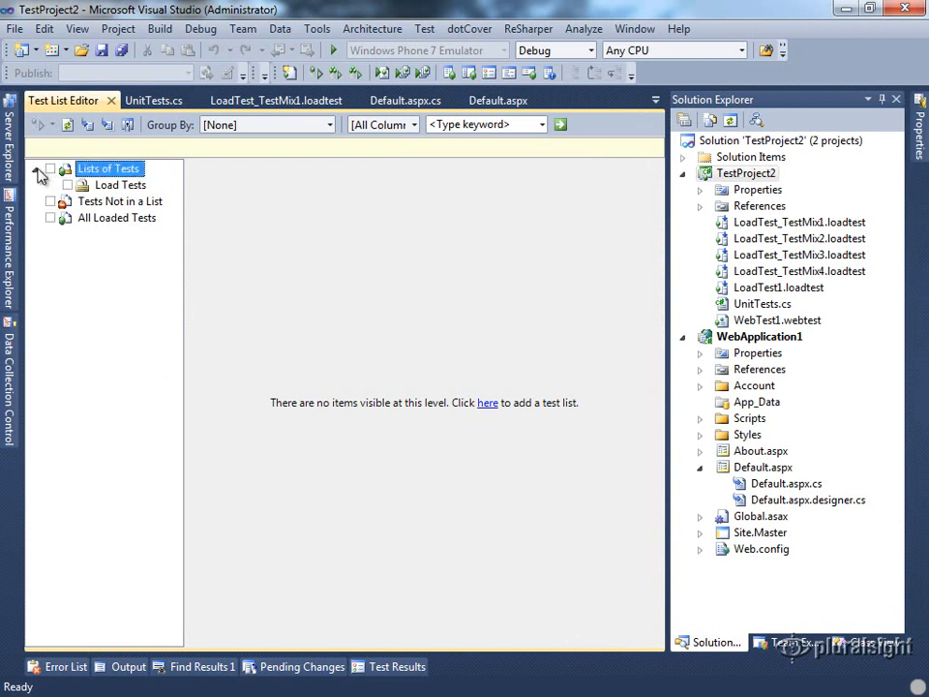
click(122, 186)
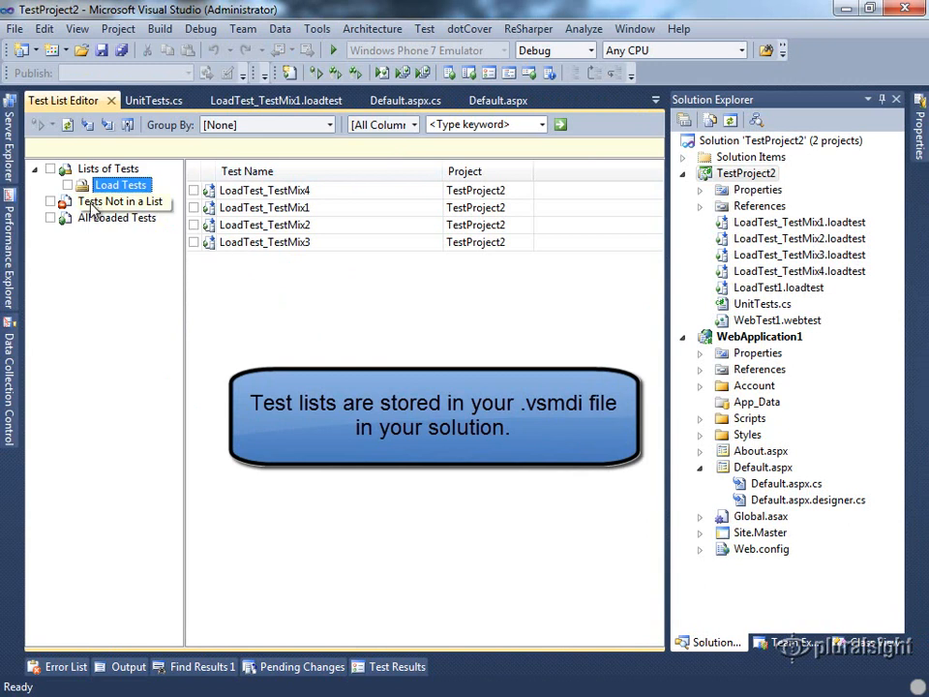
click(120, 202)
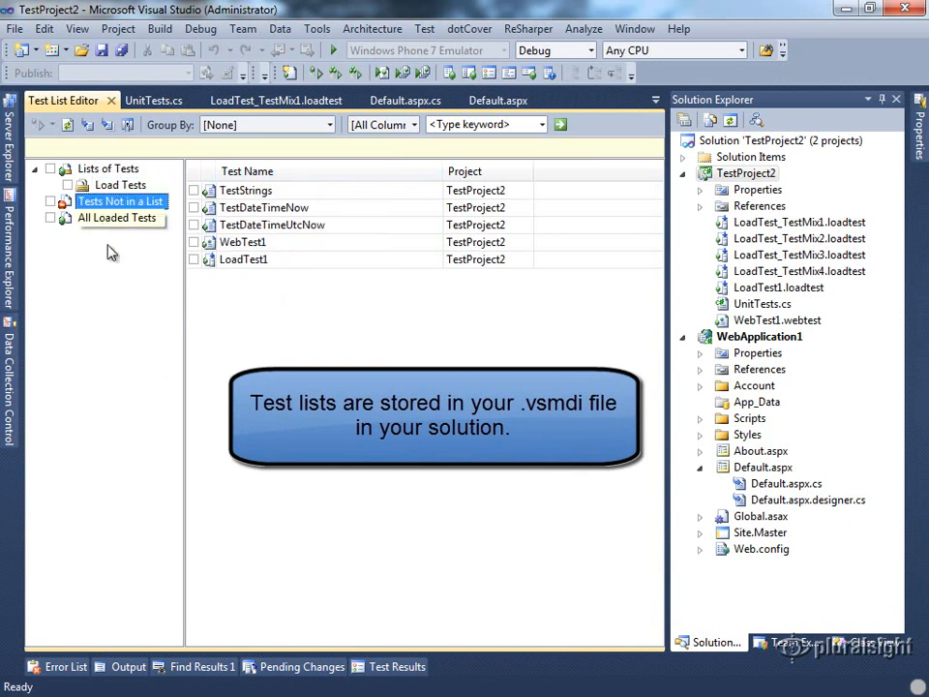
click(243, 241)
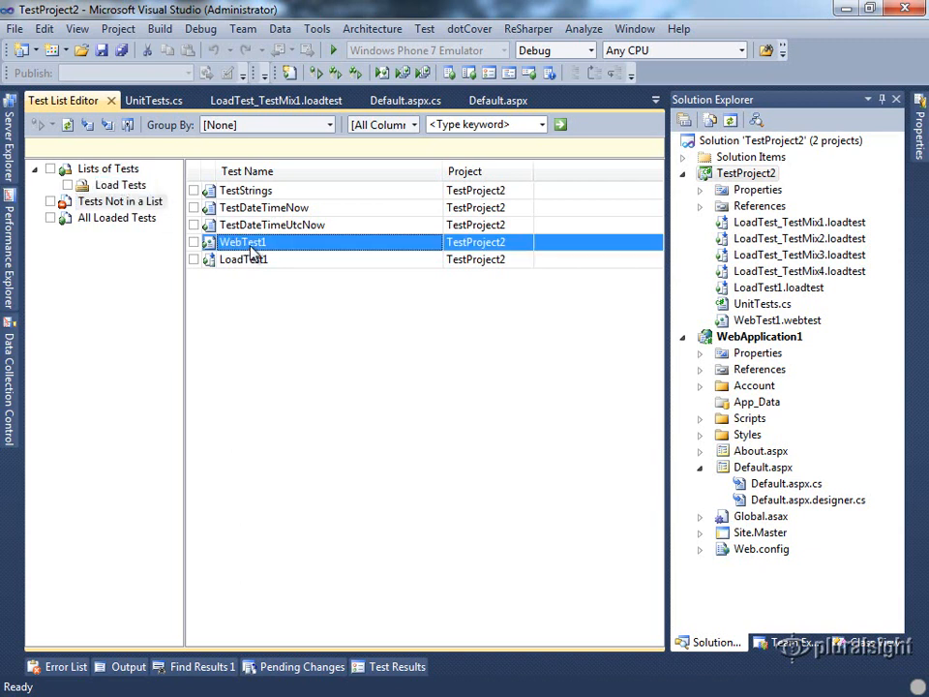
click(122, 183)
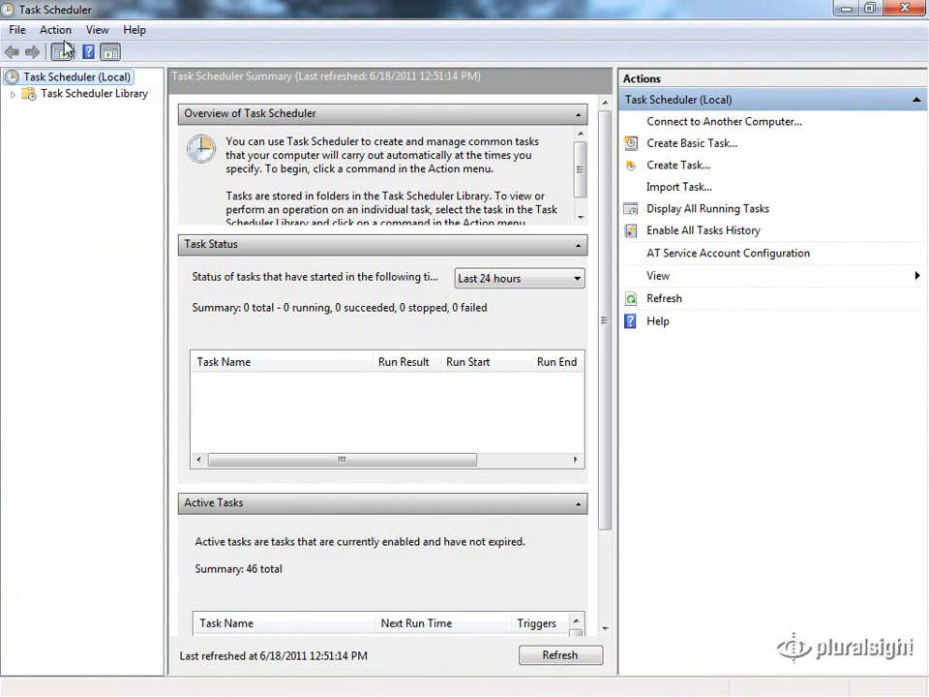
Select the Load Tests task in the Task Scheduler Library and bring up its Properties.
click(95, 93)
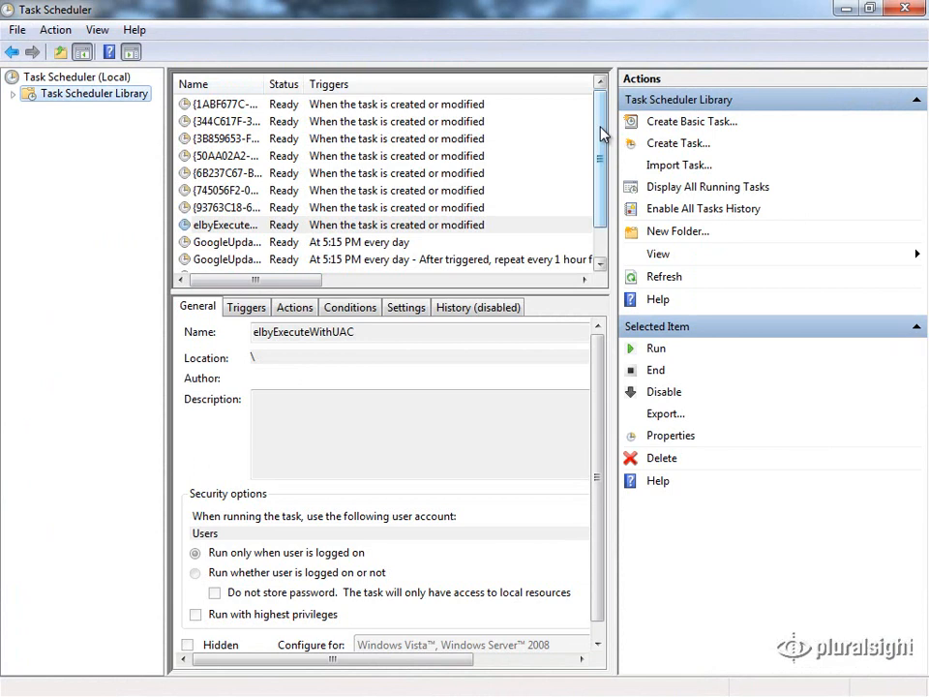
scroll(down, 3)
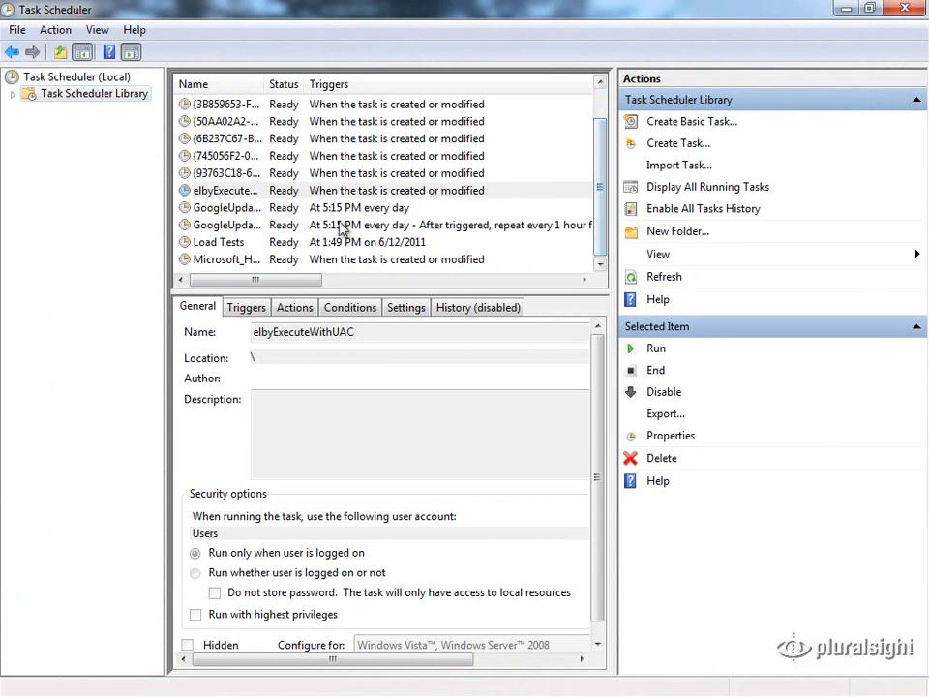
click(221, 242)
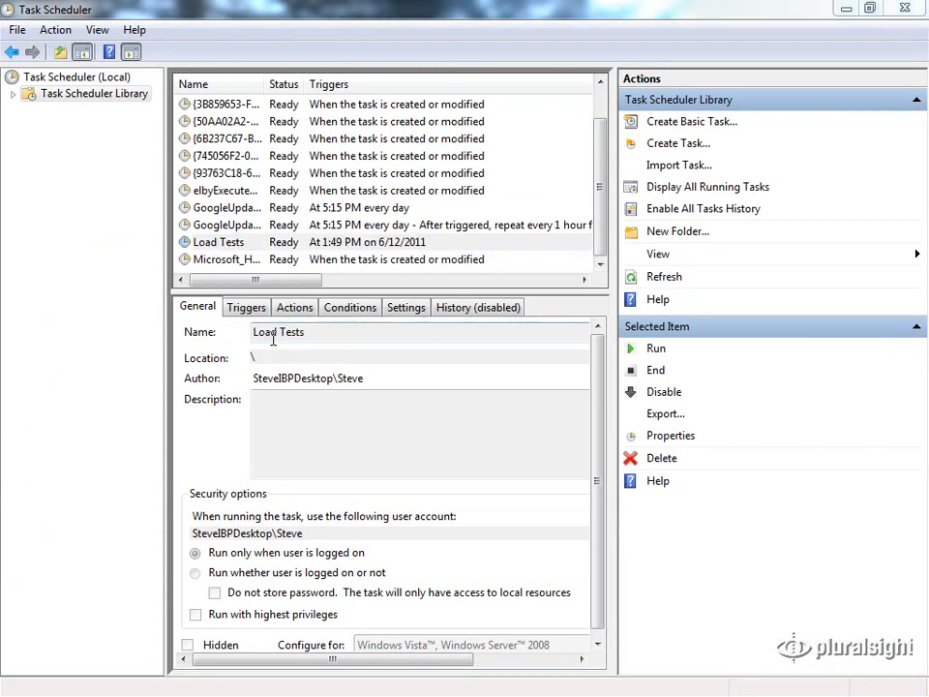
click(669, 436)
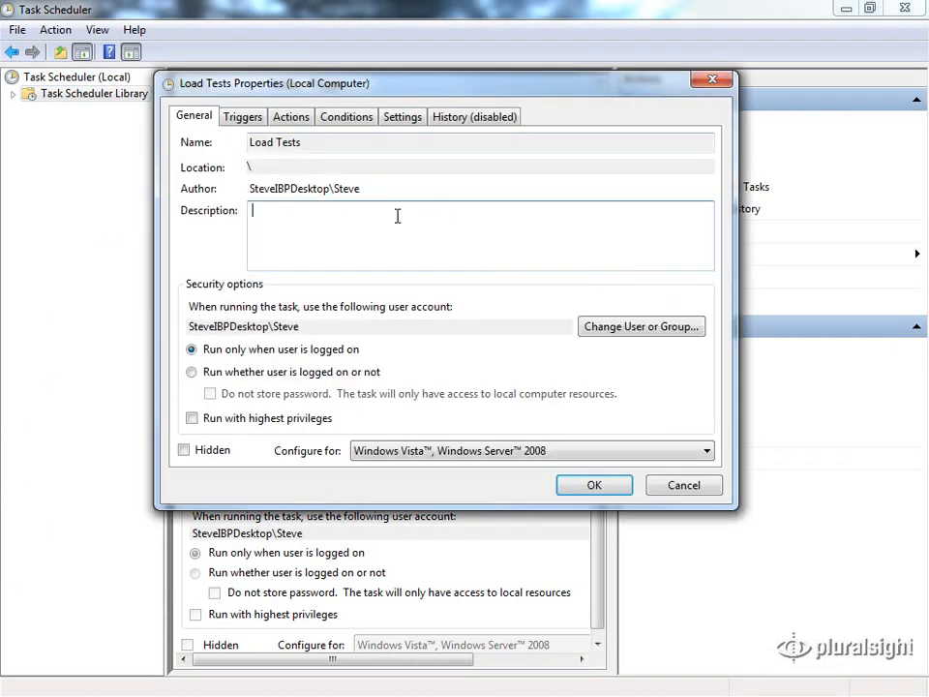
mouse_move(236, 352)
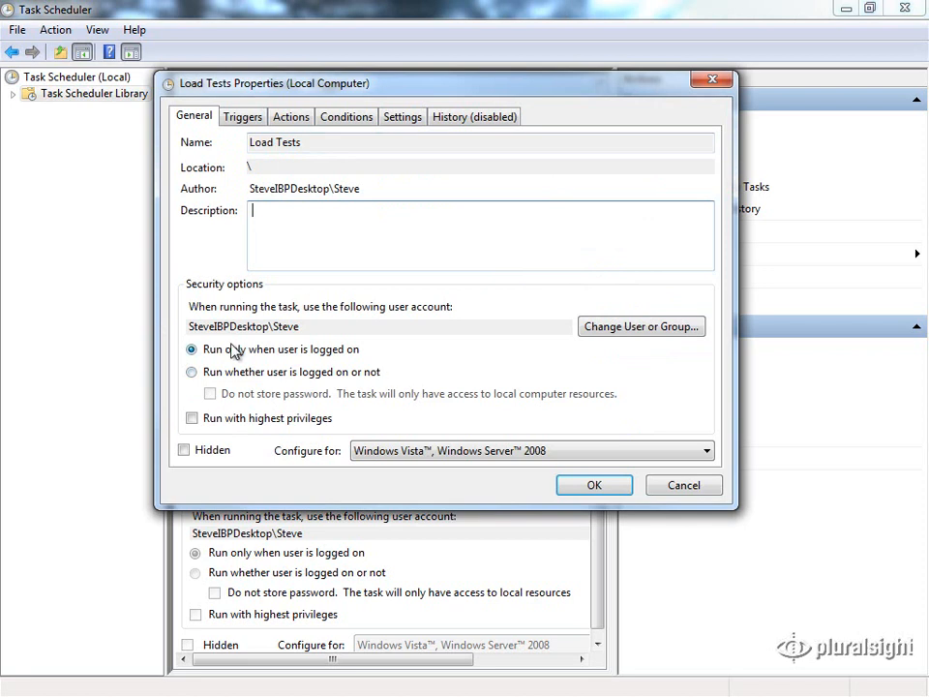
mouse_move(366, 352)
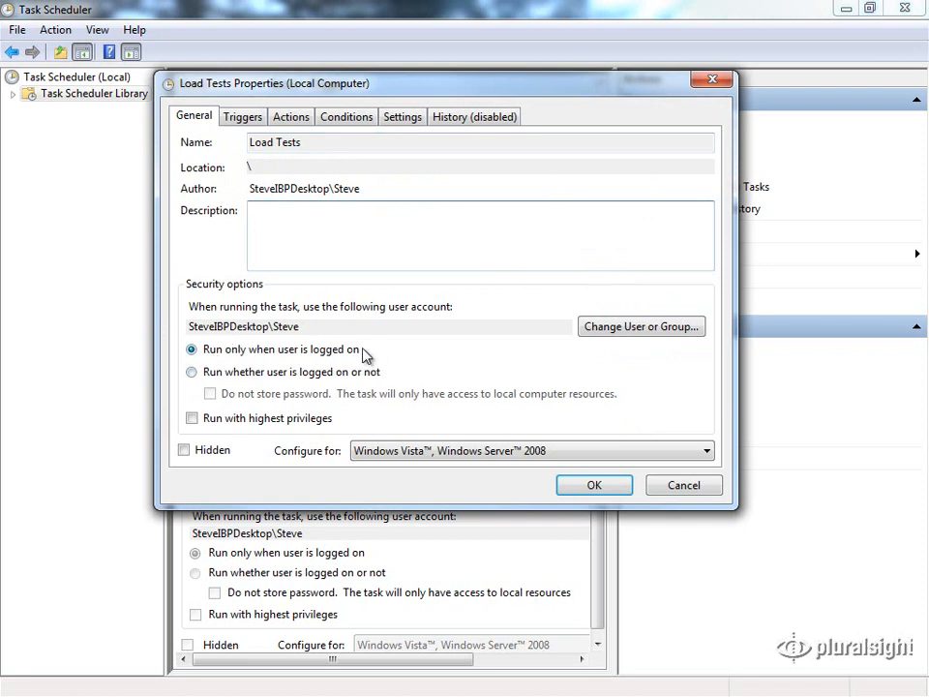
mouse_move(269, 358)
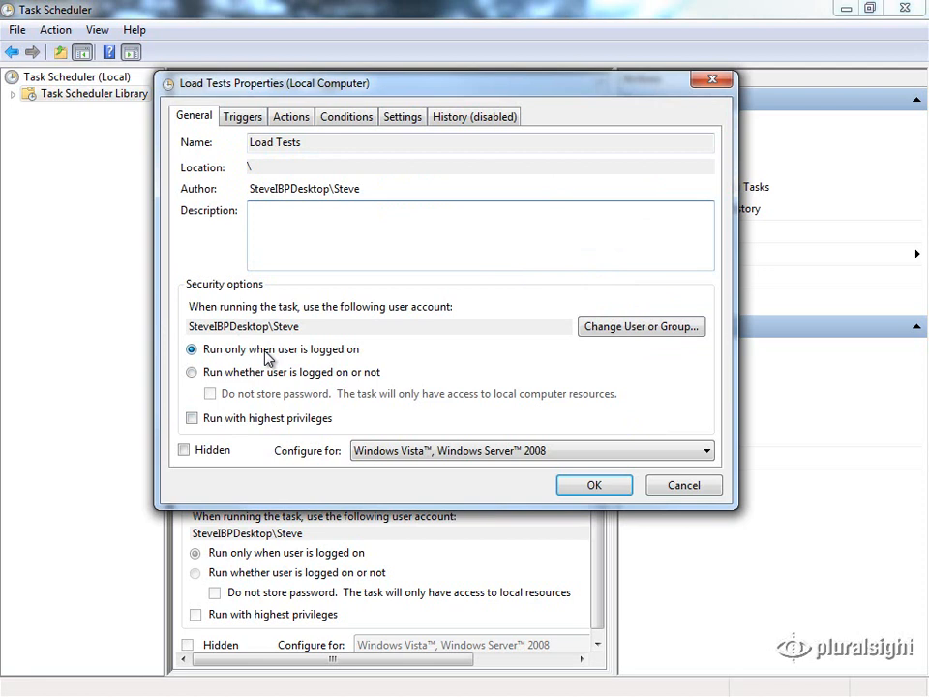
mouse_move(227, 416)
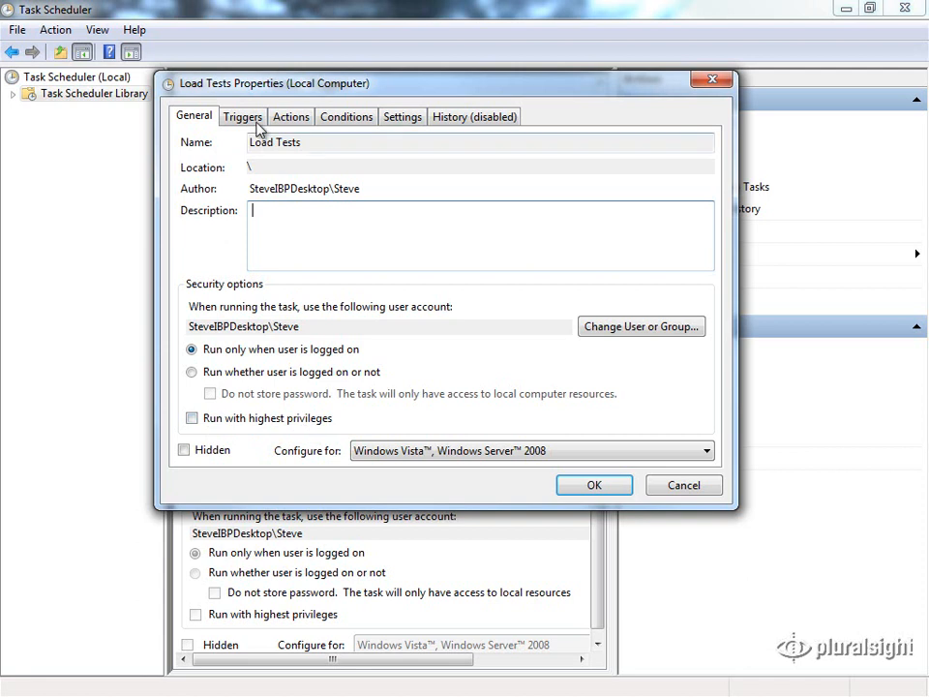
Change the one-time trigger's start time to 12:53 PM on 6/18/2011 and save the task.
click(242, 116)
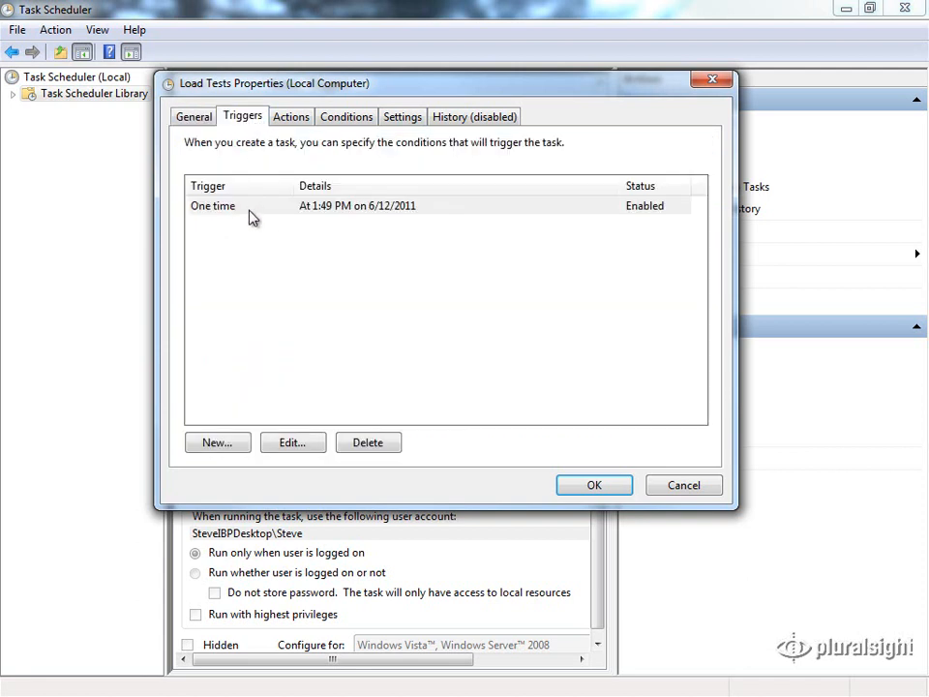
click(348, 206)
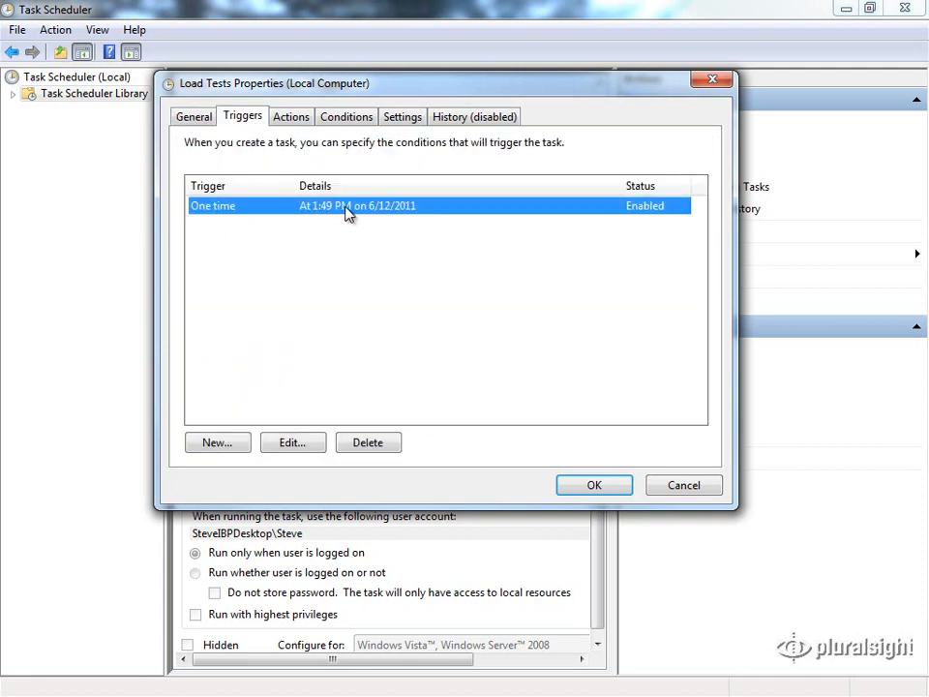
mouse_move(358, 212)
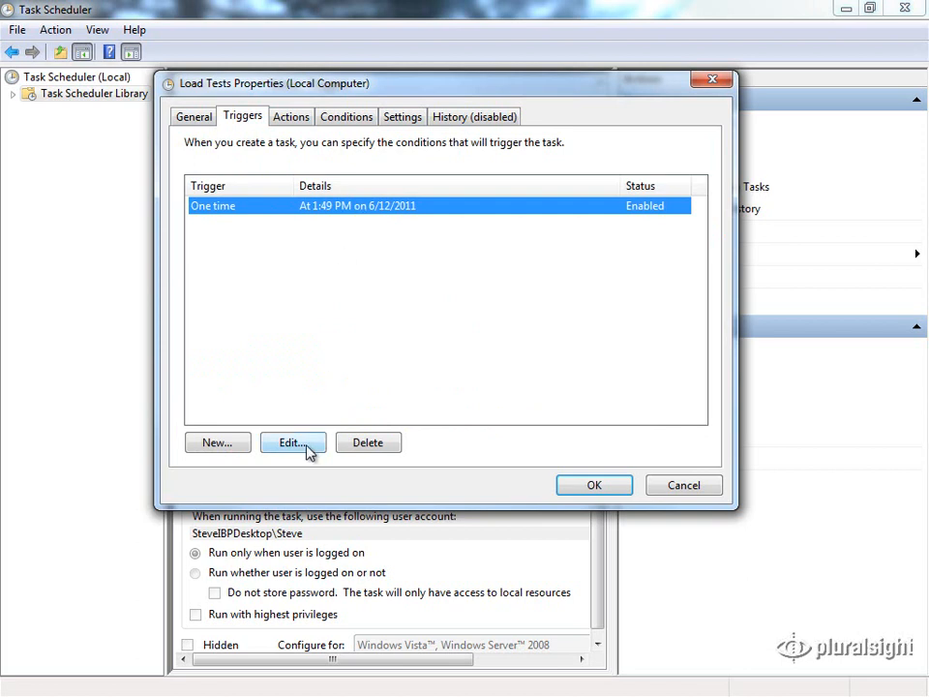
click(292, 441)
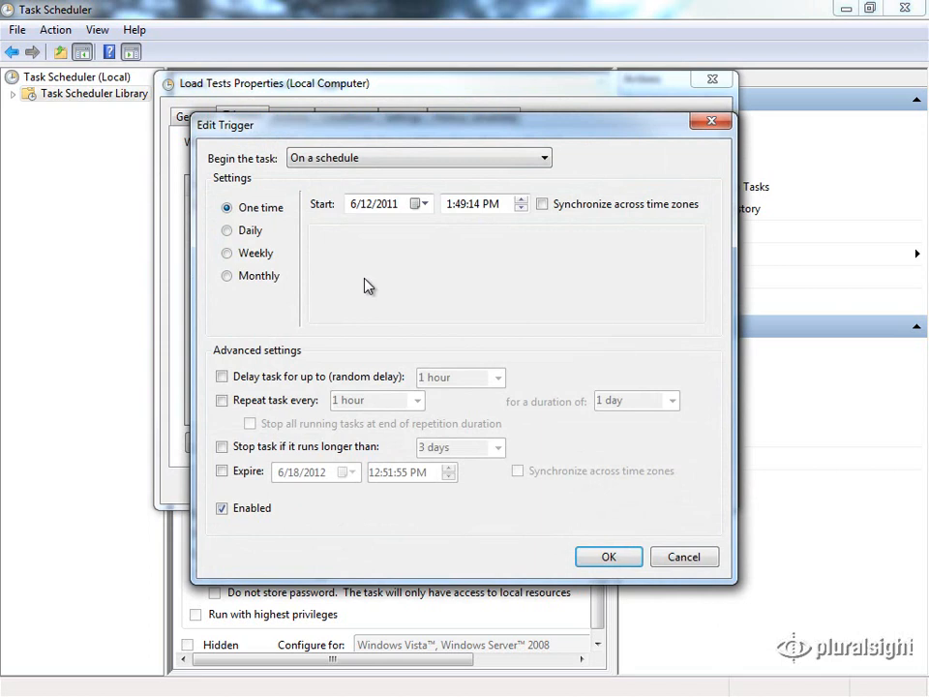
mouse_move(420, 203)
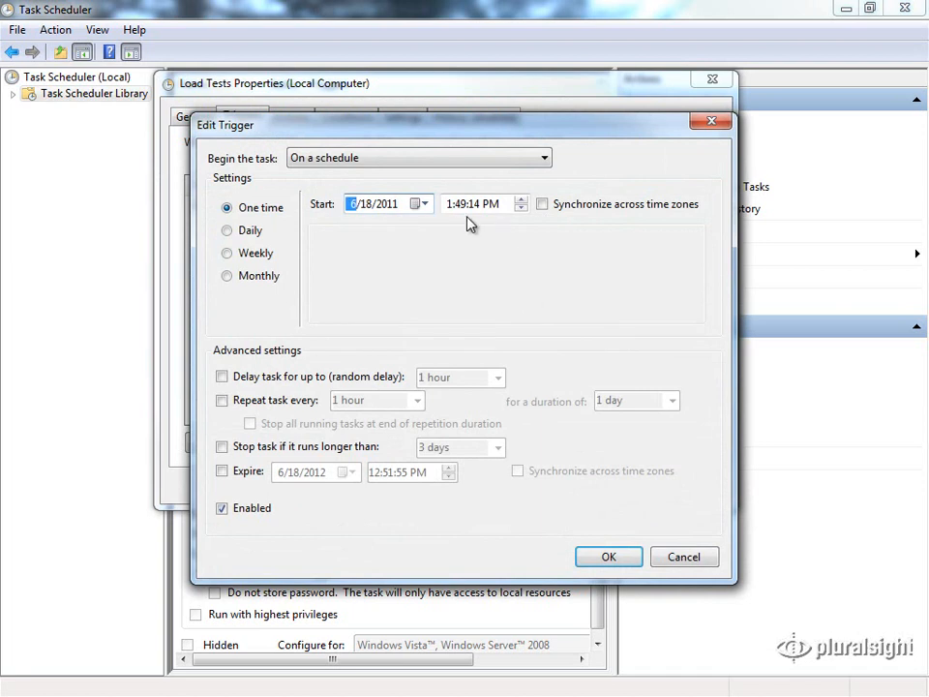
click(474, 203)
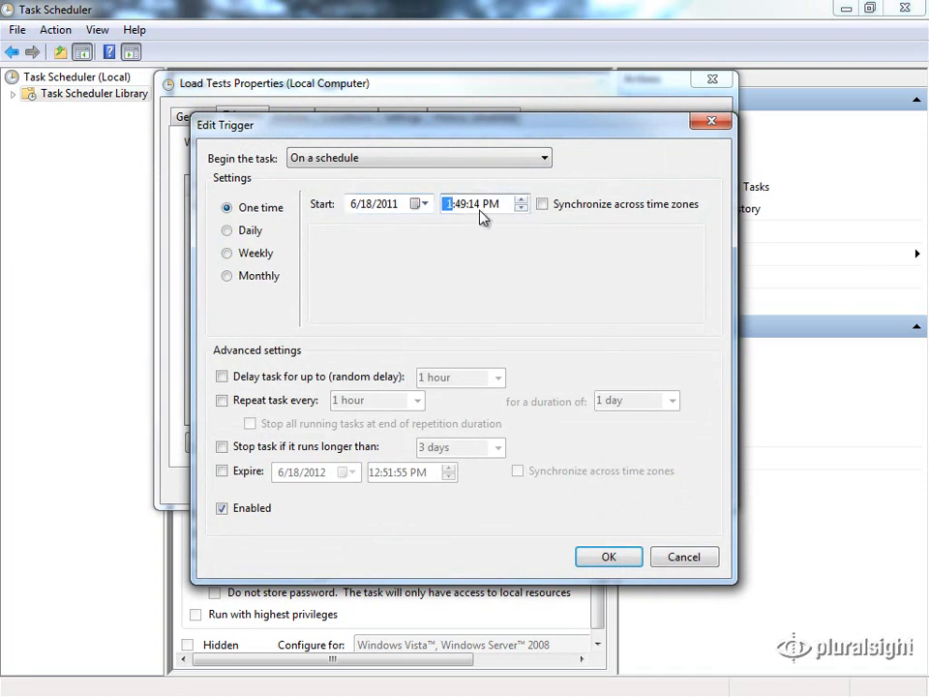
click(455, 203)
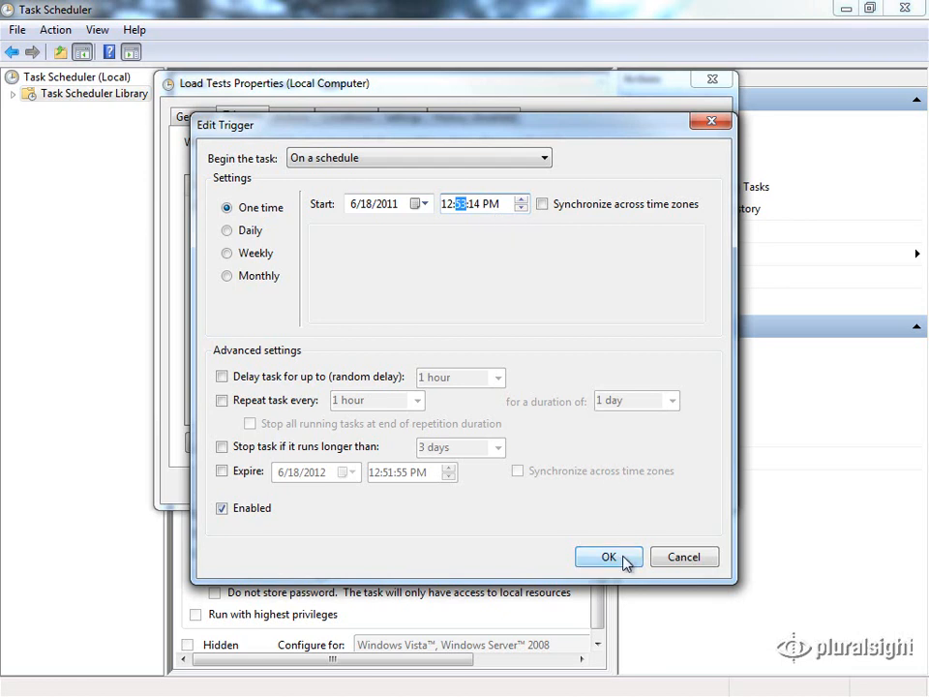
click(607, 557)
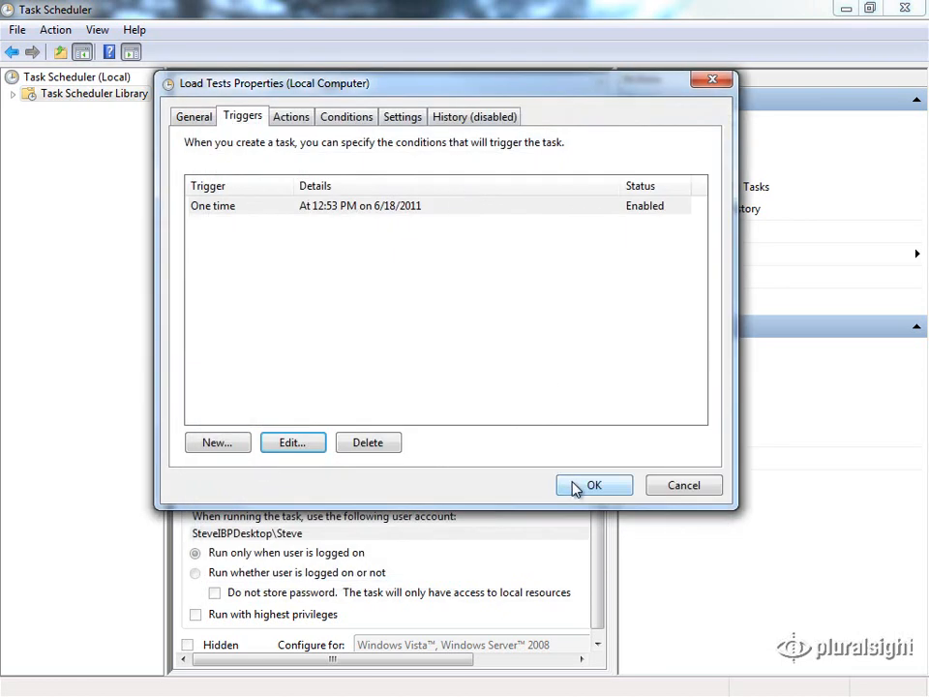
click(592, 484)
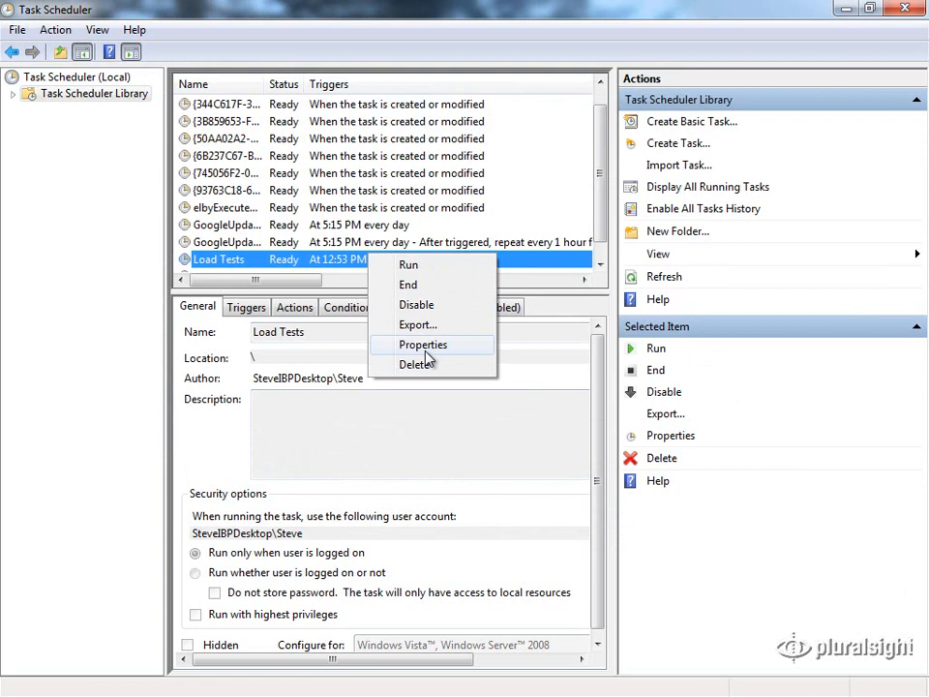
Reopen the task properties, try a Daily schedule on the trigger and cancel, keeping it one-time.
click(424, 344)
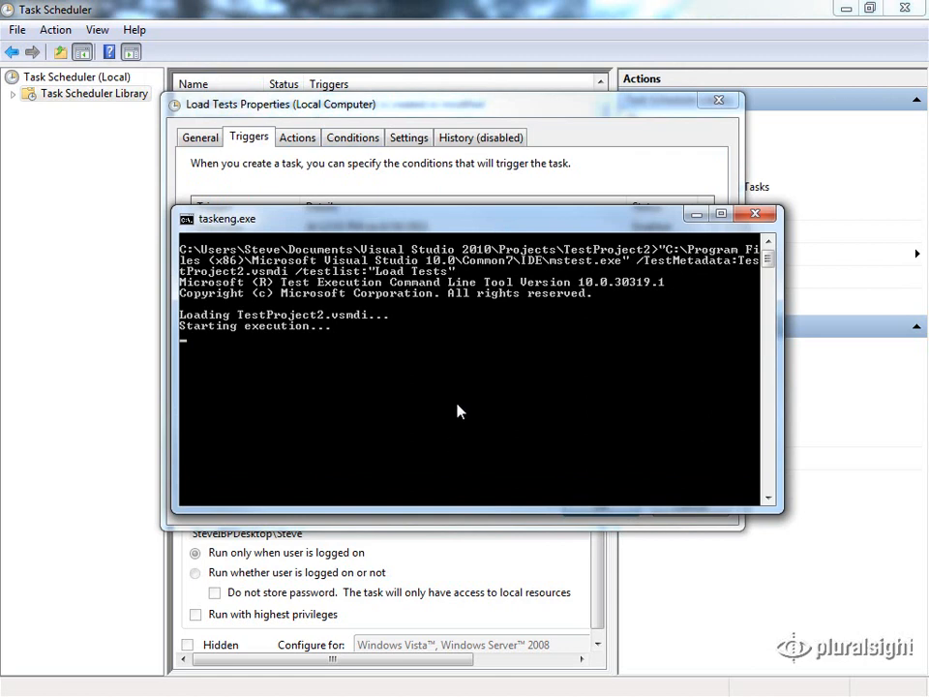
mouse_move(461, 391)
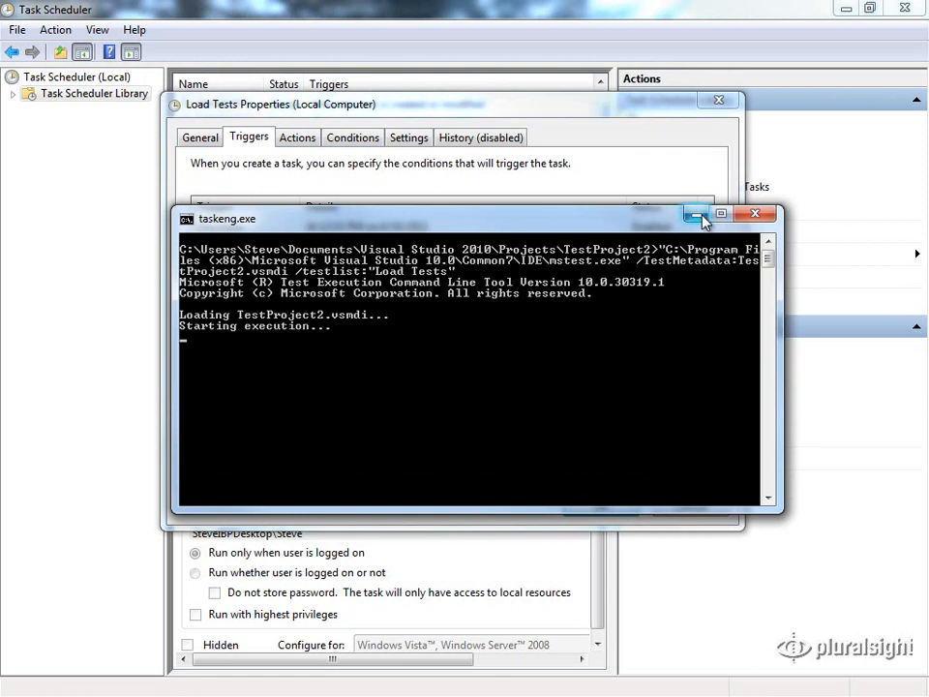
click(693, 213)
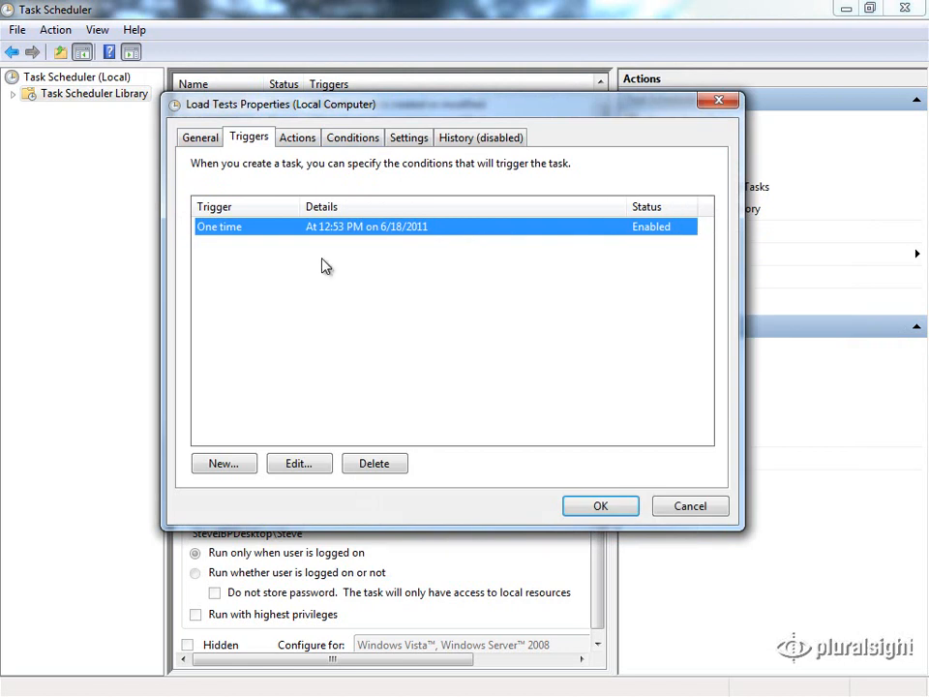
mouse_move(298, 463)
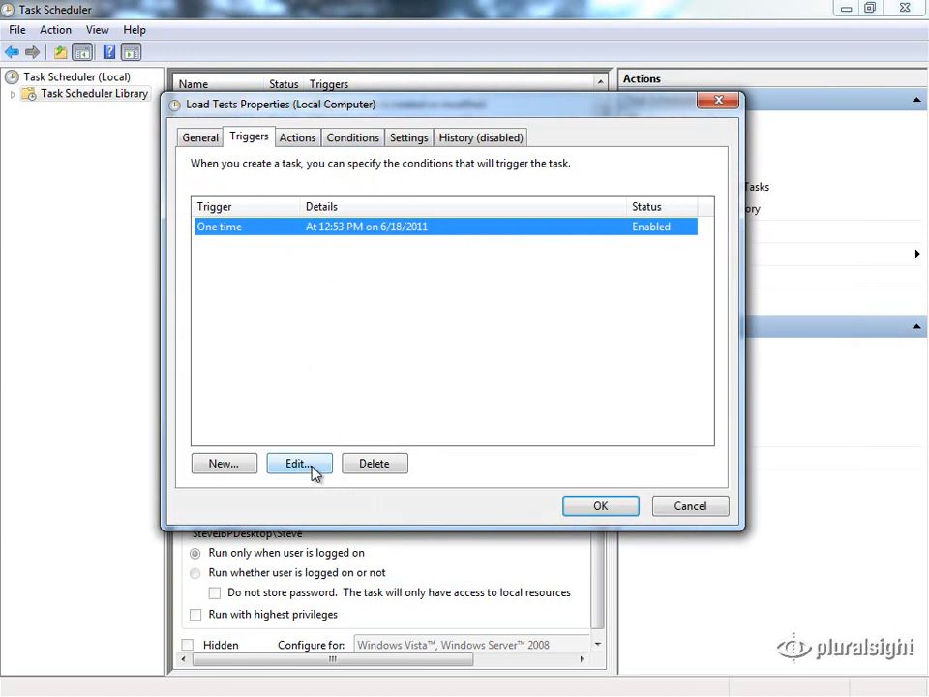
click(298, 463)
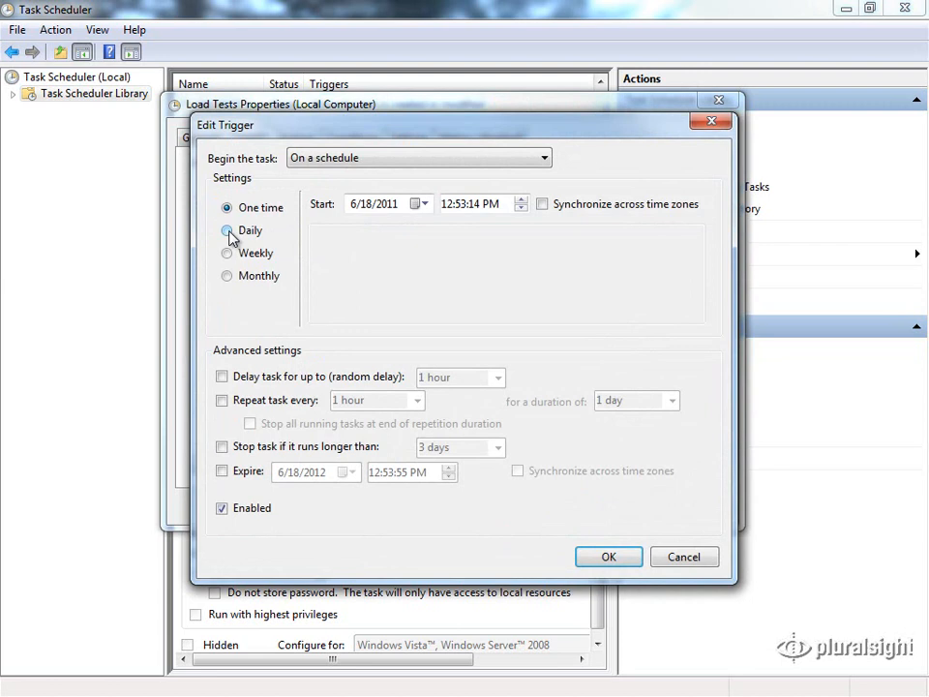
click(228, 230)
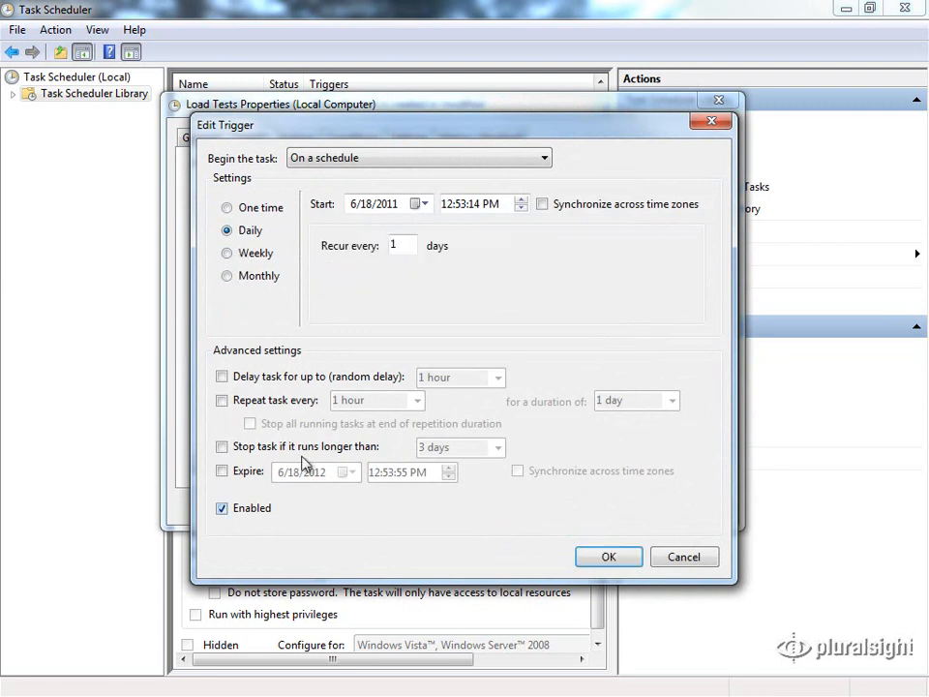
mouse_move(496, 487)
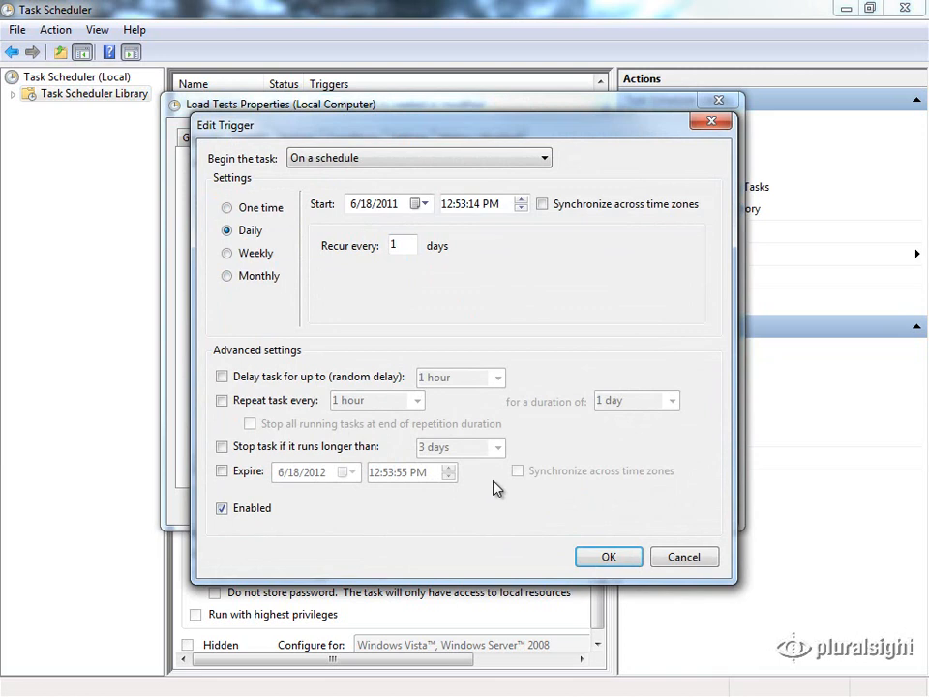
click(608, 557)
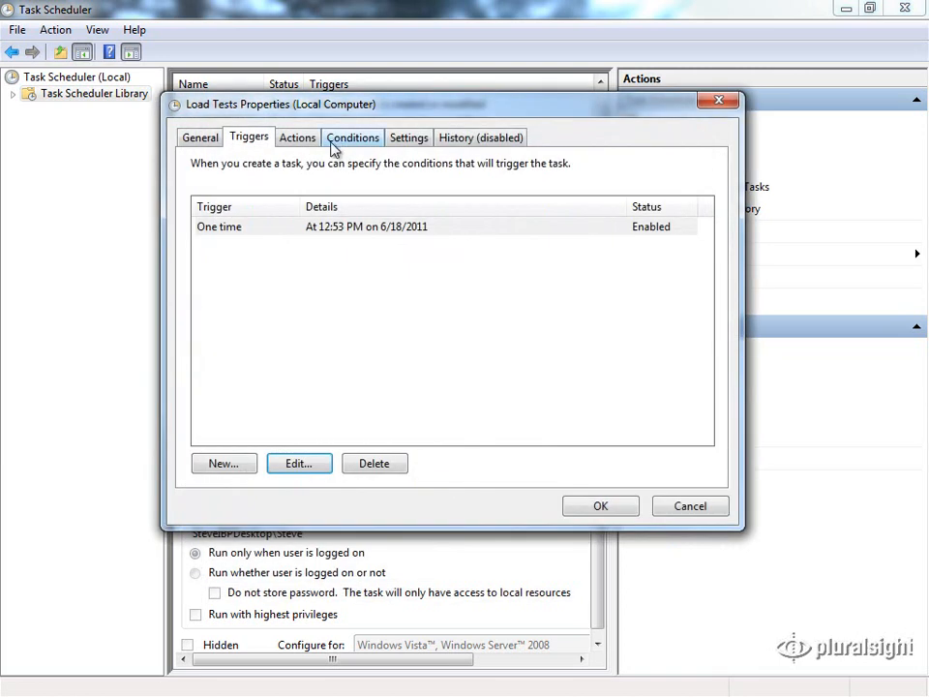
Inspect the action that starts RunLoadTests.bat from C:\Users\Steve\Docume... and cancel the edit unchanged.
click(298, 136)
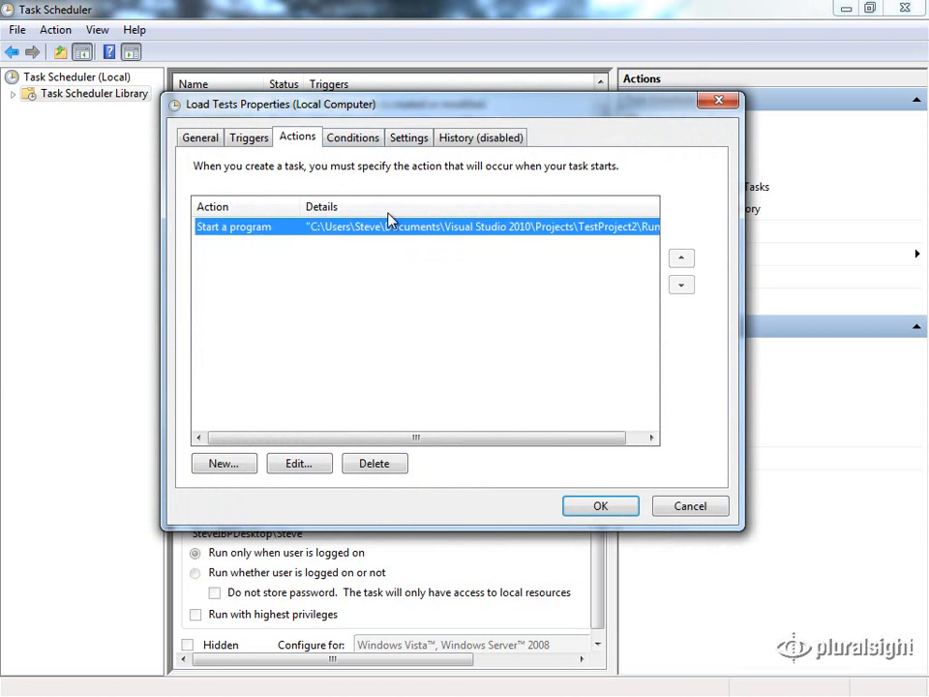
mouse_move(445, 229)
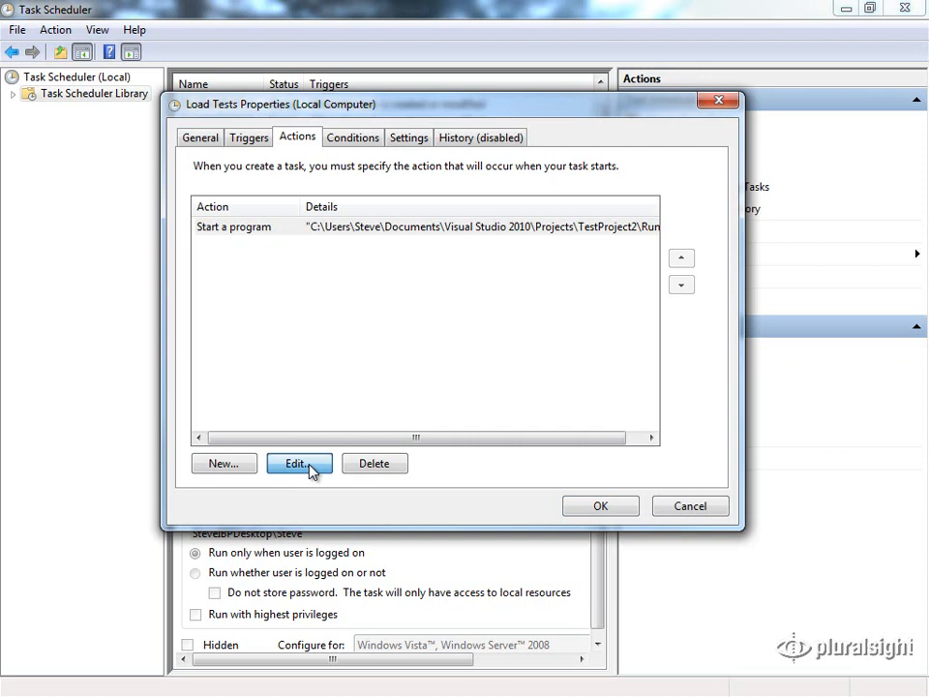
click(298, 462)
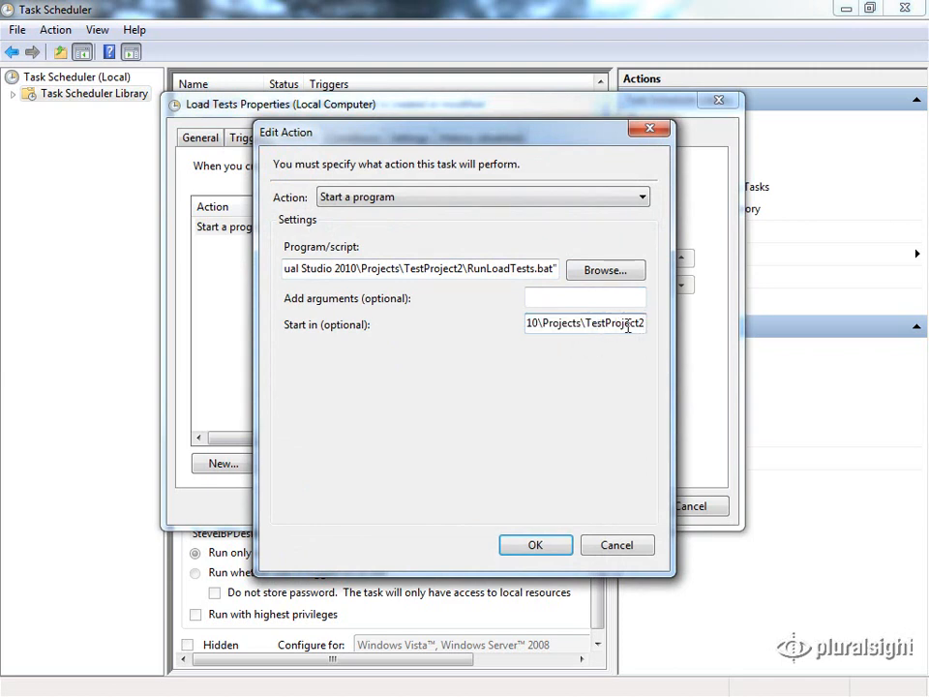
double_click(612, 323)
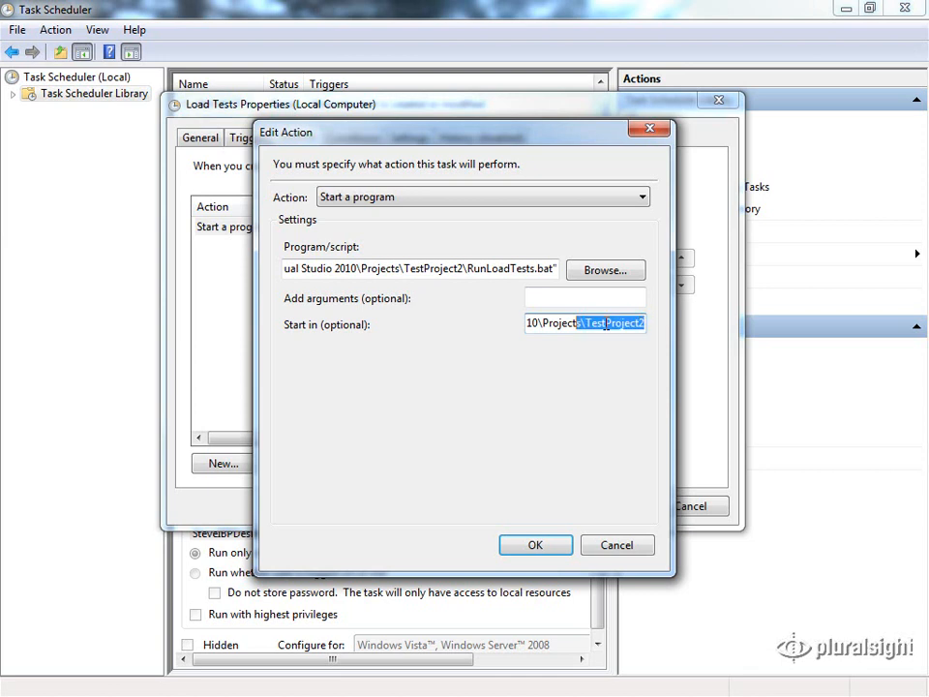
text(C:\Users\Steve\Docume)
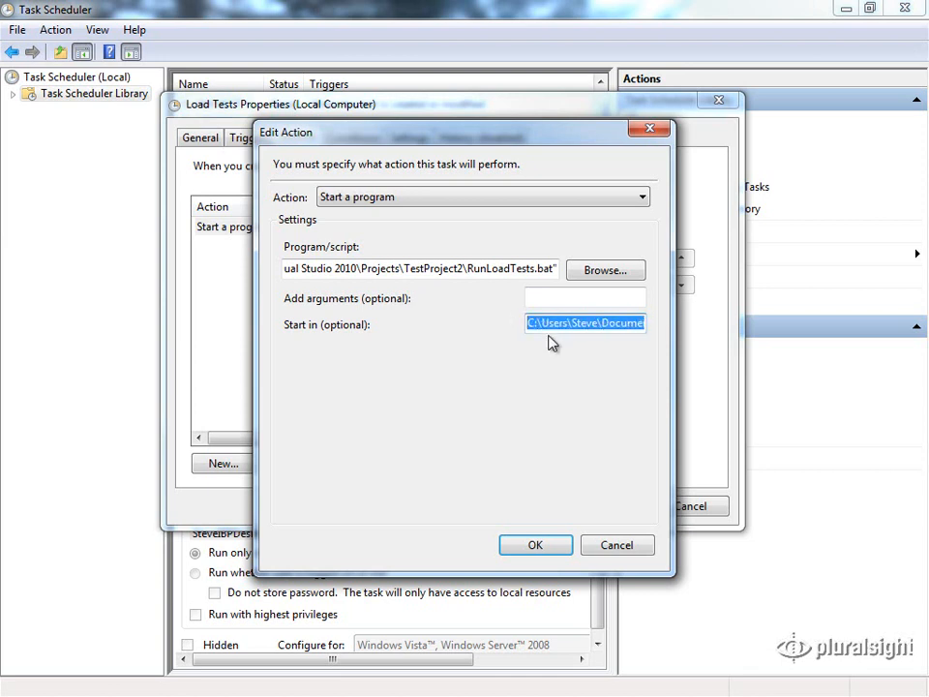
mouse_move(552, 351)
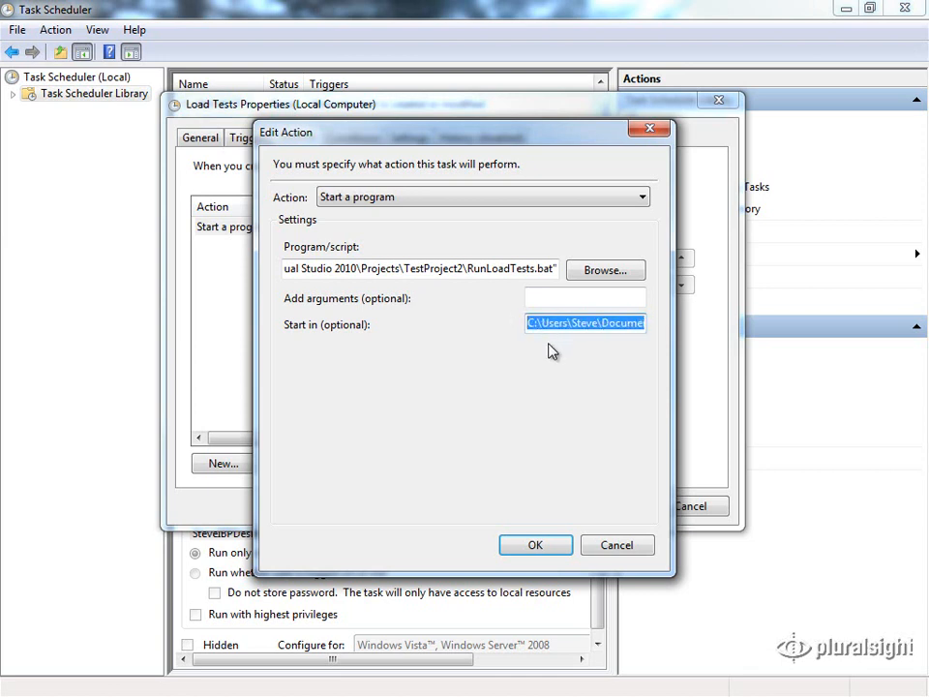
click(534, 545)
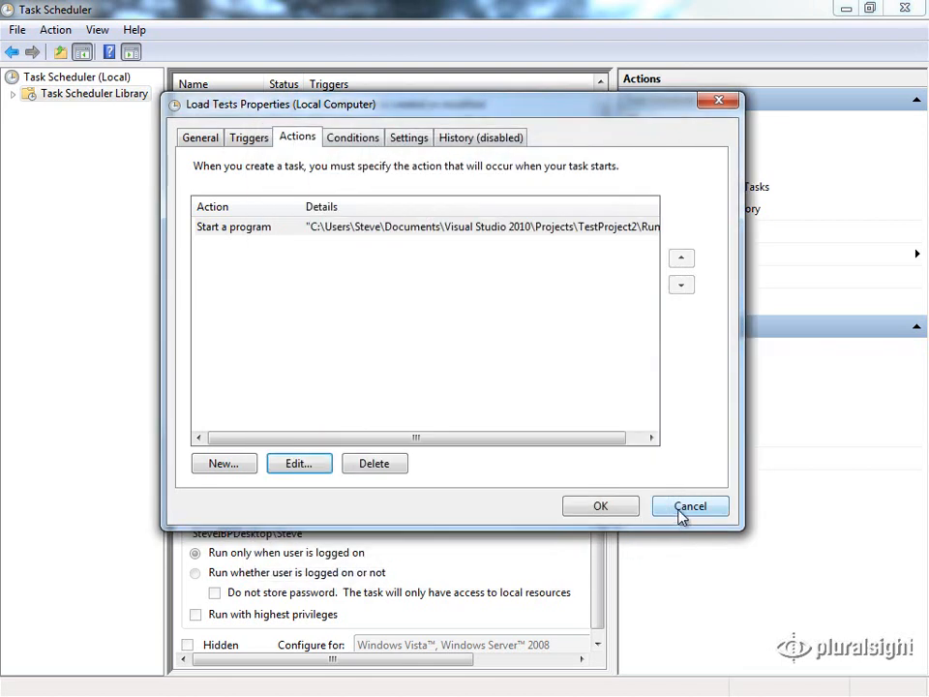
Cancel the properties and scroll the task list to show Load Tests' Last Run Result as currently running.
click(689, 507)
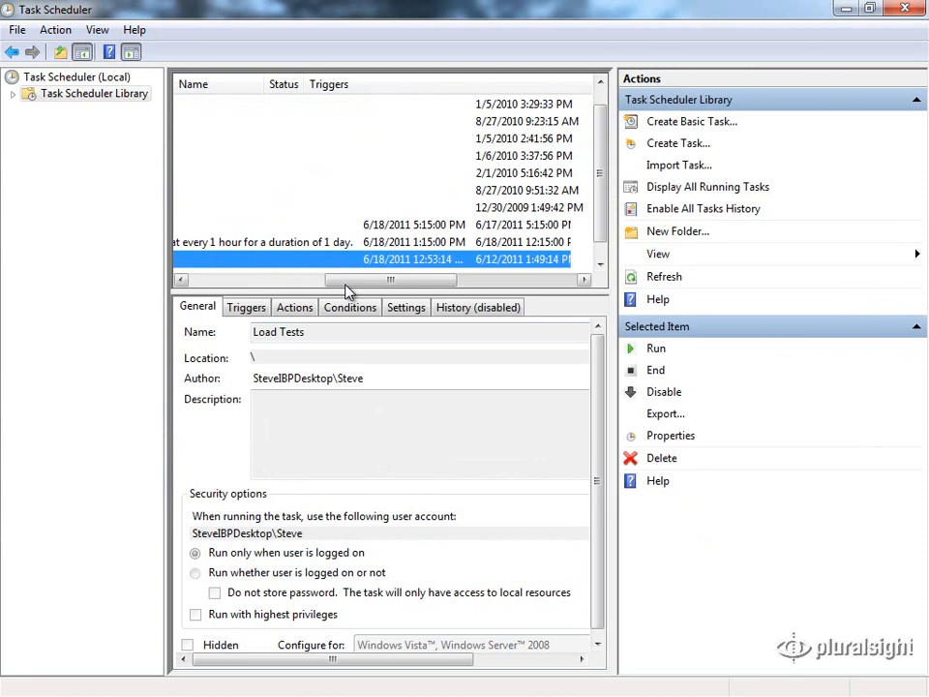
drag(358, 279, 430, 279)
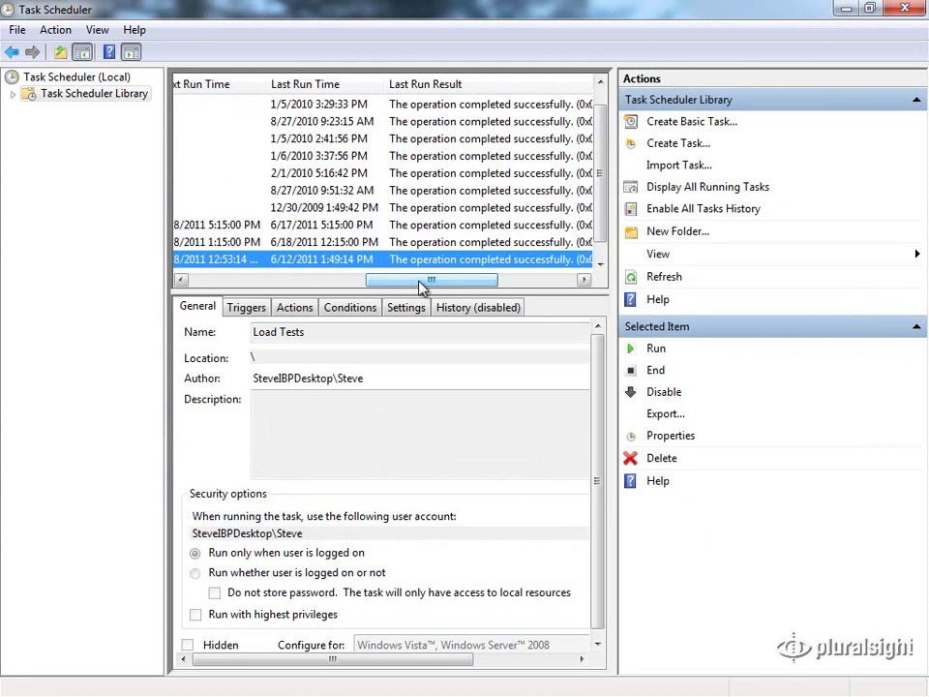
scroll(up, 3)
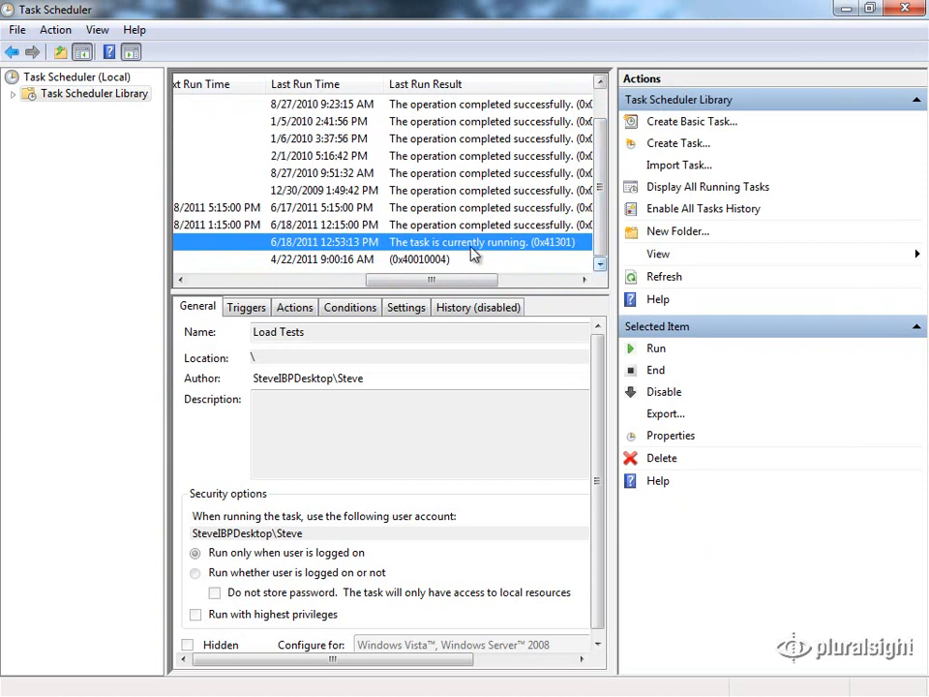
mouse_move(538, 252)
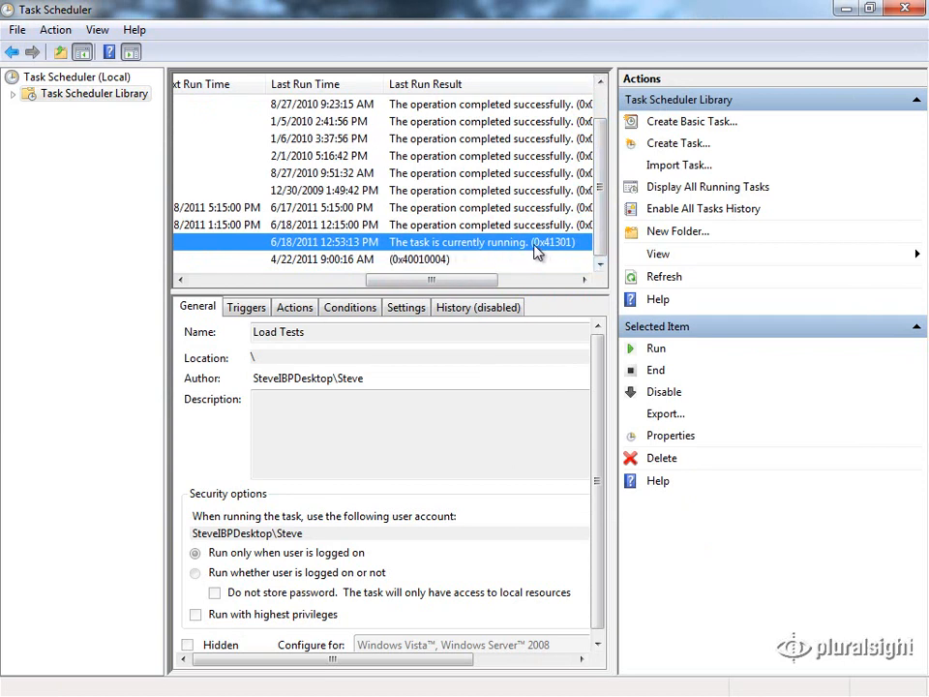
click(387, 225)
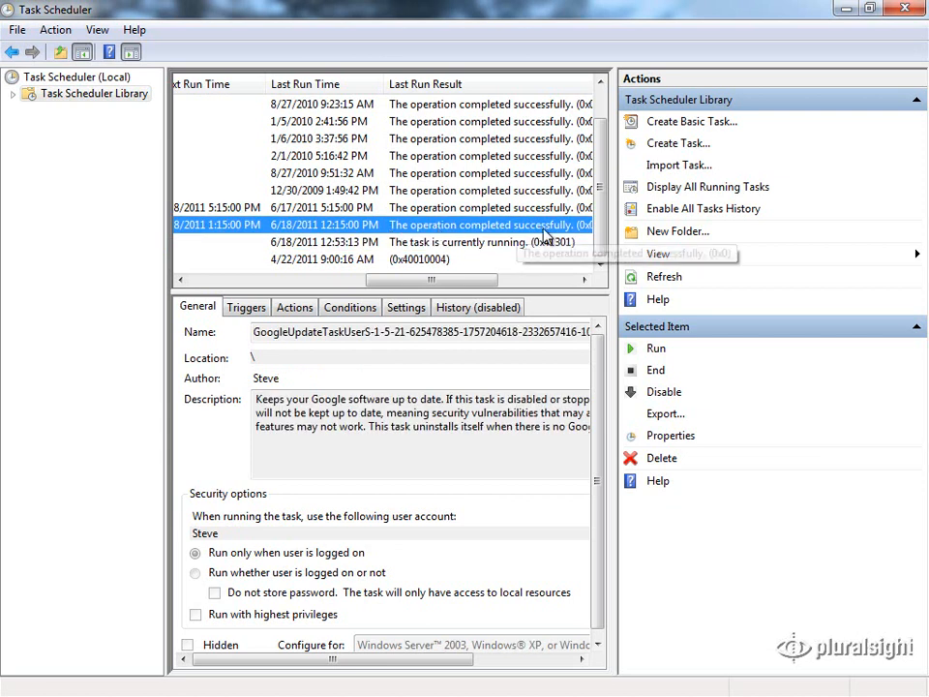